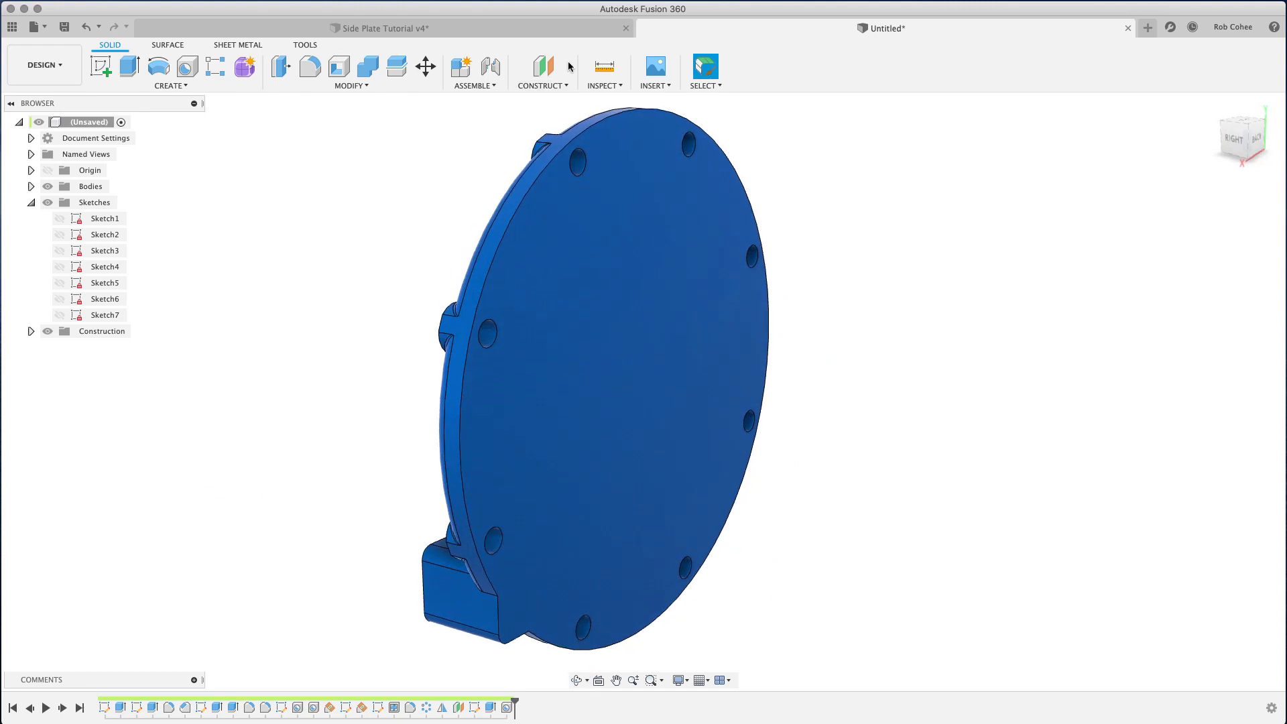
- Add an offset construction plane on the round plate's face and open Sketch8 on it
left_click(542, 65)
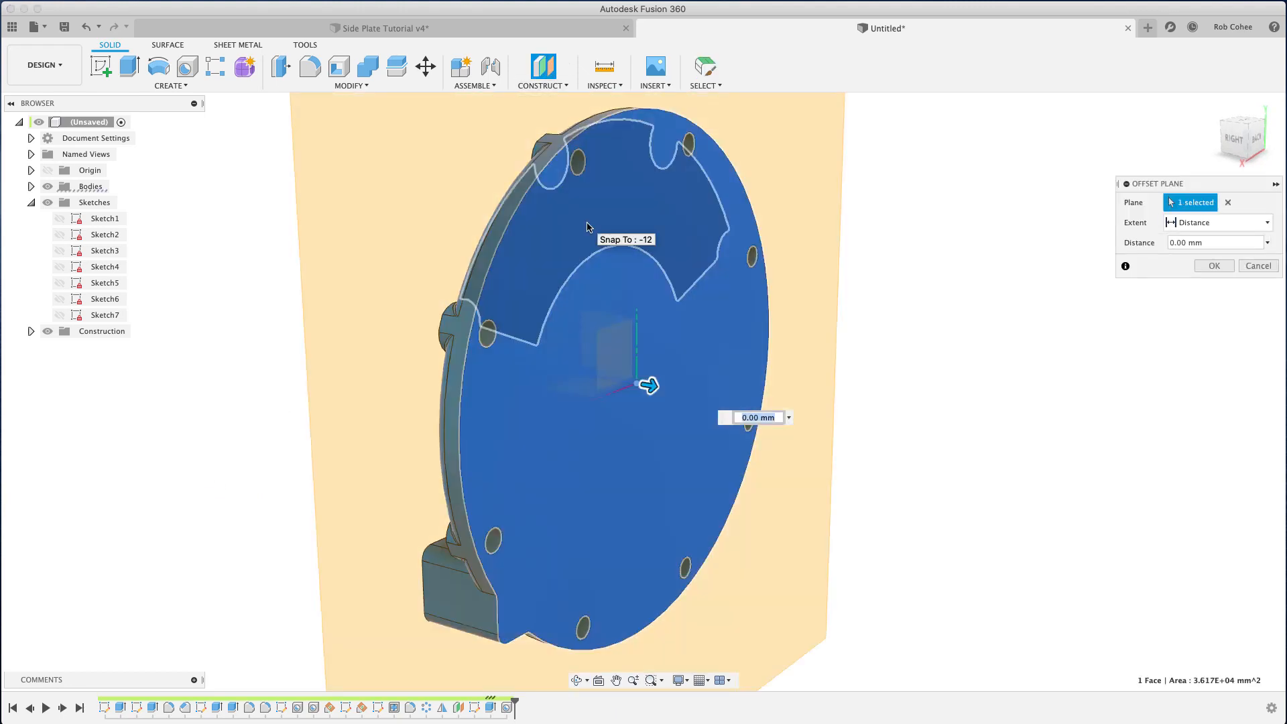
left_click_drag(648, 384, 624, 380)
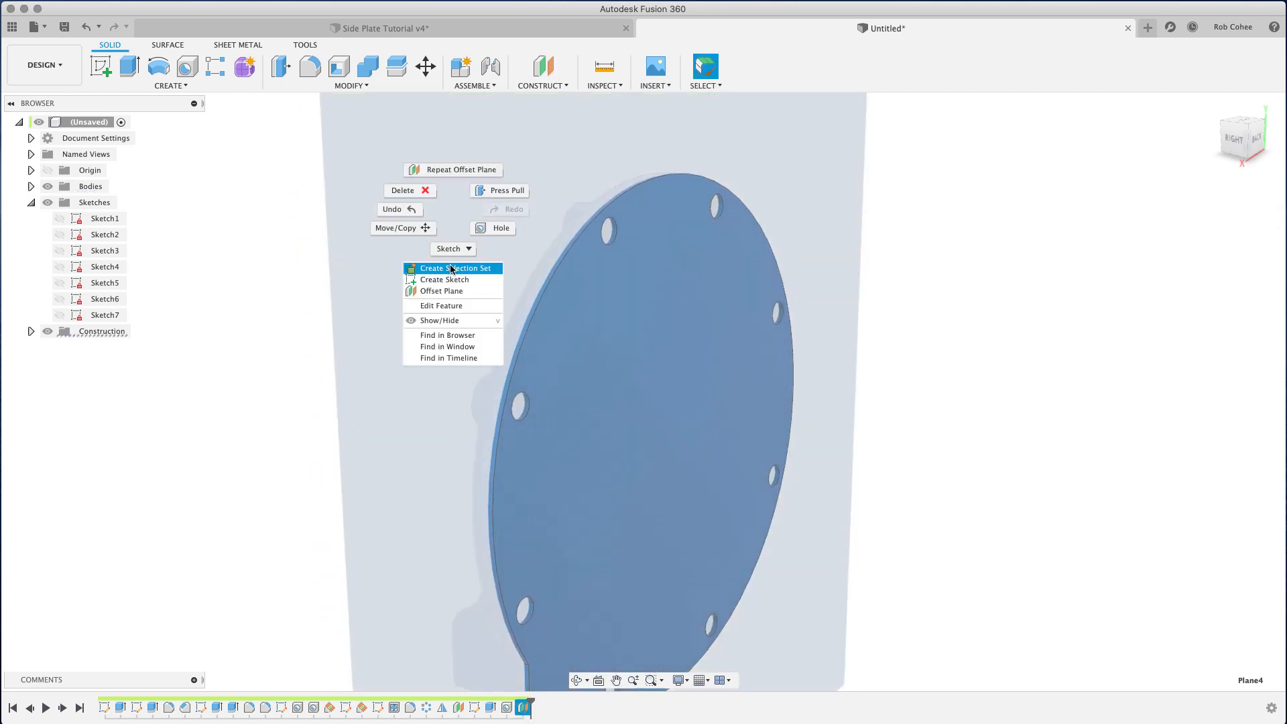
left_click(444, 279)
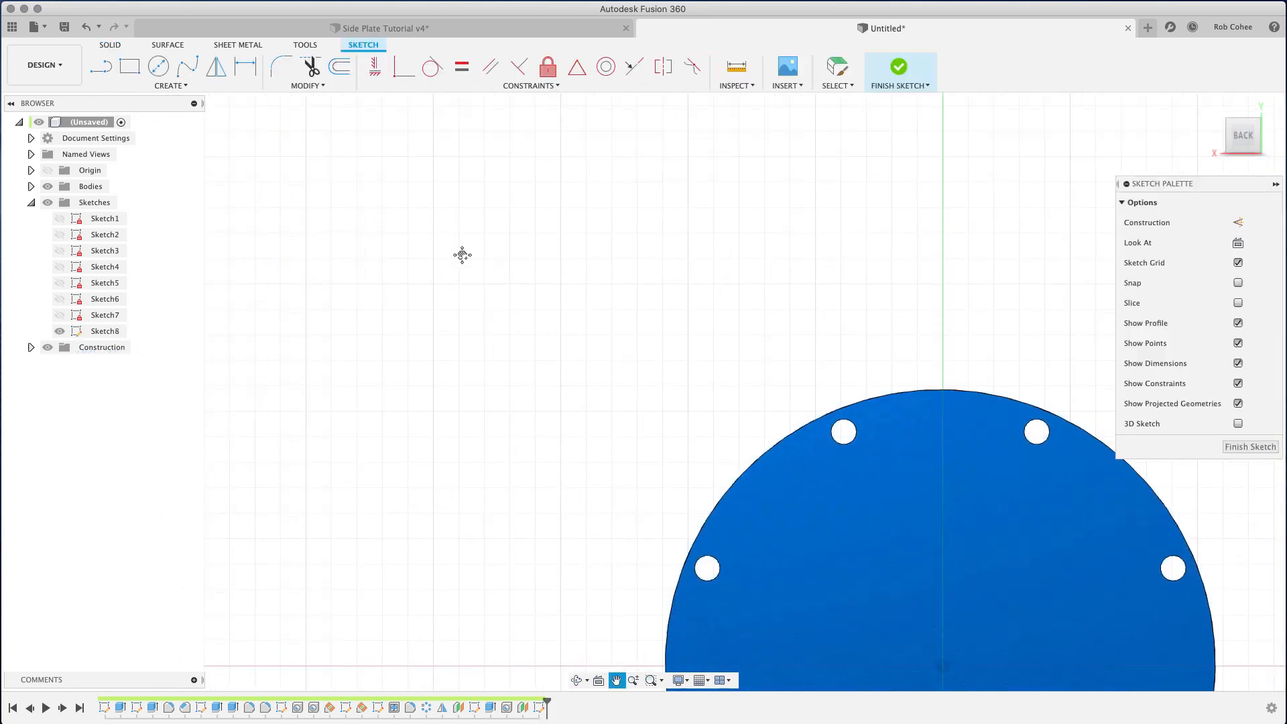
- Draw the 124 × 60.50 rectangle, 28.55 from the origin, and project the top-left hole
left_click(129, 66)
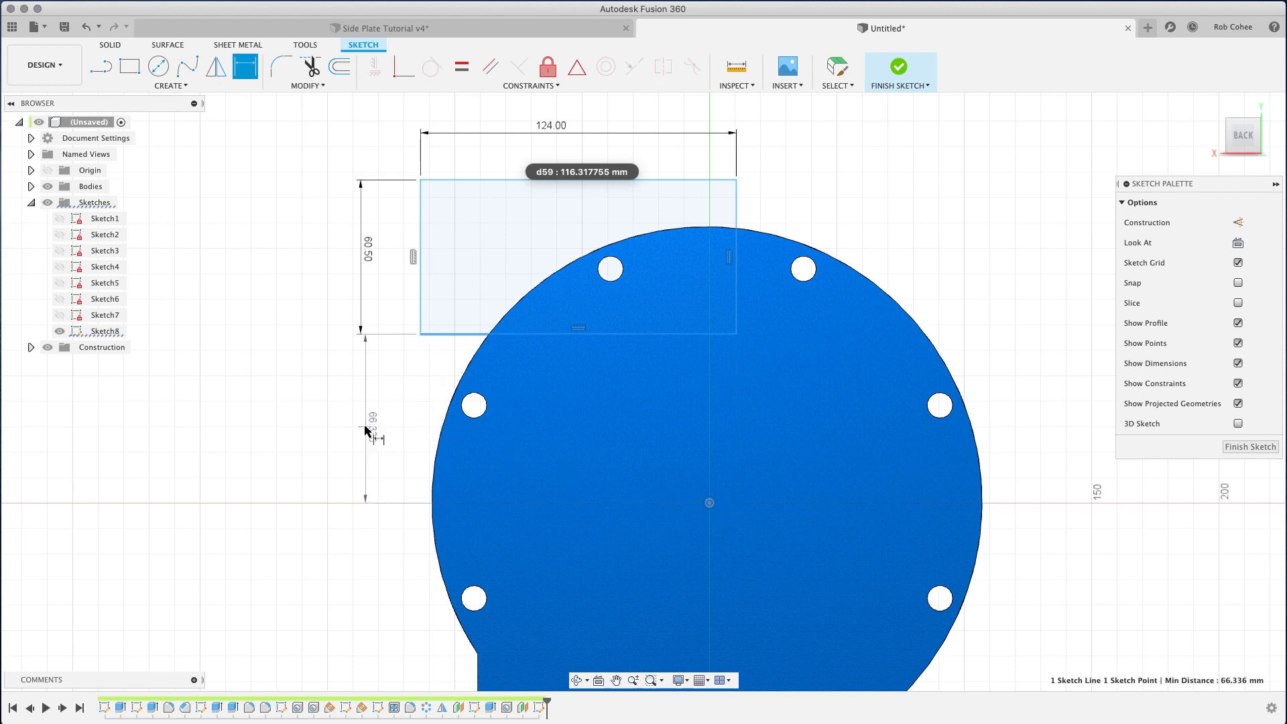
left_click(370, 417)
type("64")
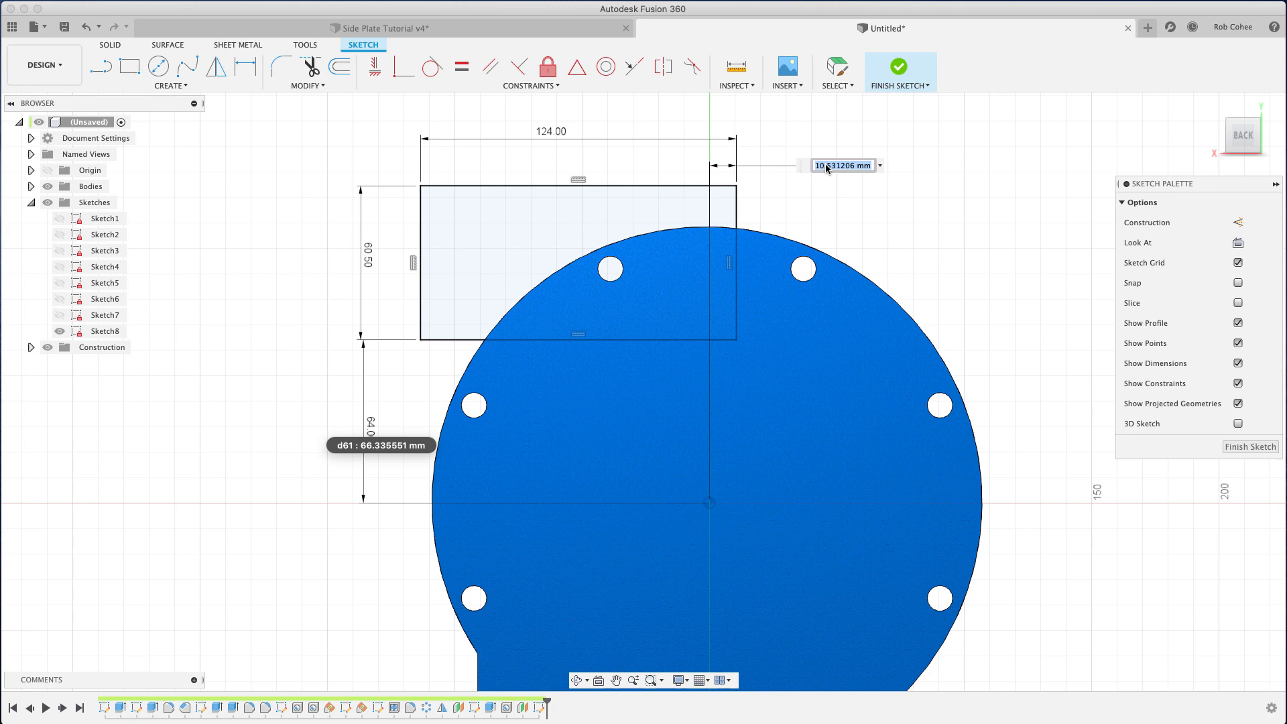
type("28.55")
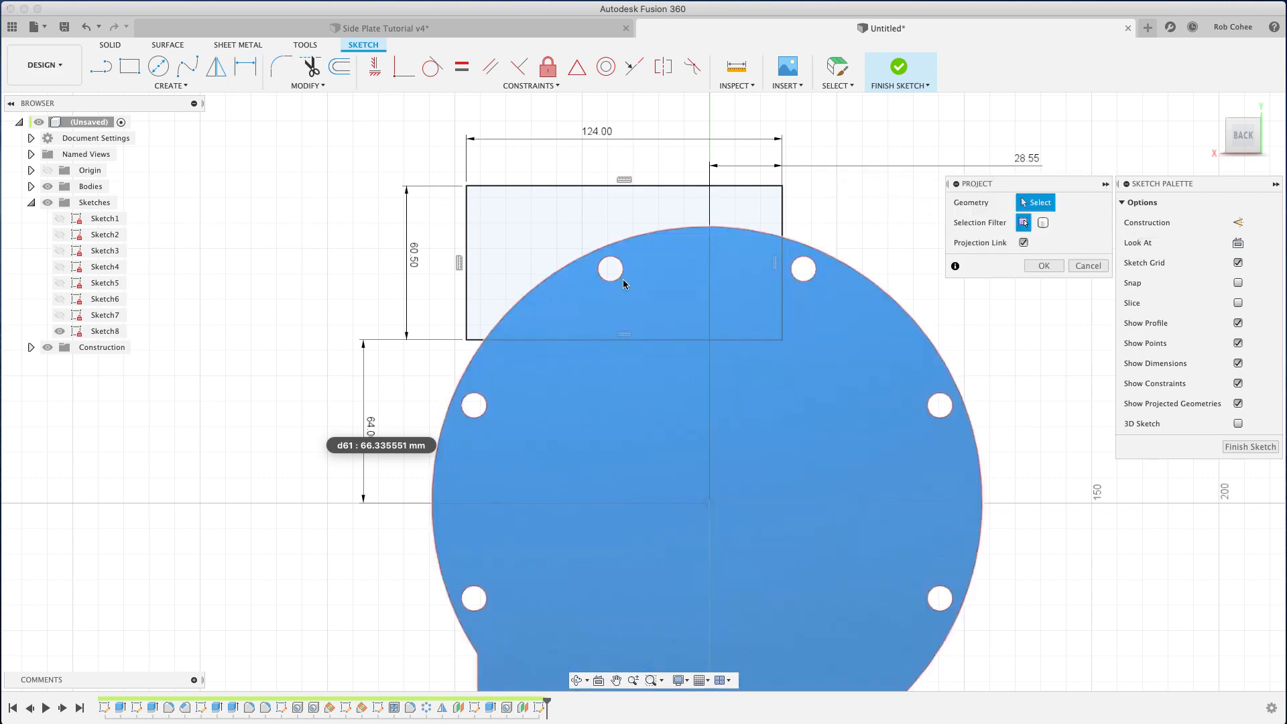
left_click(611, 269)
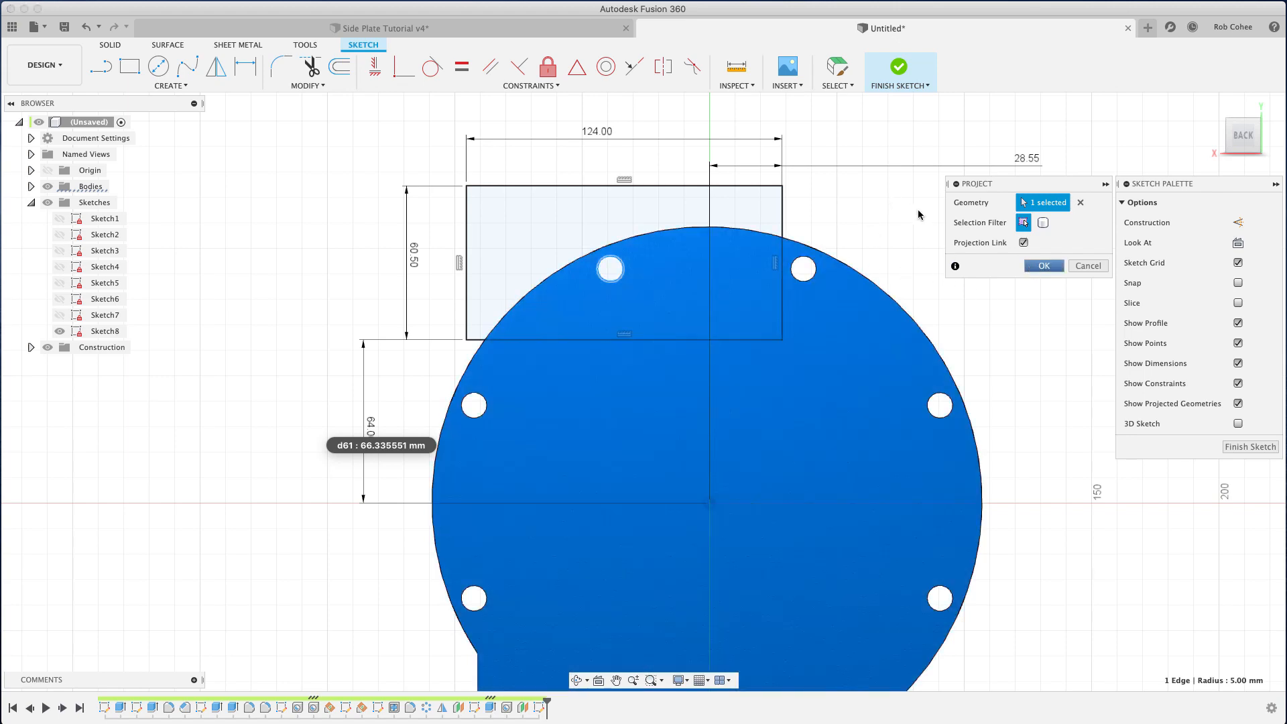
left_click(1043, 266)
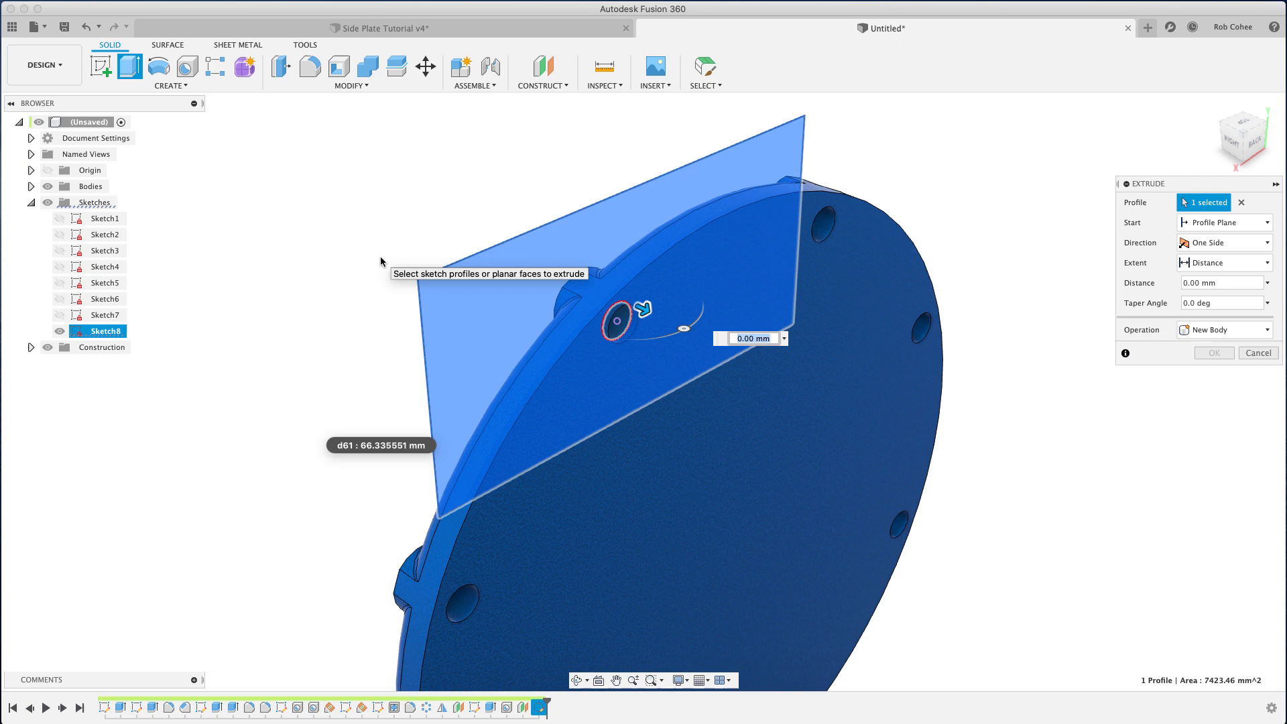
- Extrude the rectangle -7 mm with Join into a thin plate on the rim
left_click_drag(643, 308, 605, 296)
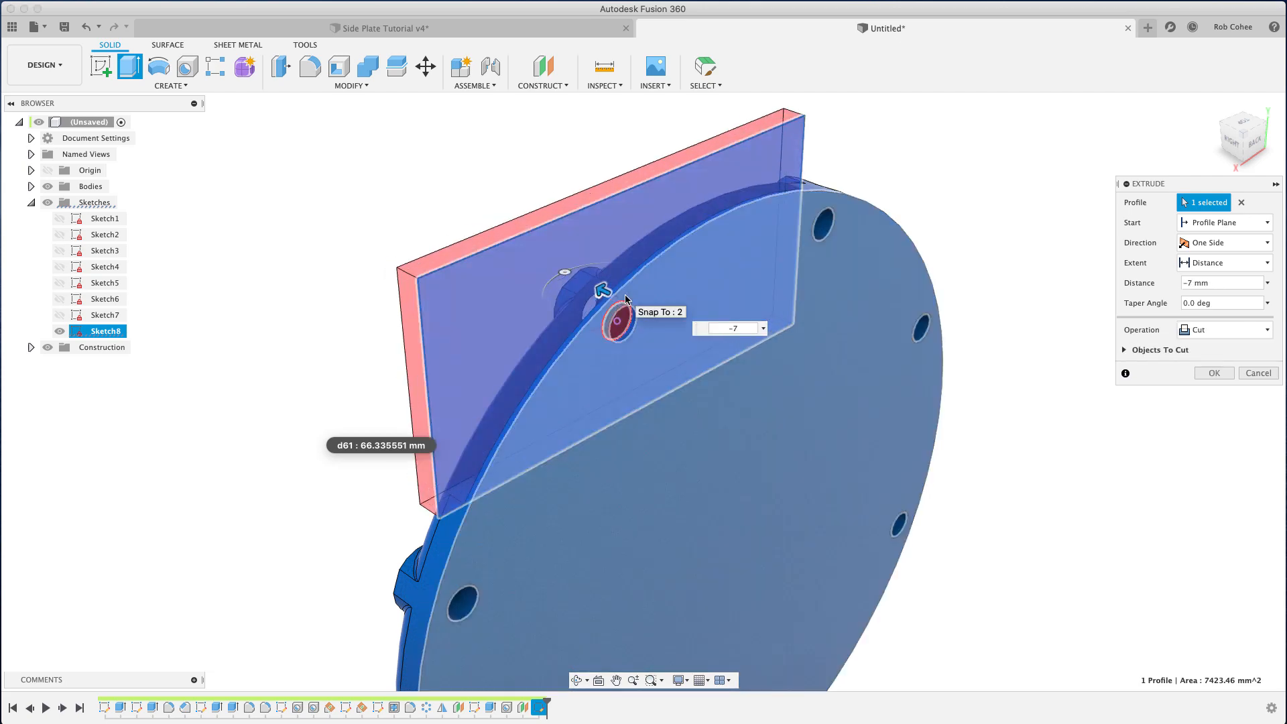
left_click(1223, 329)
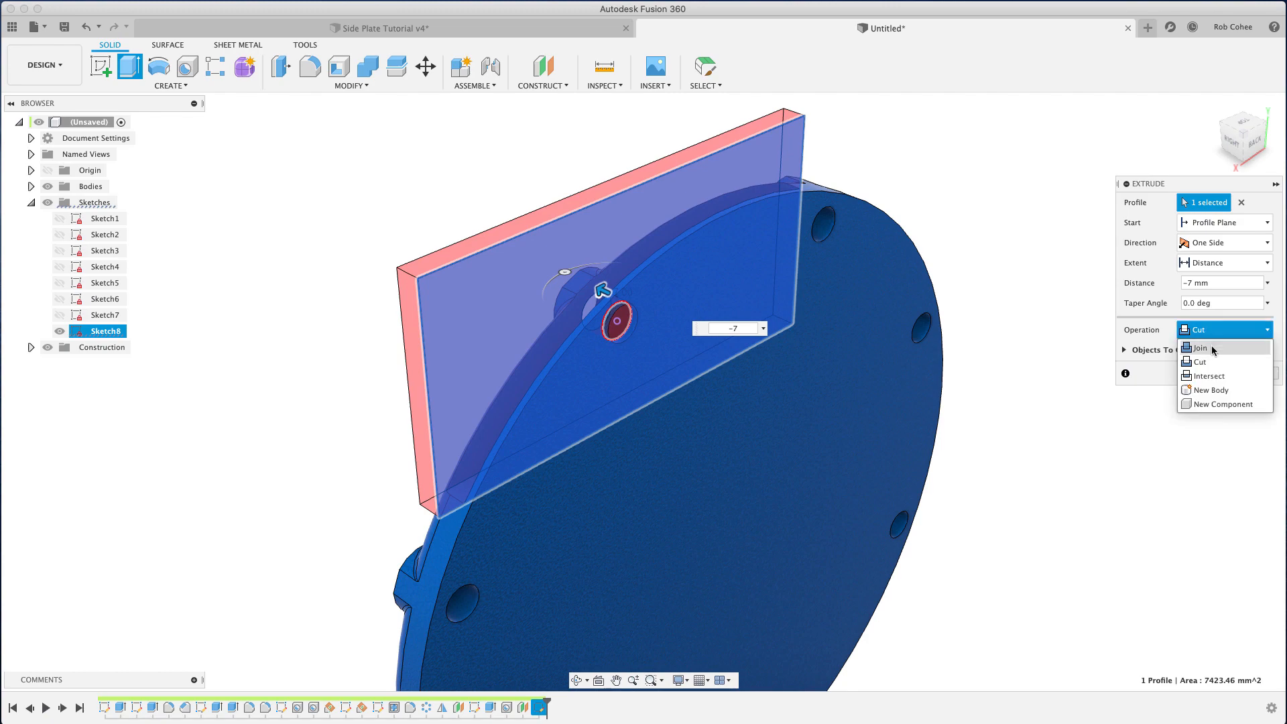
left_click(1200, 348)
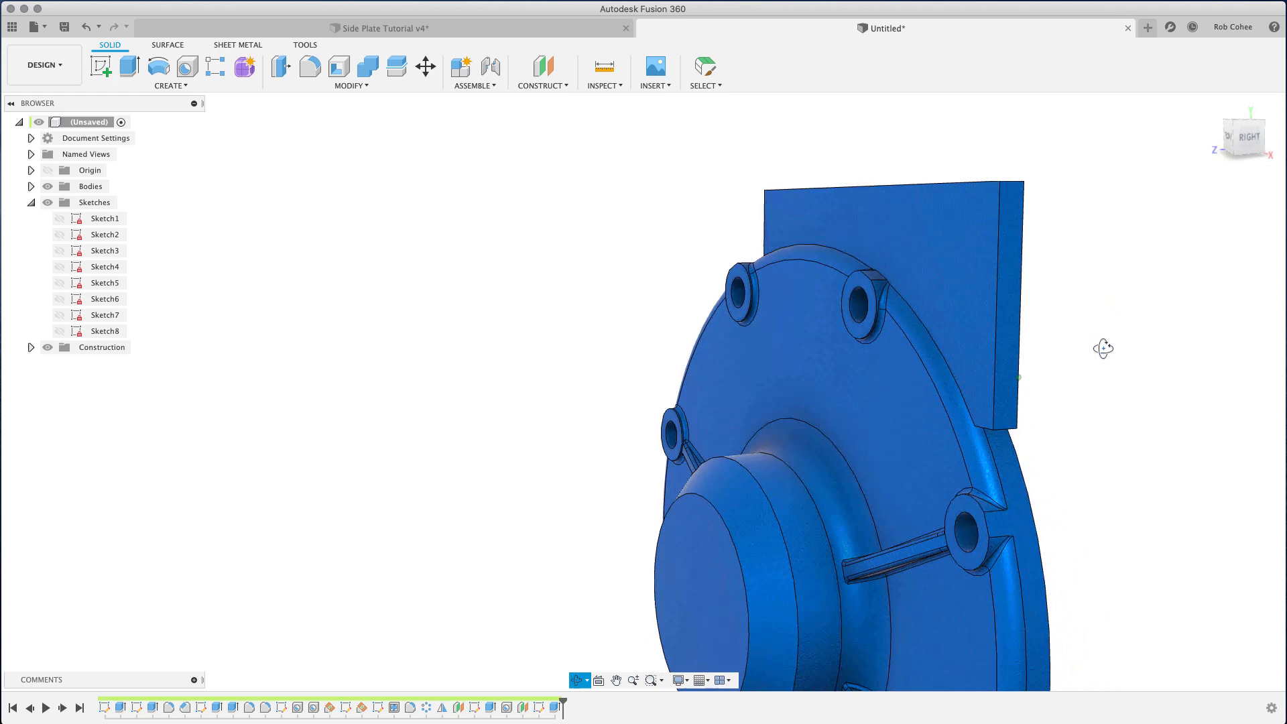
left_click_drag(1104, 348, 1098, 377)
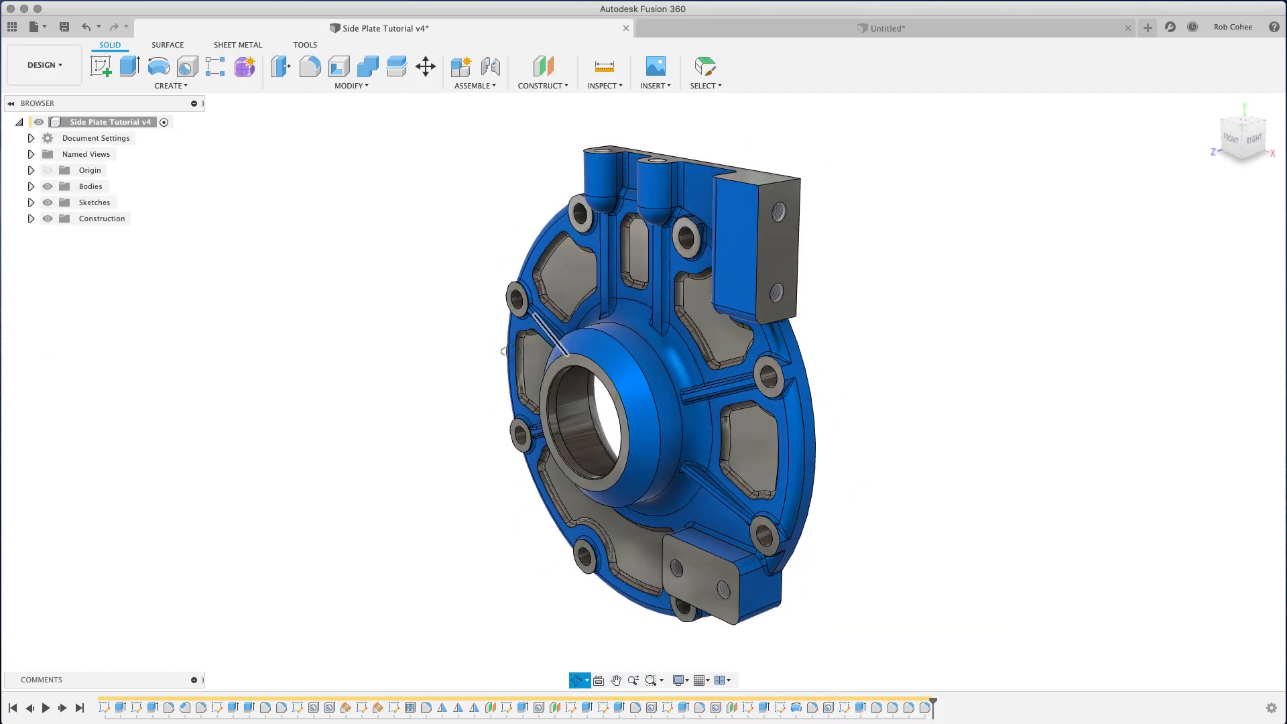
- Measure 28.00 mm between bracket face and plate face on Side Plate Tutorial v4
left_click(603, 67)
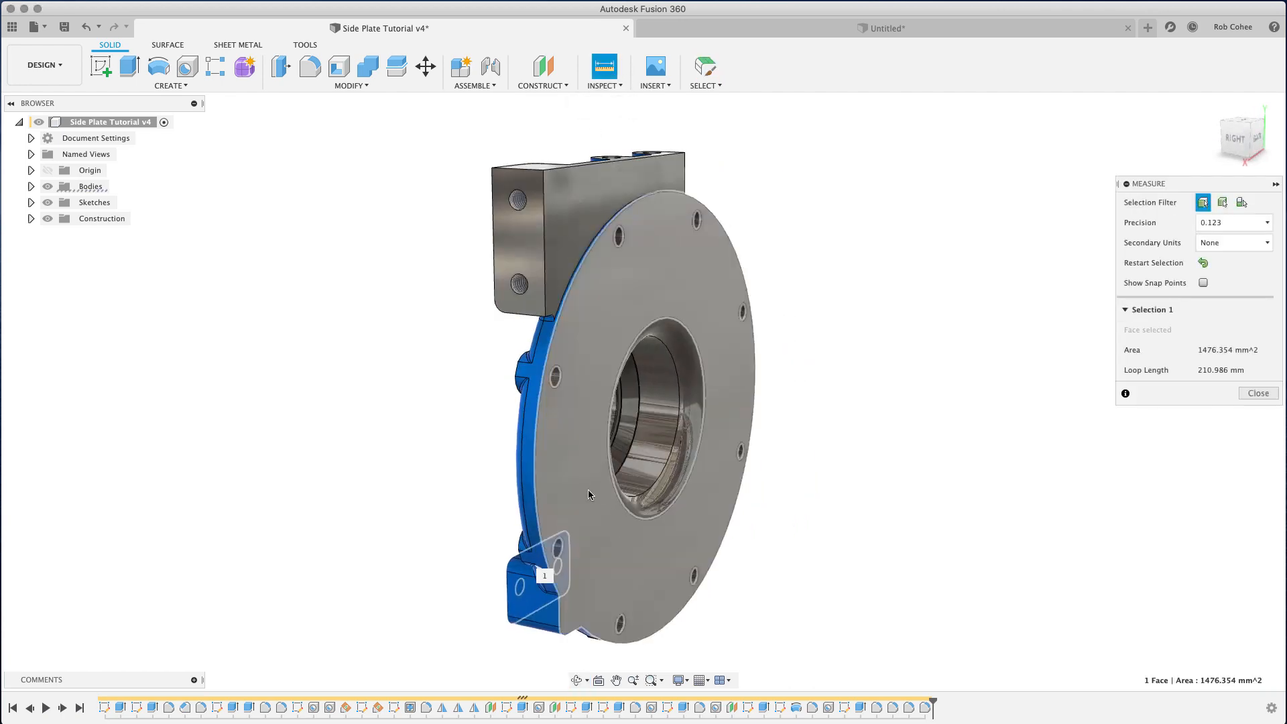
left_click(599, 501)
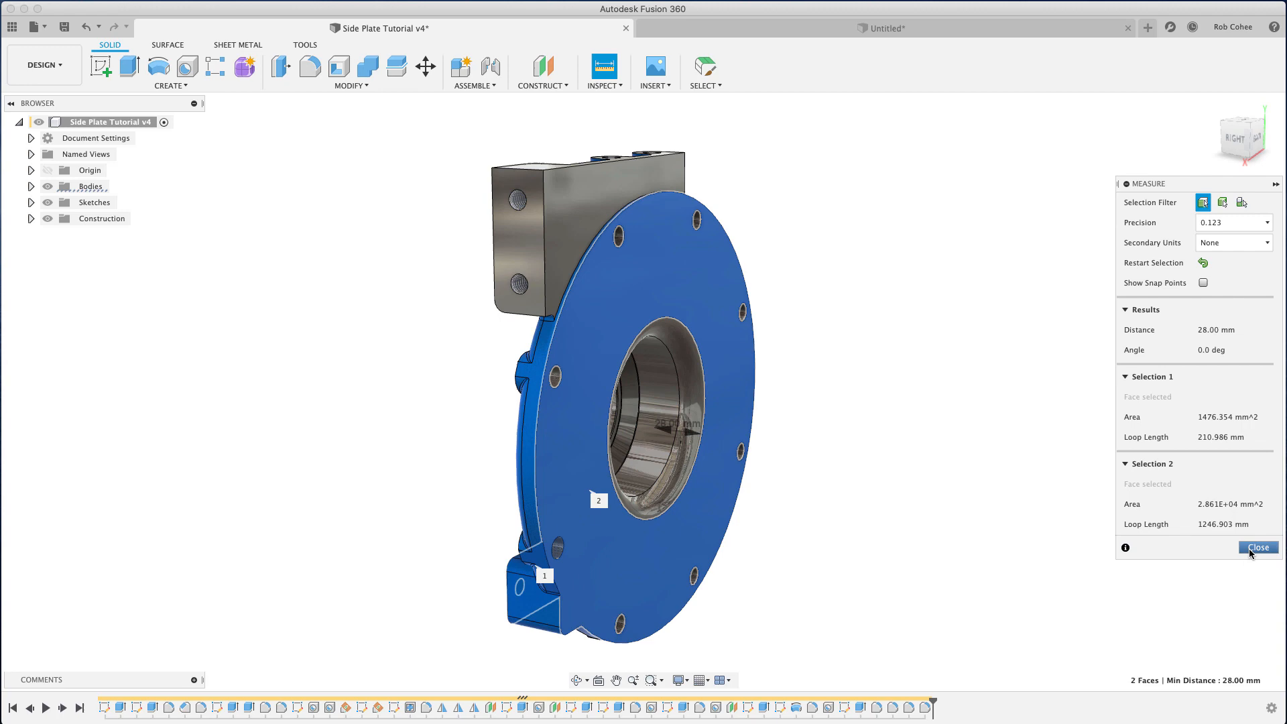
left_click(1259, 548)
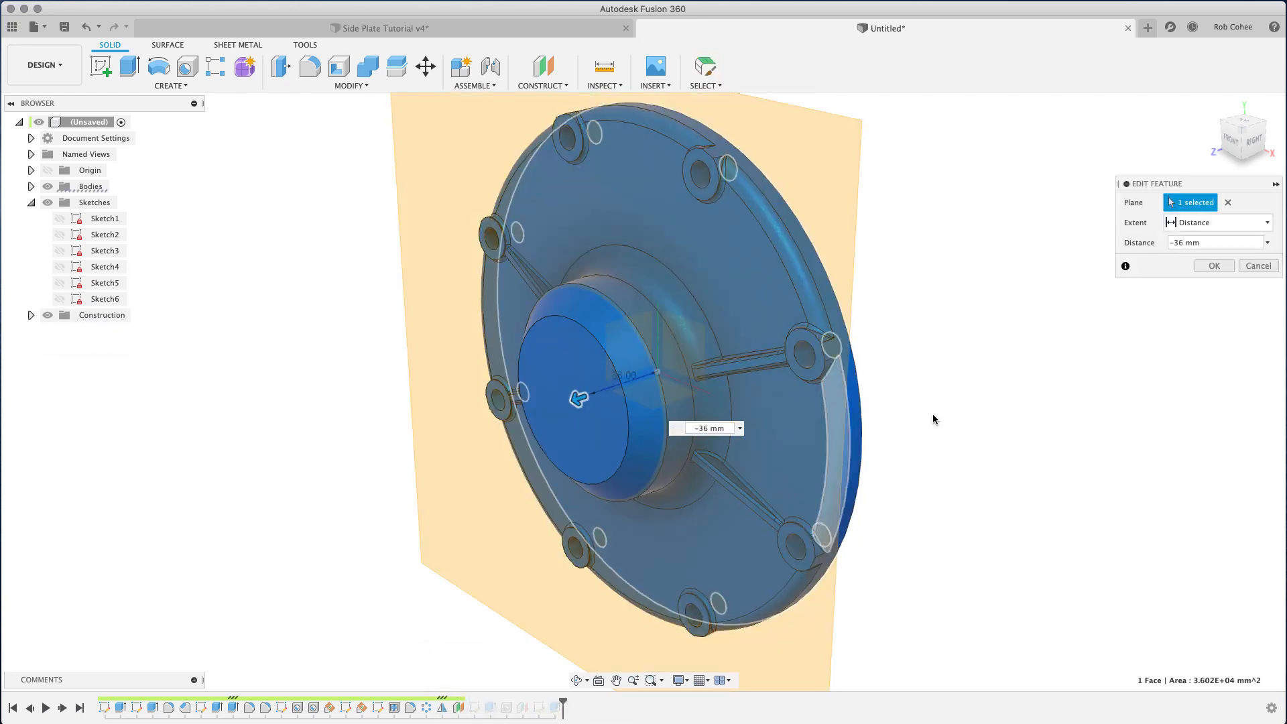
- Set the offset plane's distance to -28 mm instead of -36 mm
left_click(1215, 242)
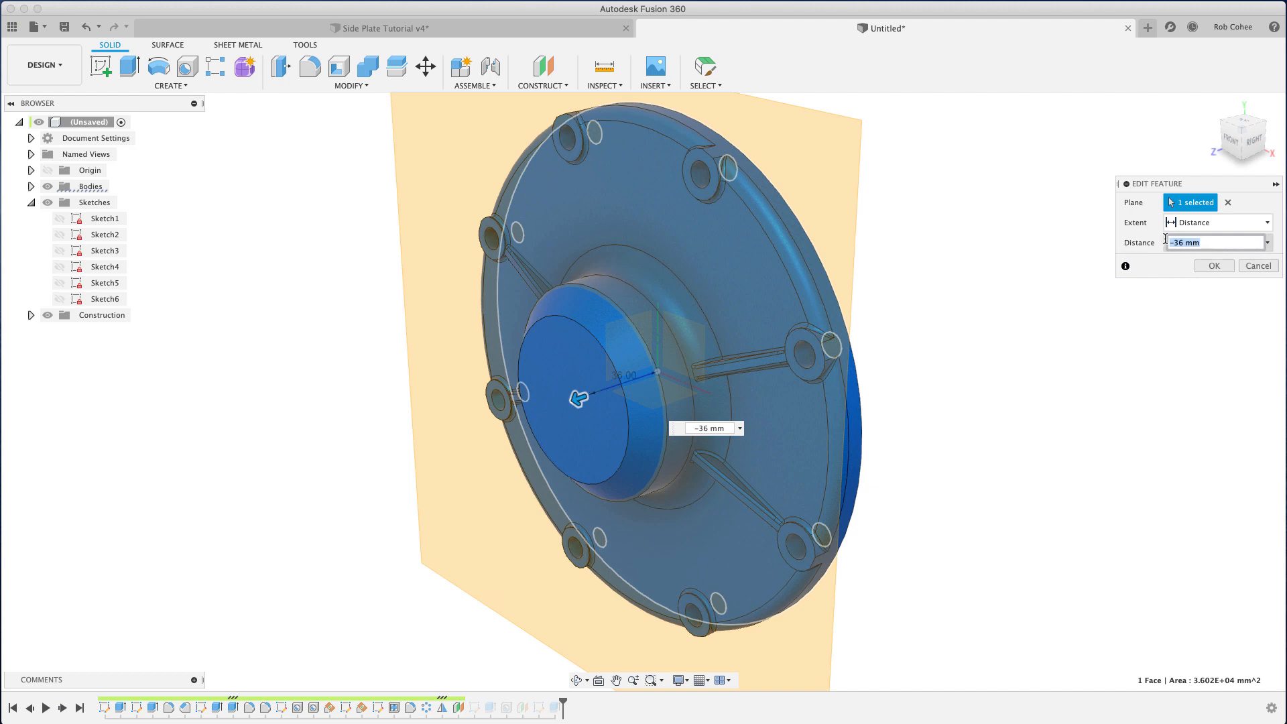
type("-28")
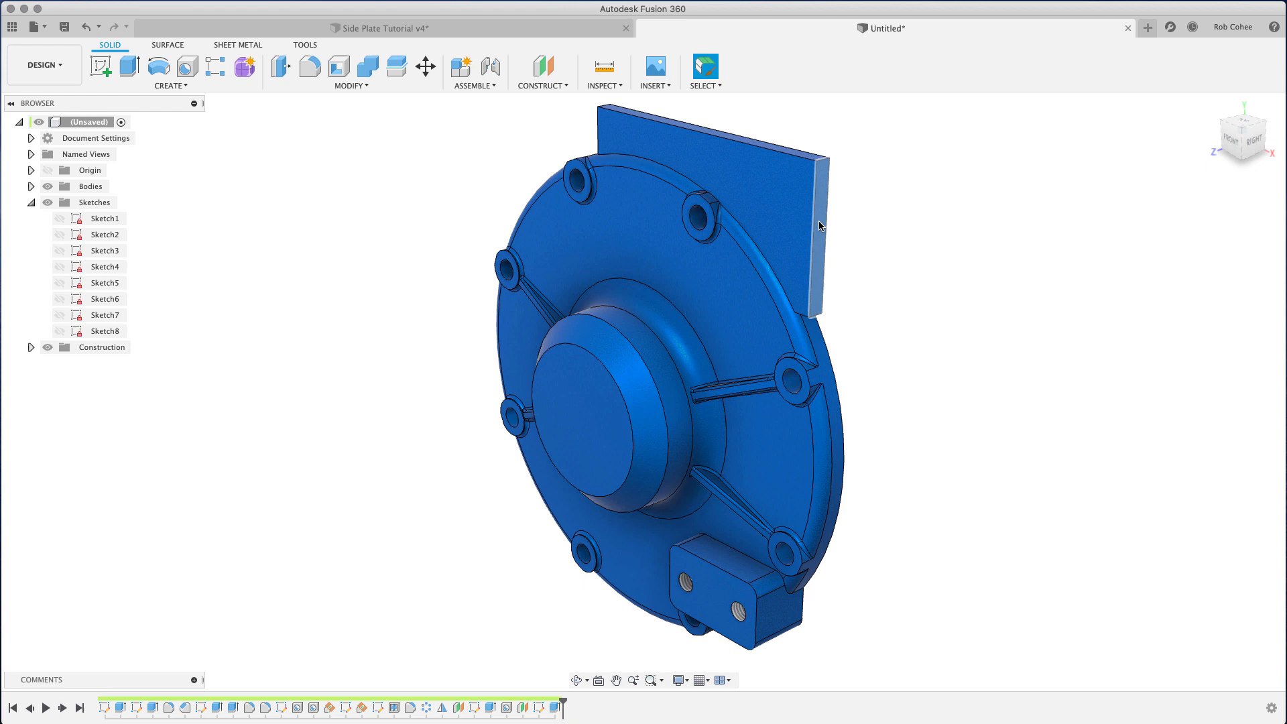
right_click(818, 226)
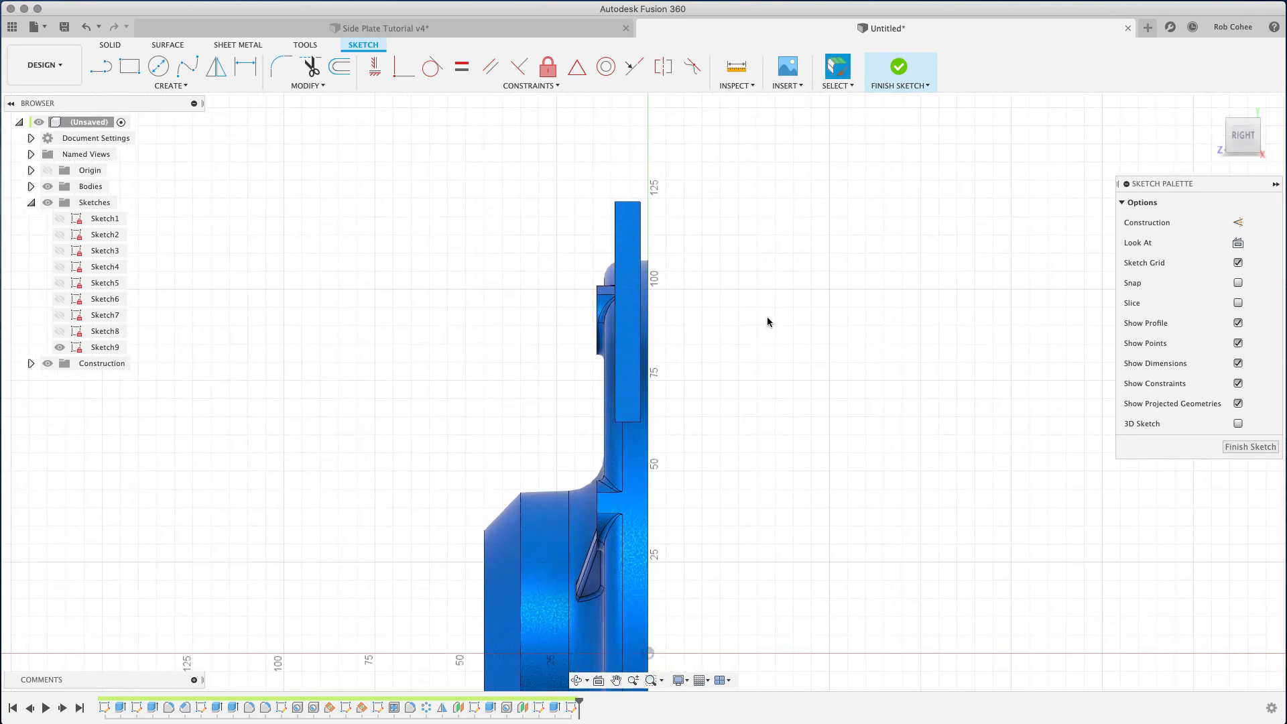
- Project the top plate's side and draw a 25.4 mm wide rectangle beside it
left_click(626, 329)
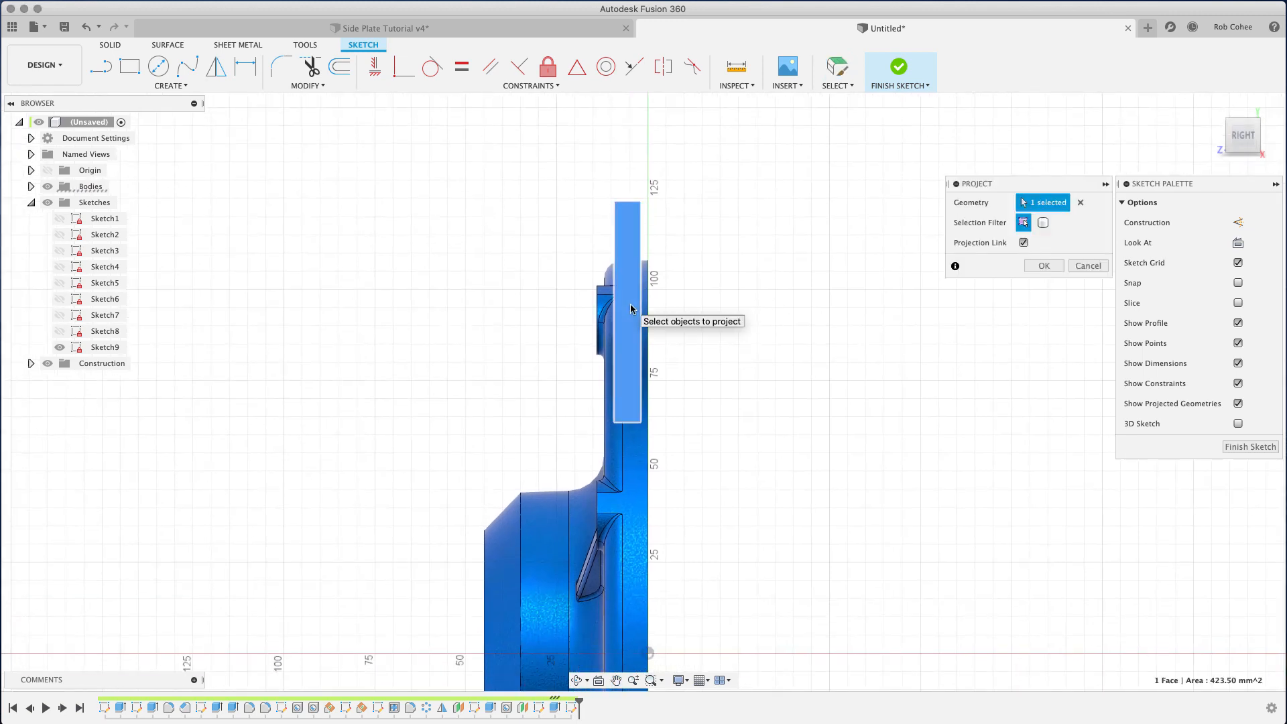
left_click(169, 86)
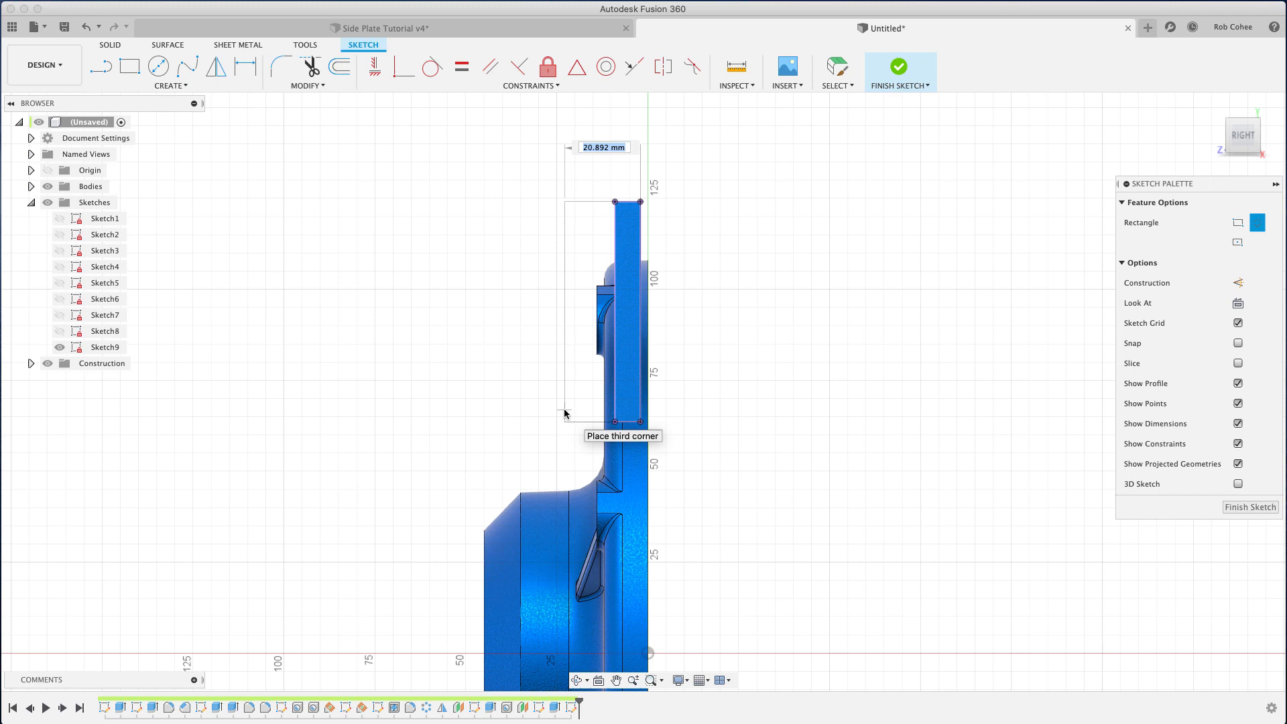
mouse_move(552, 413)
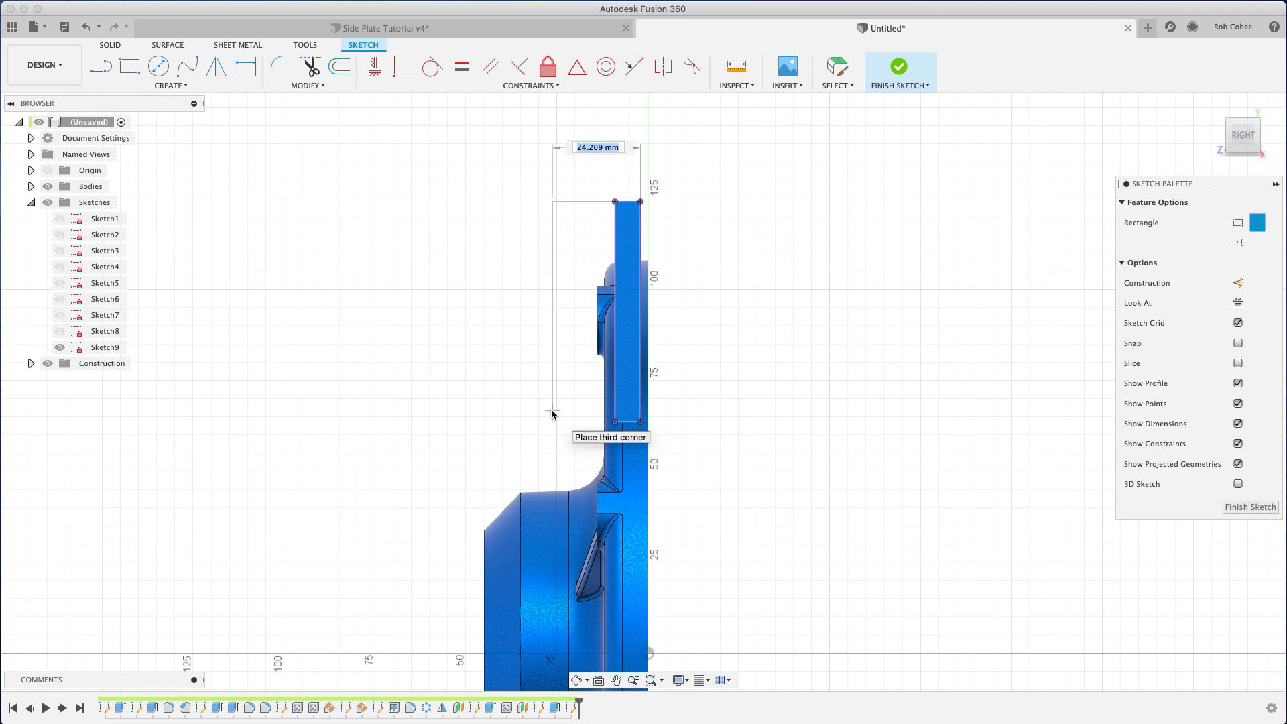
type("25.4")
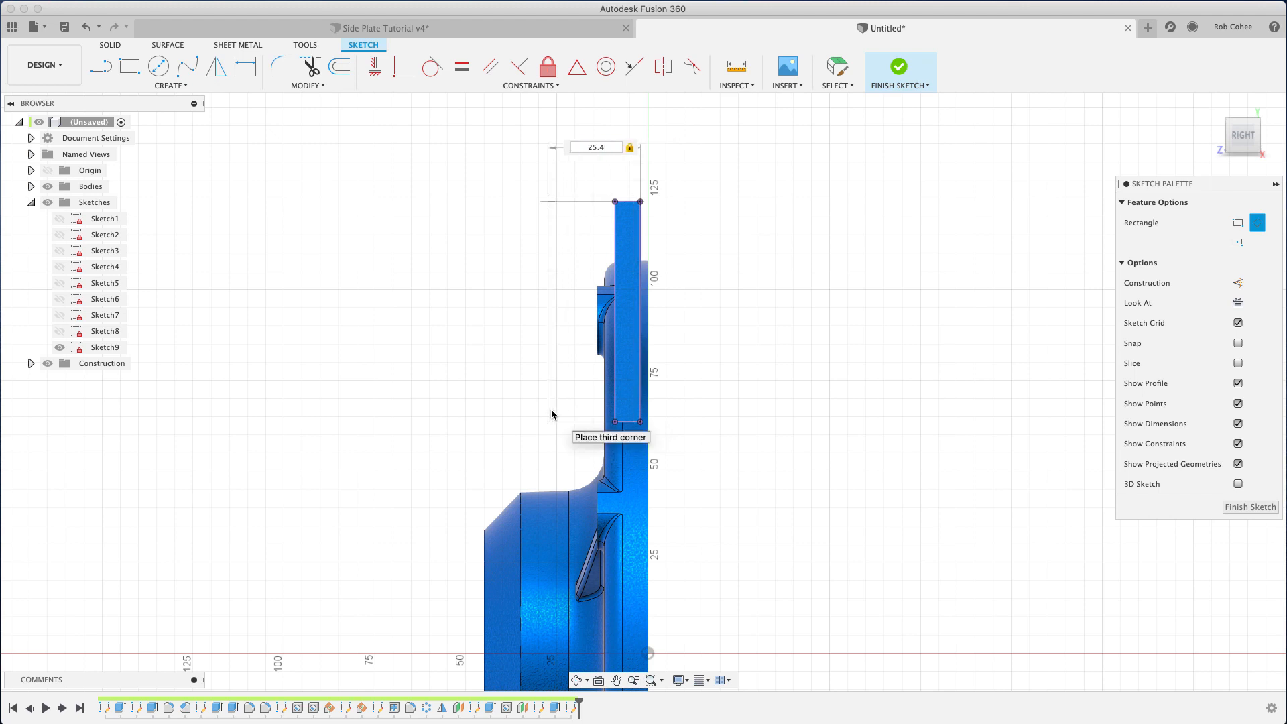
left_click(548, 423)
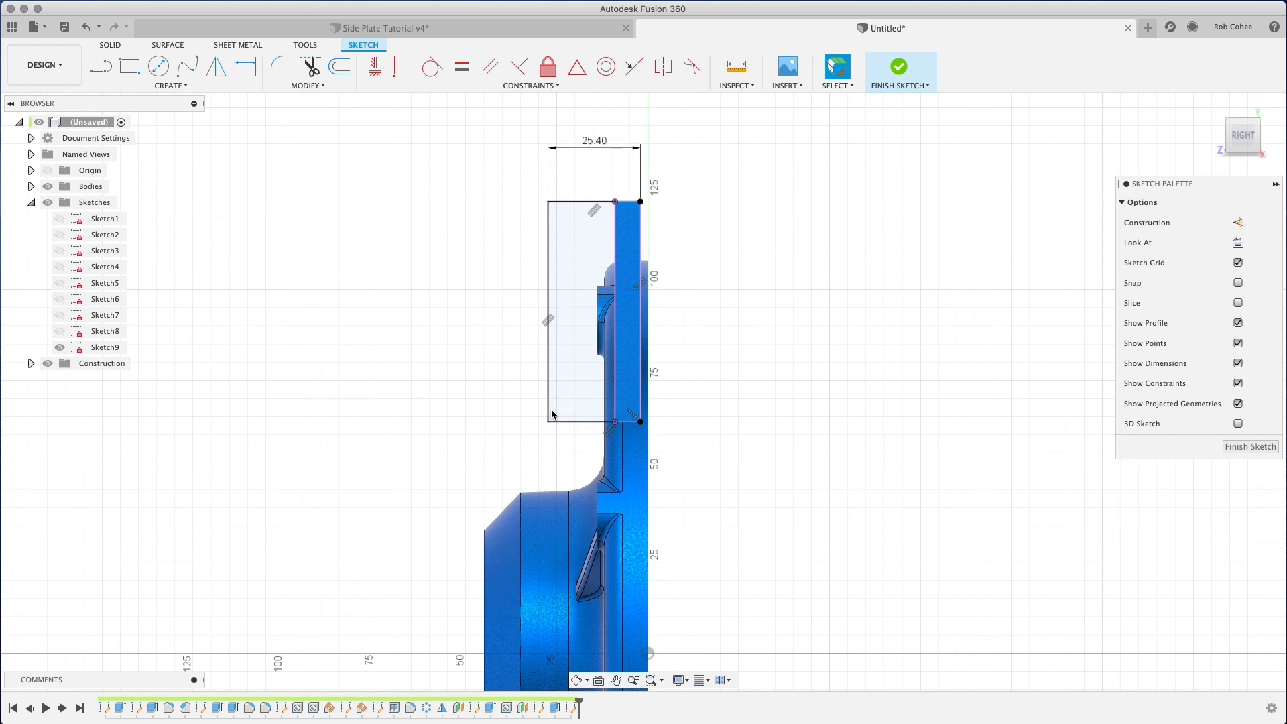
mouse_move(472, 302)
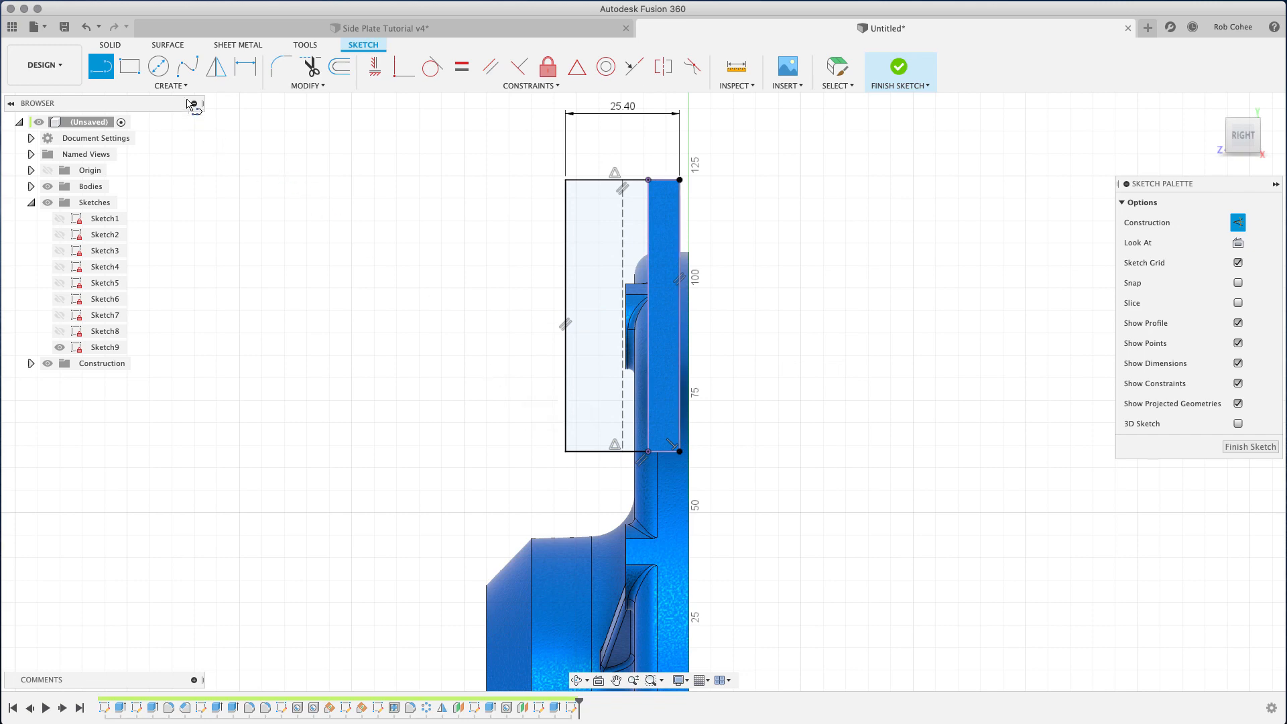
- Place the two hole-centre sketch points on the rectangle's centre line
left_click(169, 85)
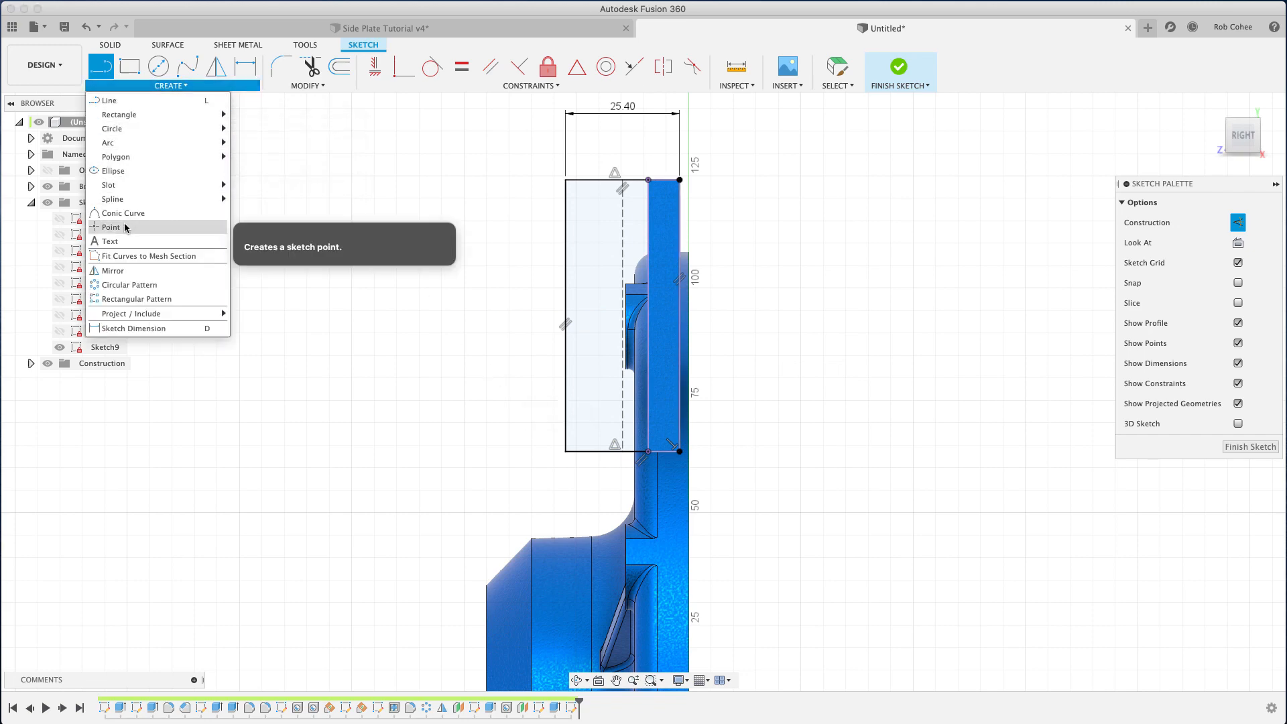
left_click(109, 226)
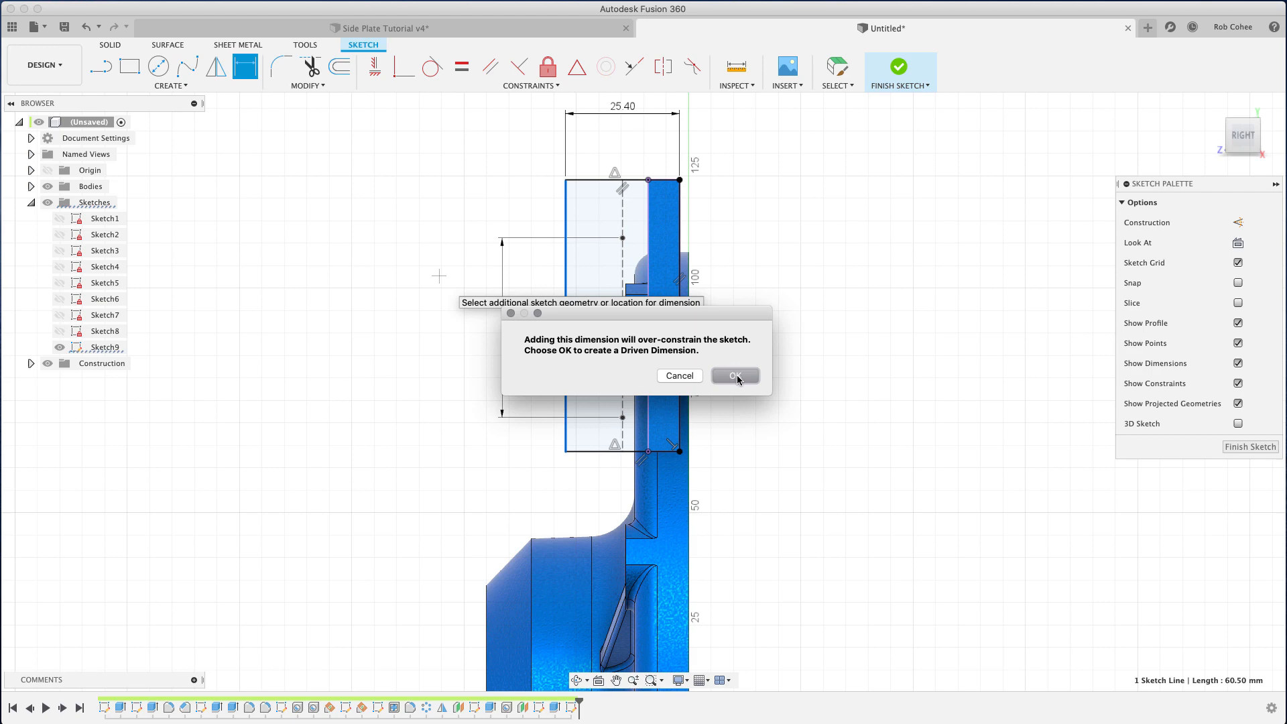
left_click(735, 376)
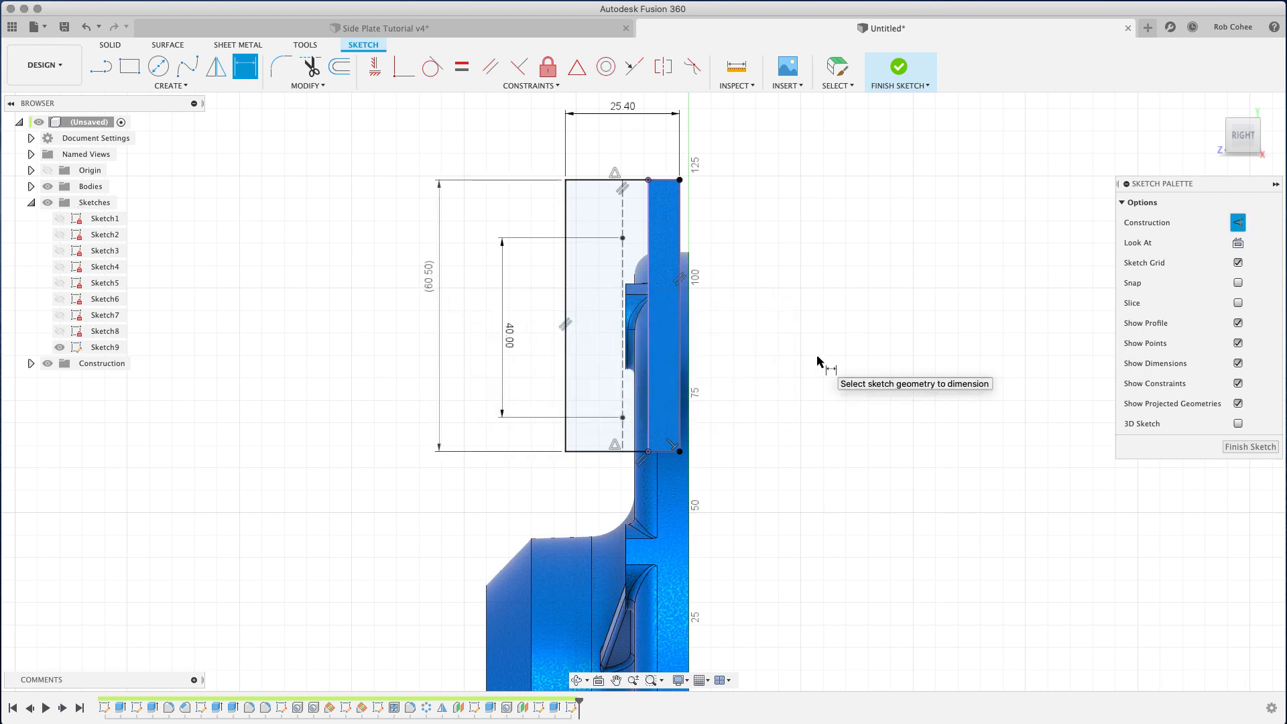
- Dimension the upper point from the 60.50 mm edge and space the points 35 mm apart
left_click(621, 179)
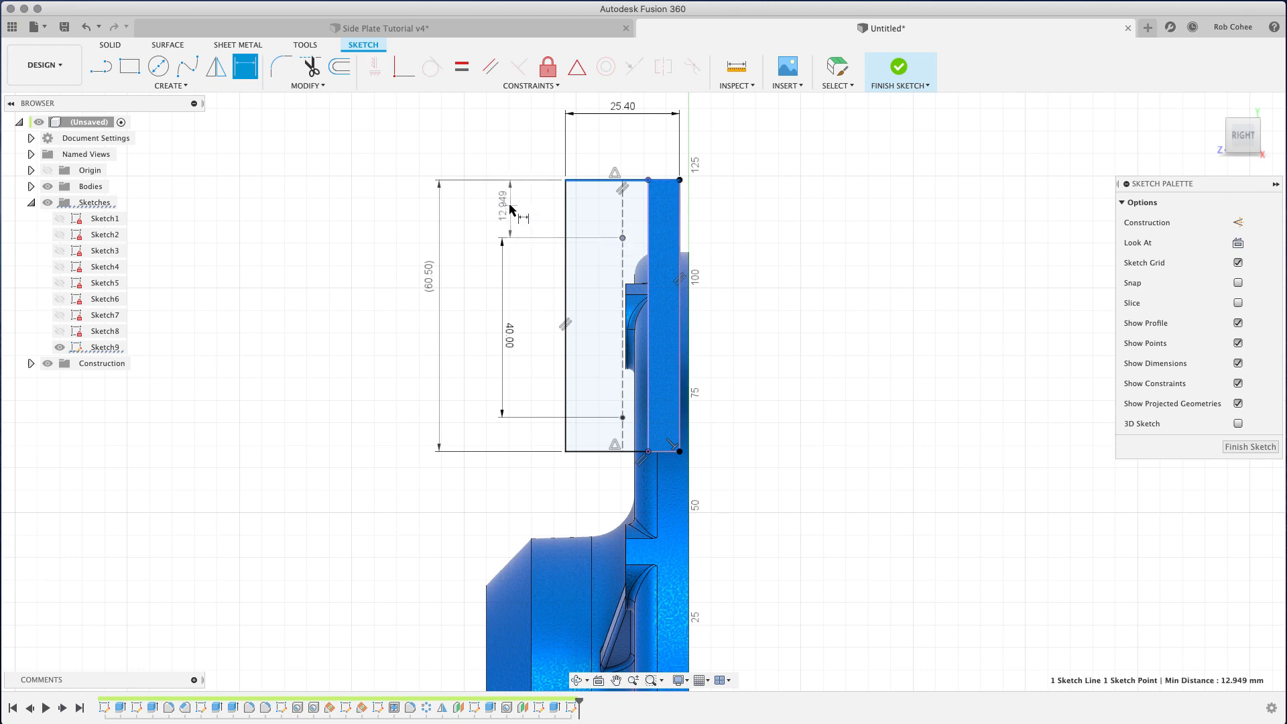
double_click(509, 207)
type("(")
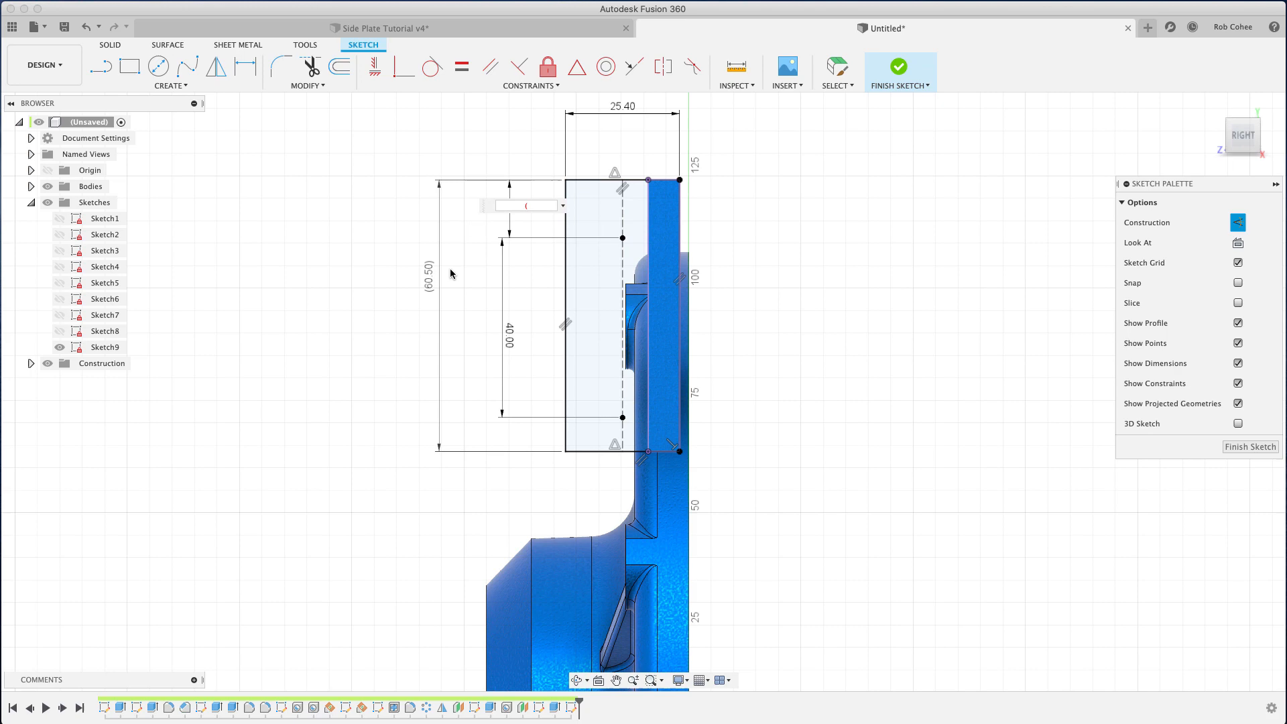
type("60.50 mm-d66)/2")
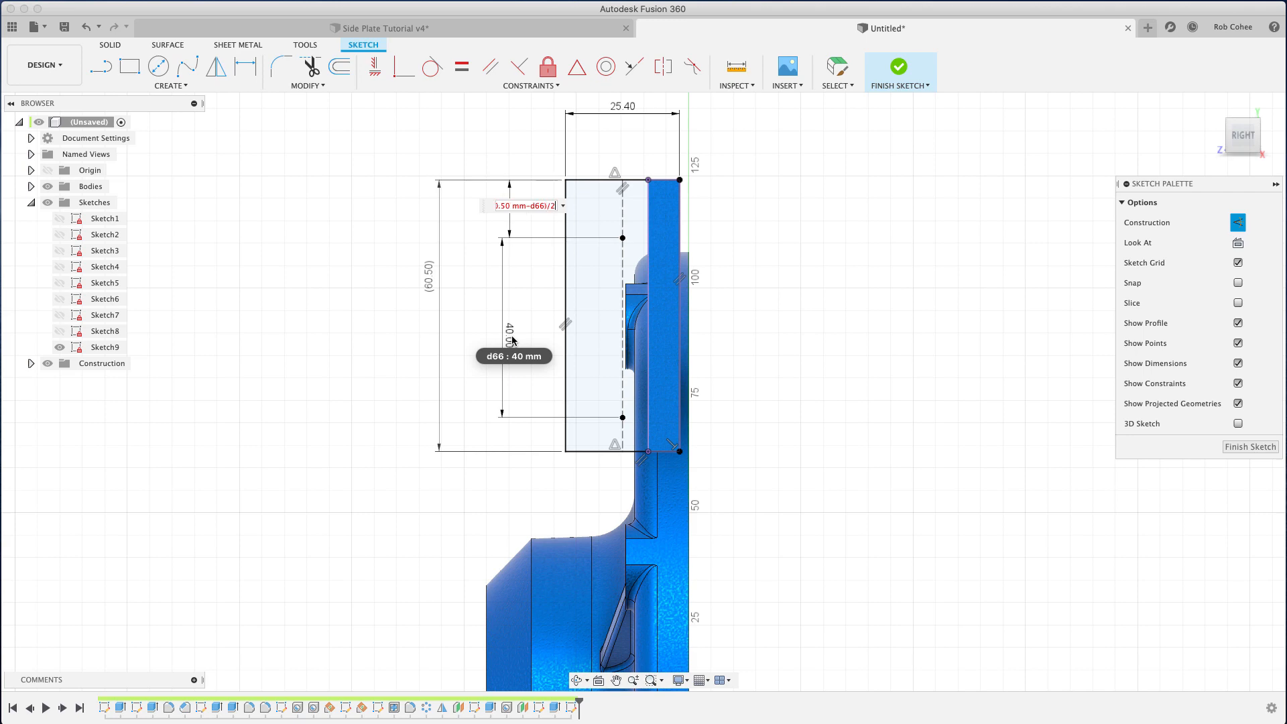
left_click(244, 66)
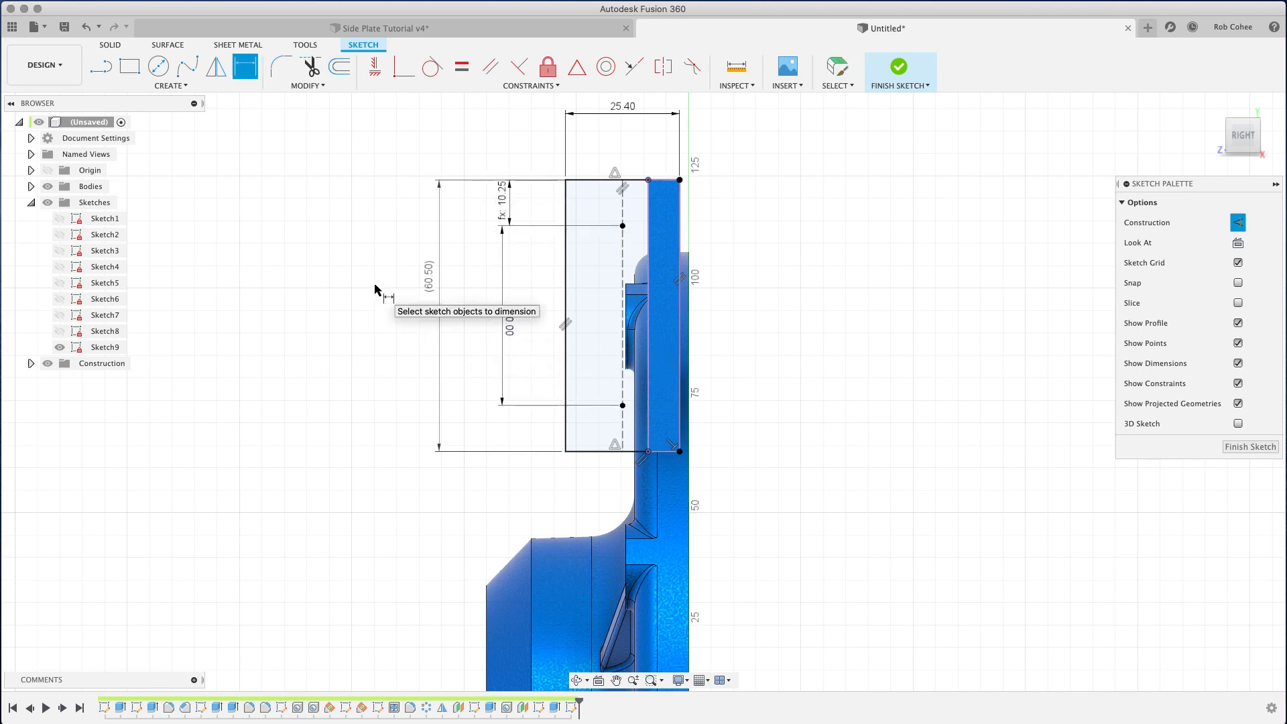
left_click(514, 323)
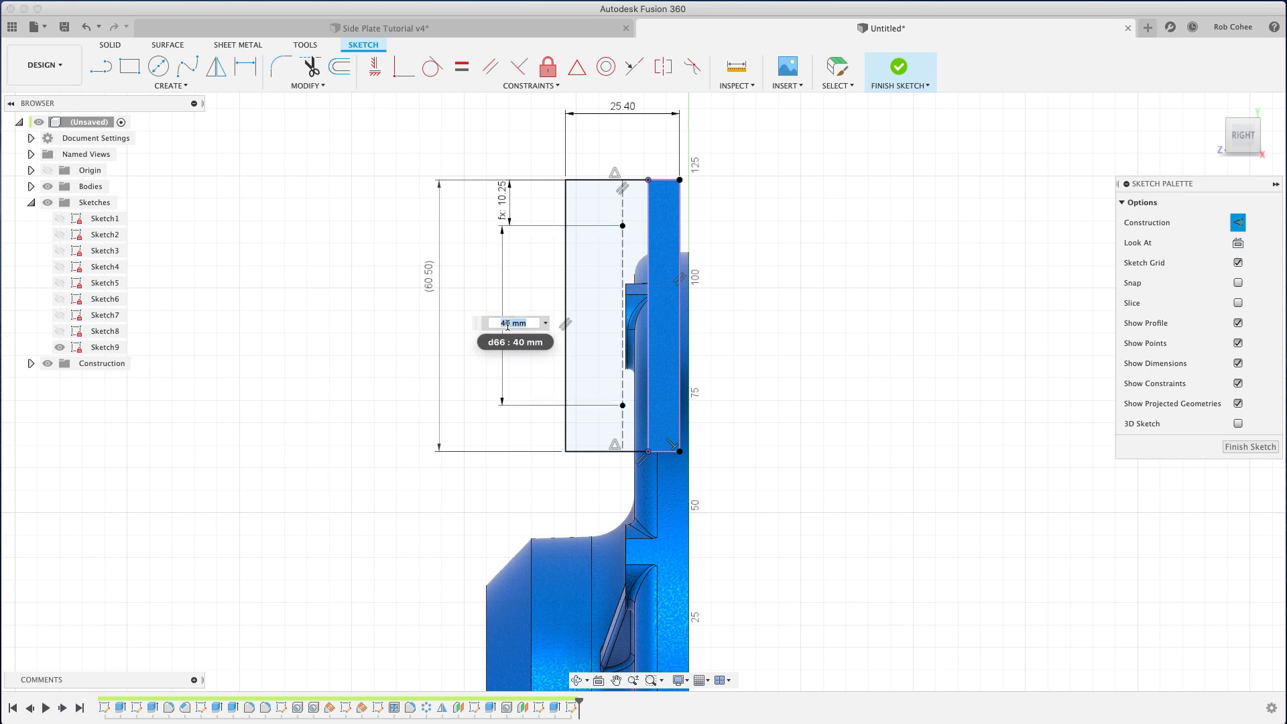
type("35")
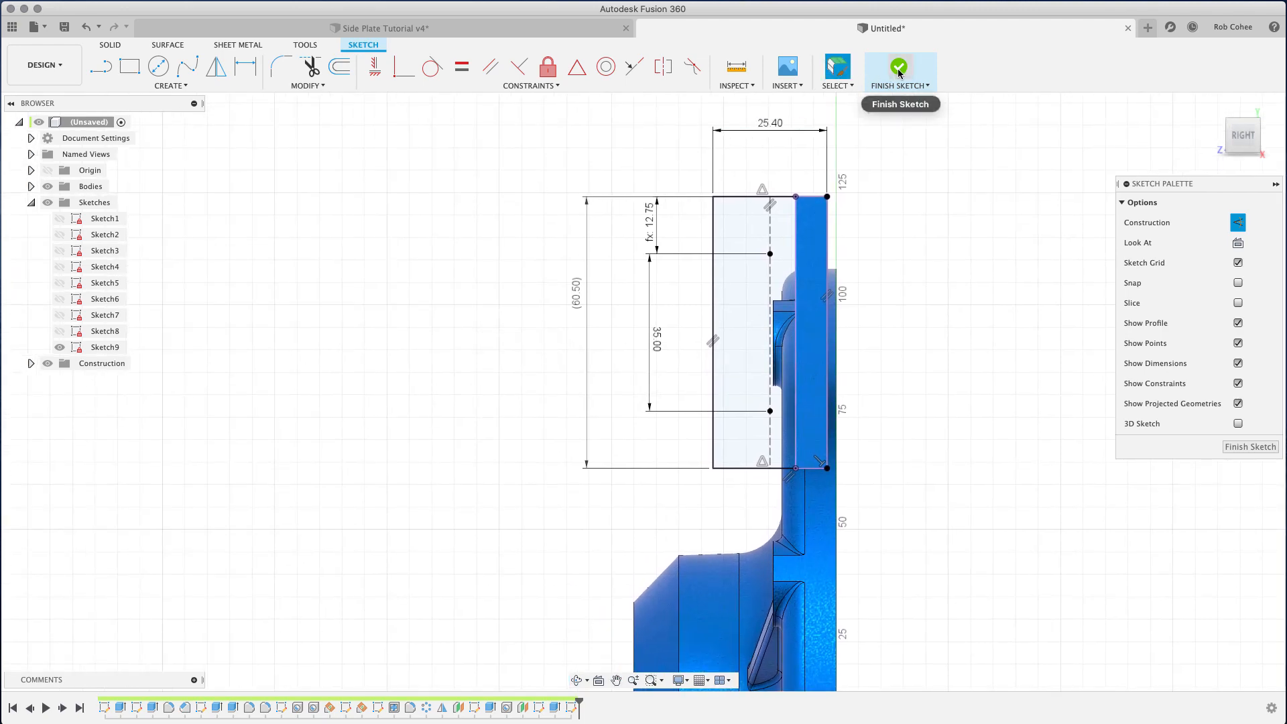
- Extrude the bracket profile 30 mm, joined to the plate as a block
left_click(899, 70)
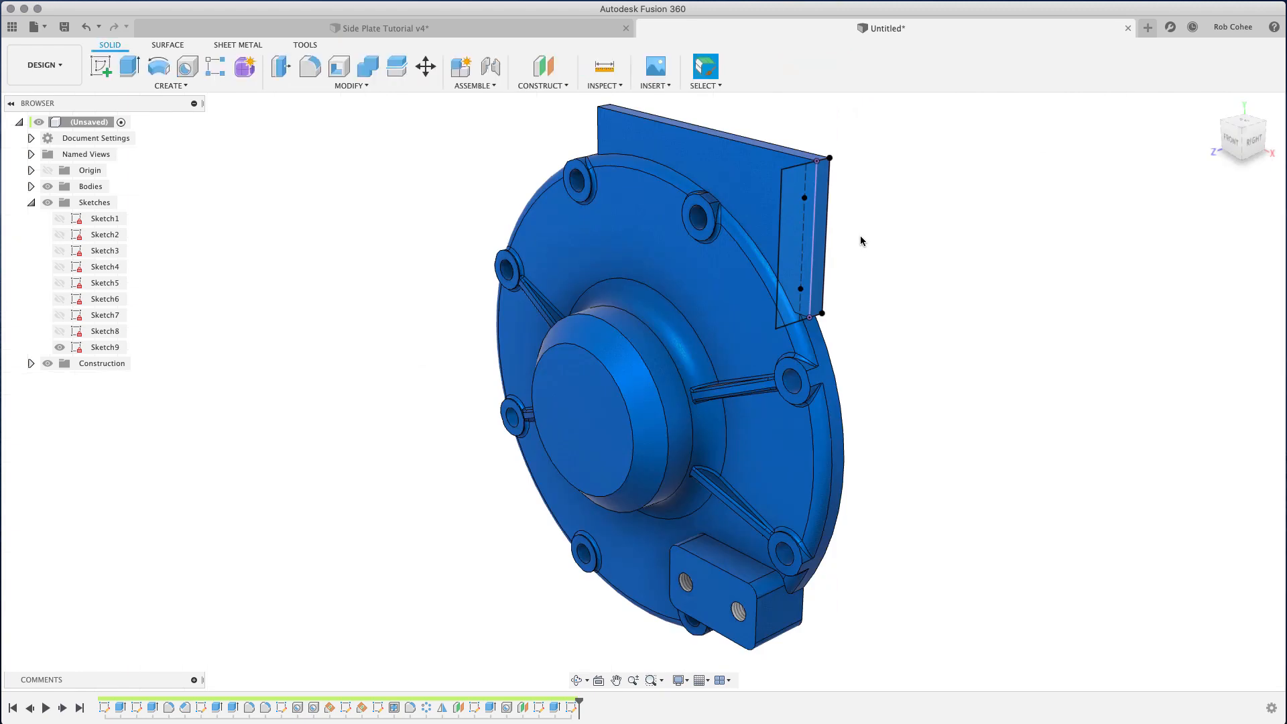
left_click(128, 65)
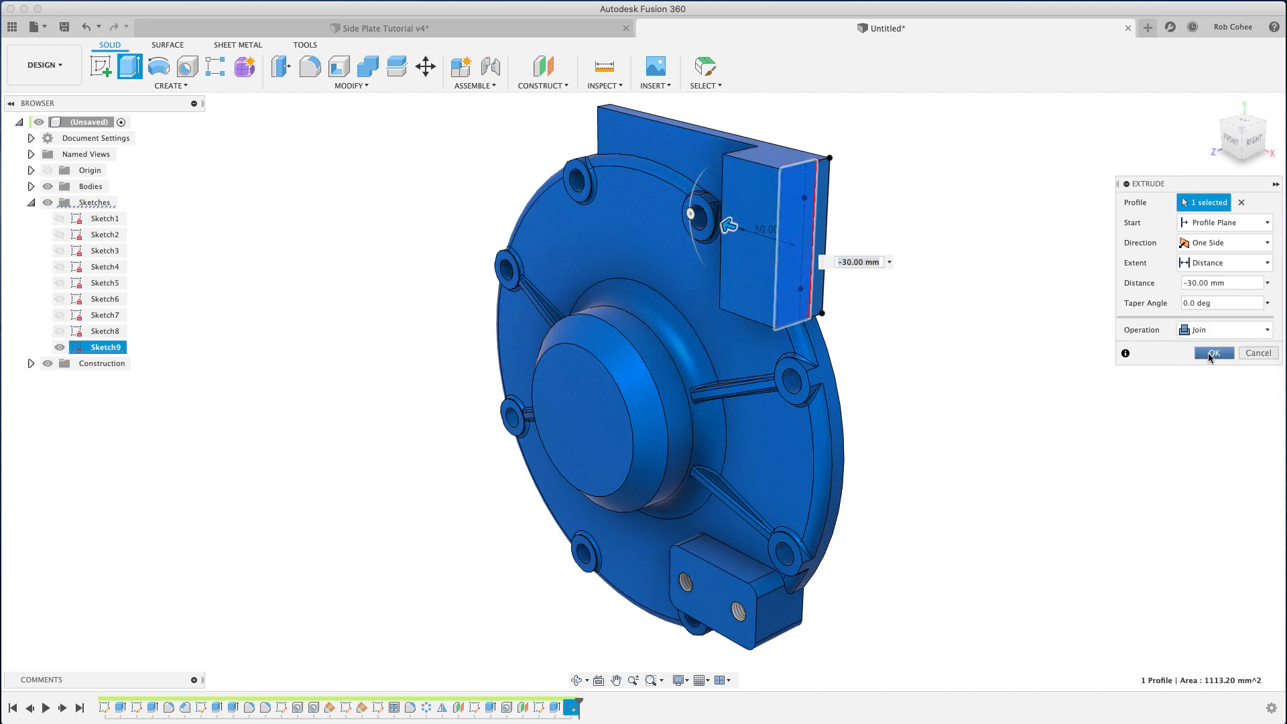
left_click(1214, 353)
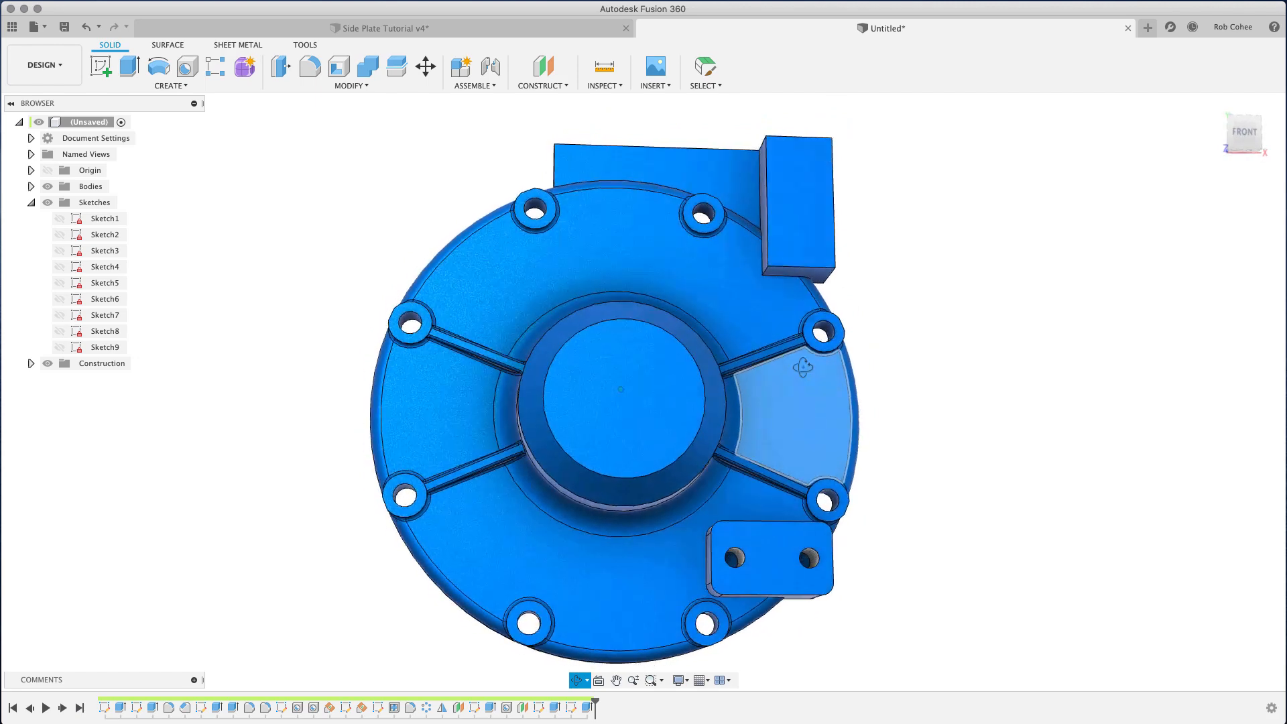
- Fillet two edges of the new bracket block
left_click(310, 66)
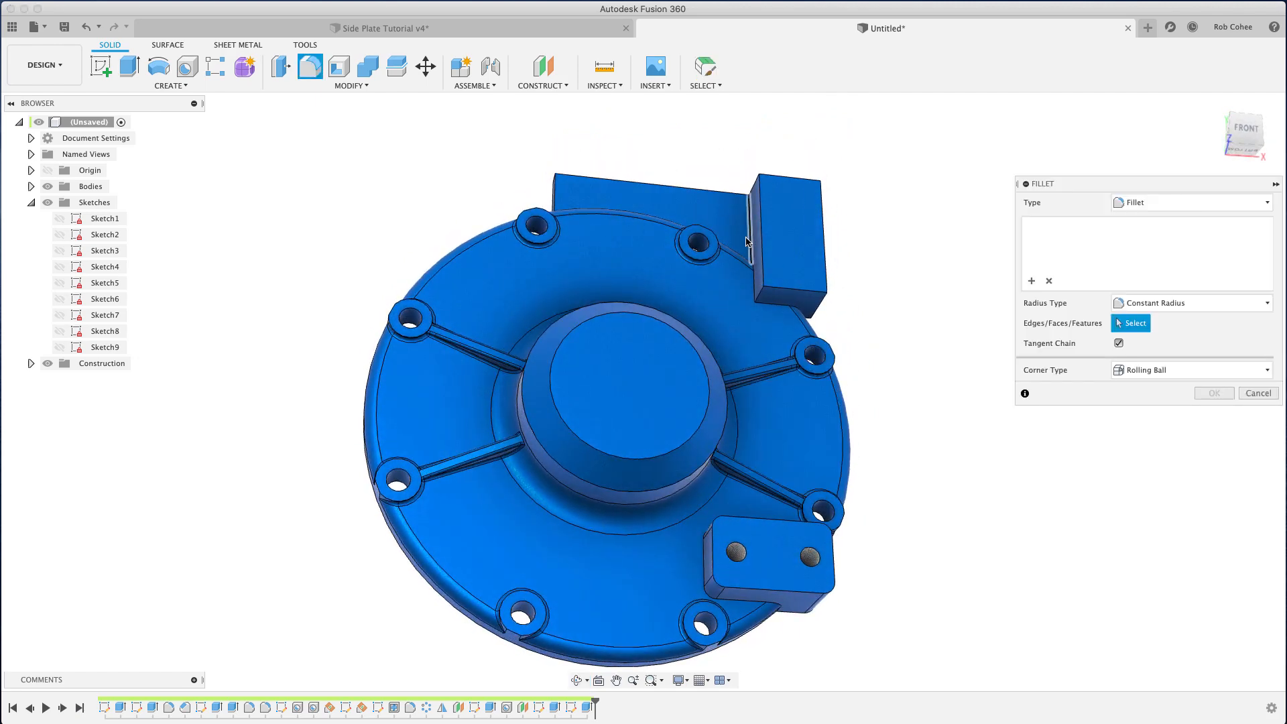
left_click(750, 291)
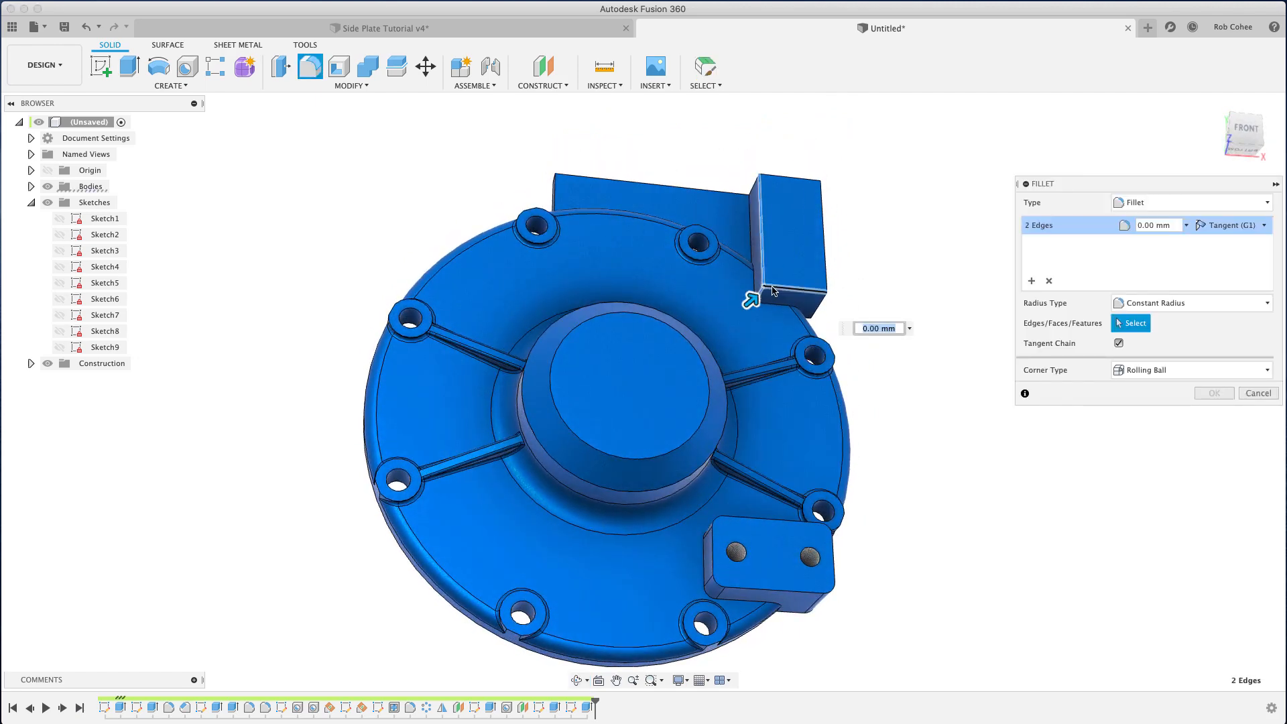
left_click(767, 291)
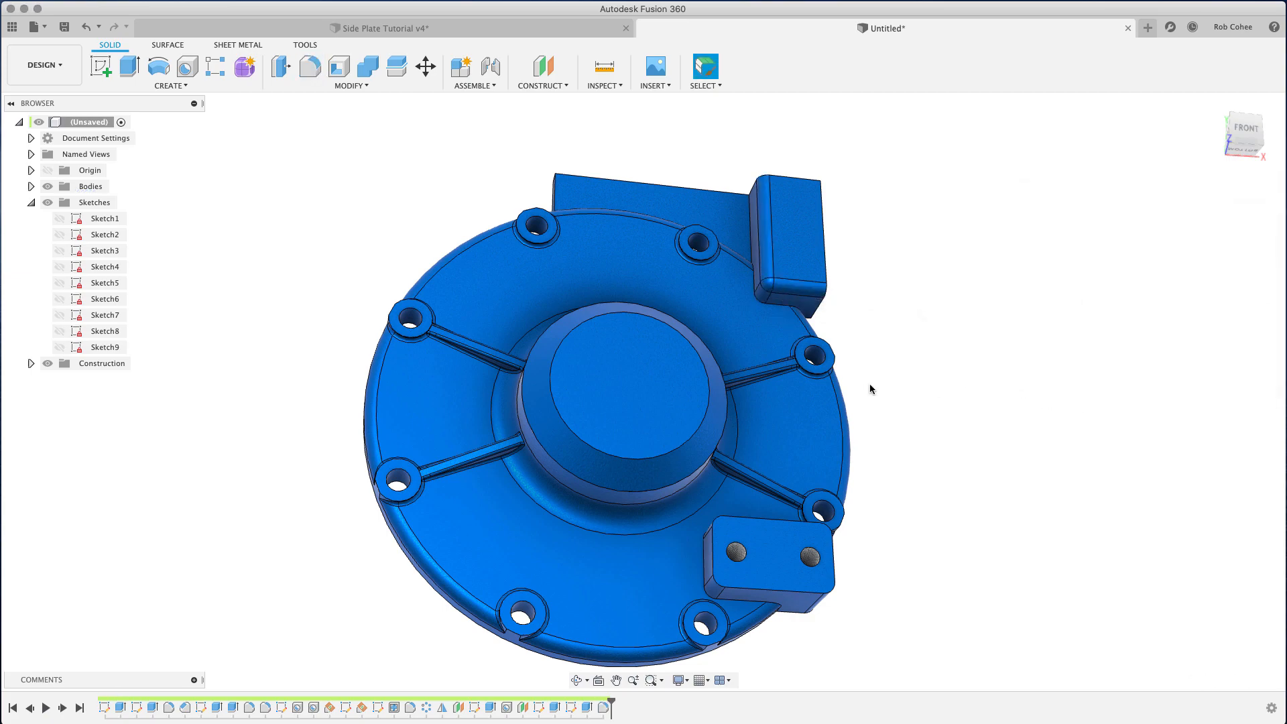
left_click_drag(870, 389, 772, 449)
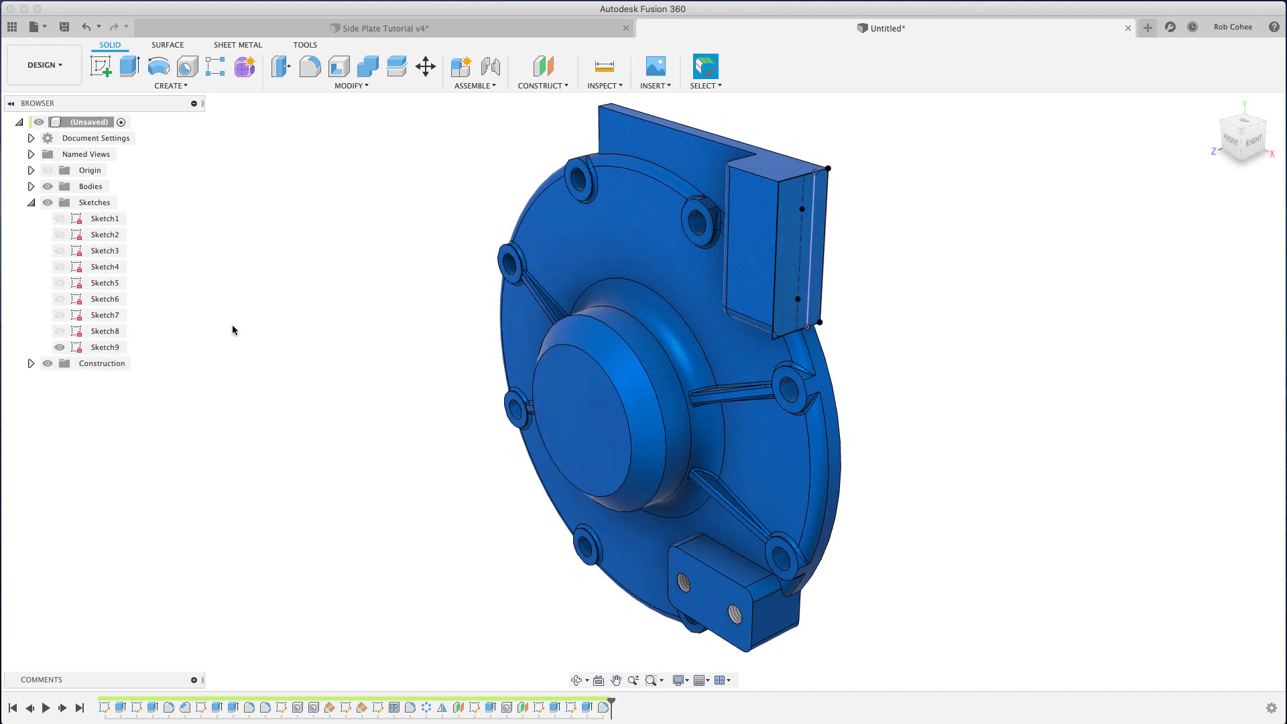
- Add M10x1.5 tapped holes, 20 mm deep, at both sketch points, flipped into the block
left_click(186, 65)
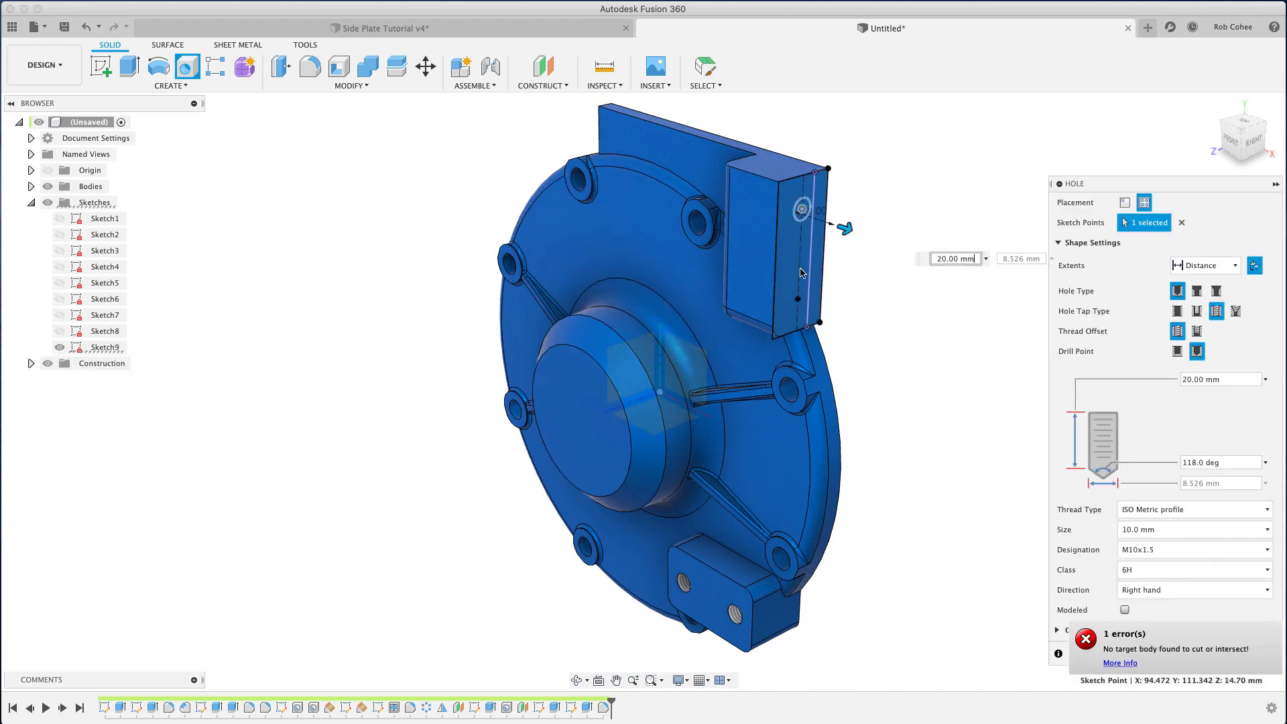
left_click(795, 299)
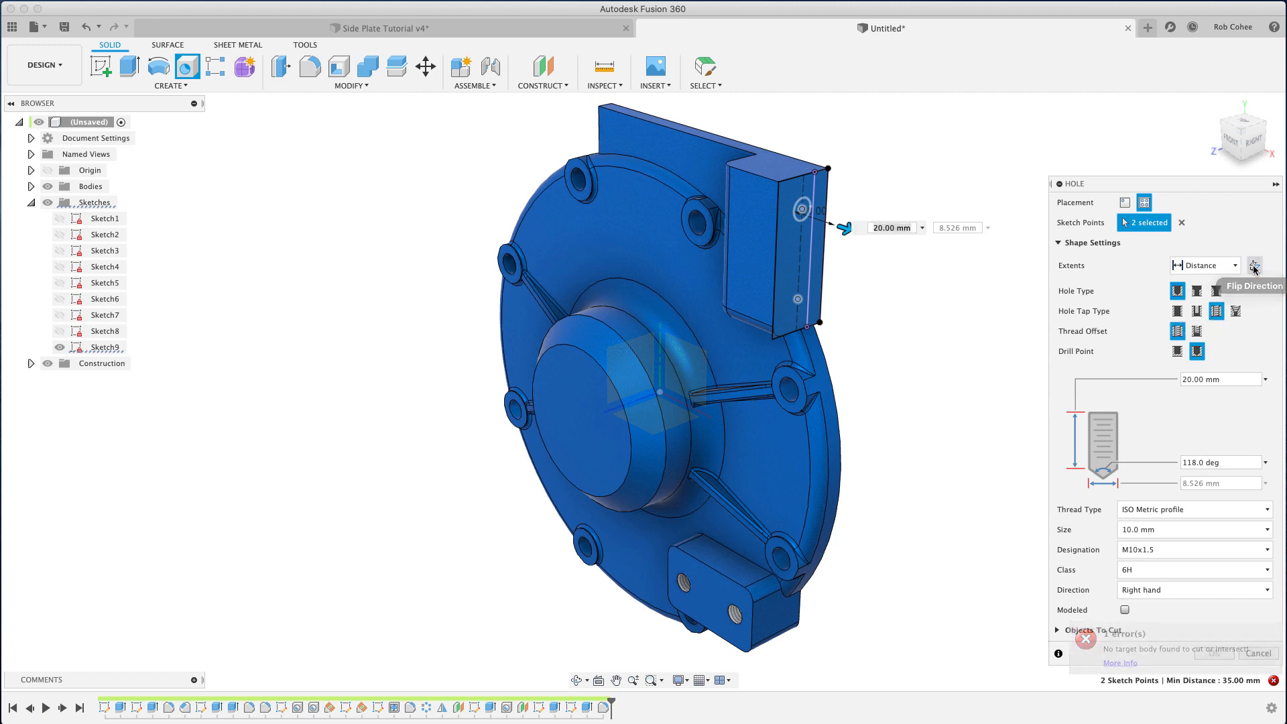
left_click(1254, 265)
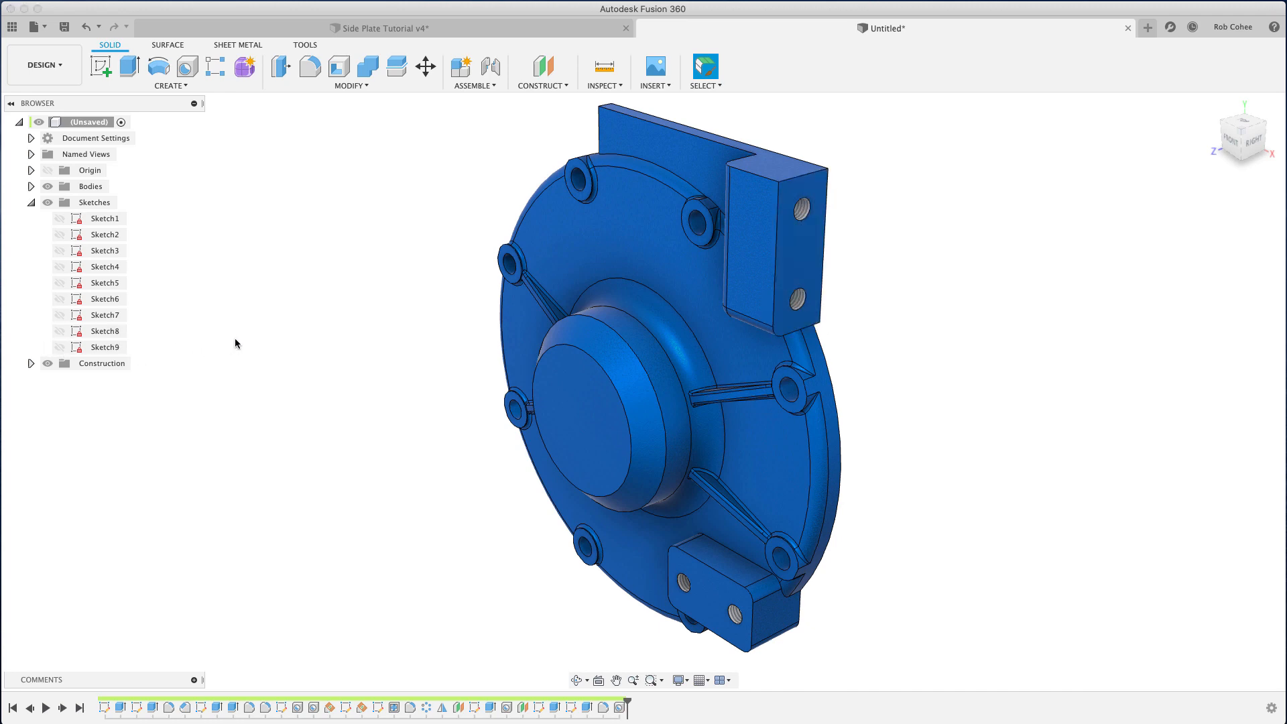
mouse_move(241, 343)
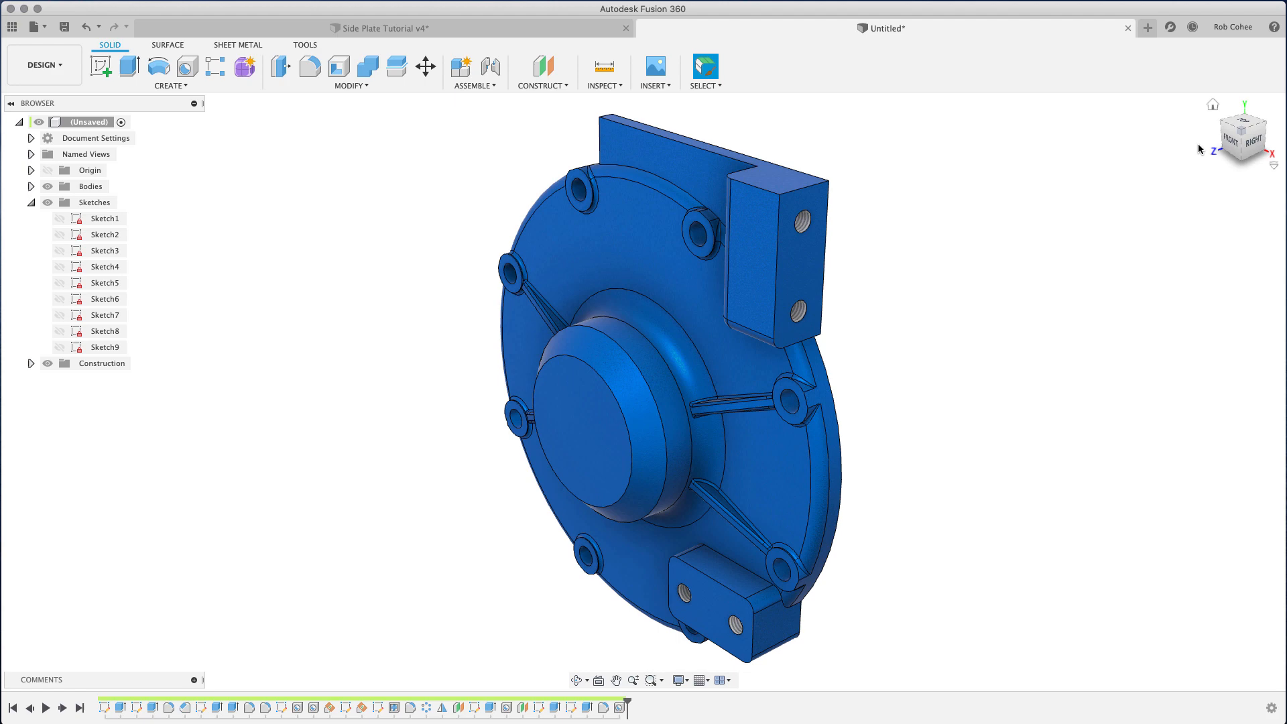
left_click(1243, 135)
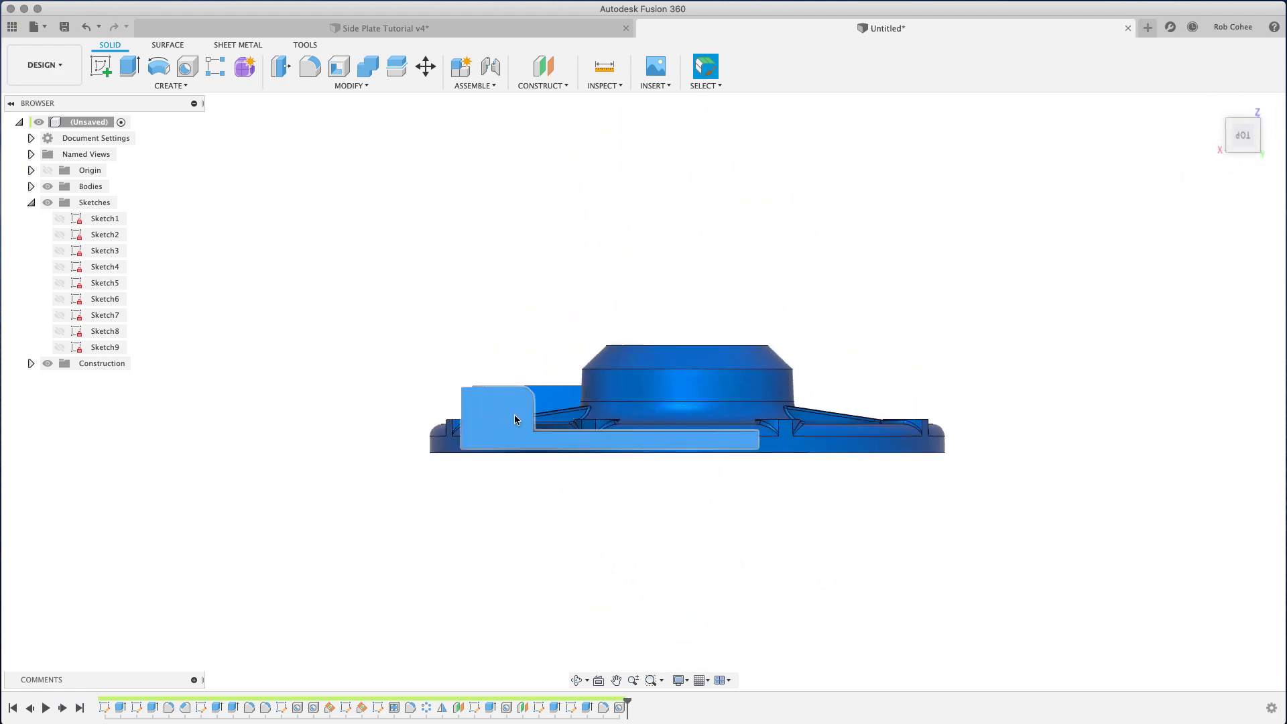
- Create Sketch10 on the plate's top face and project the two plate edges
right_click(515, 420)
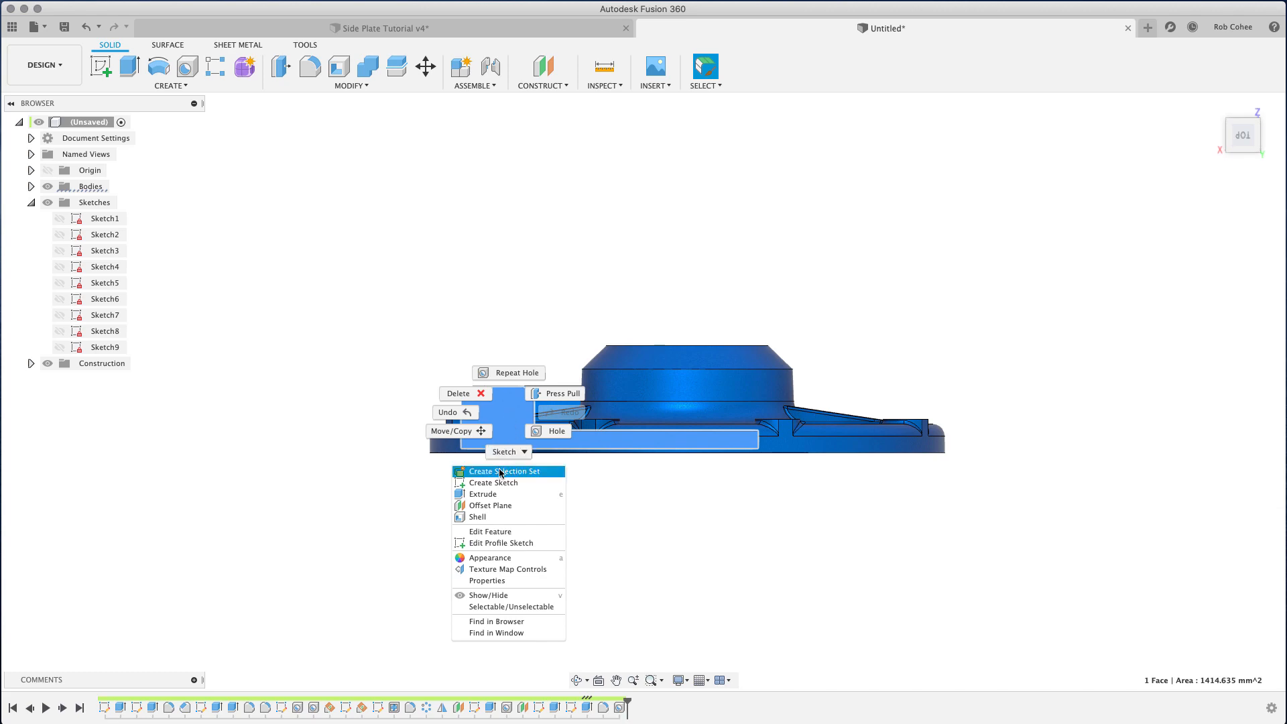
left_click(494, 482)
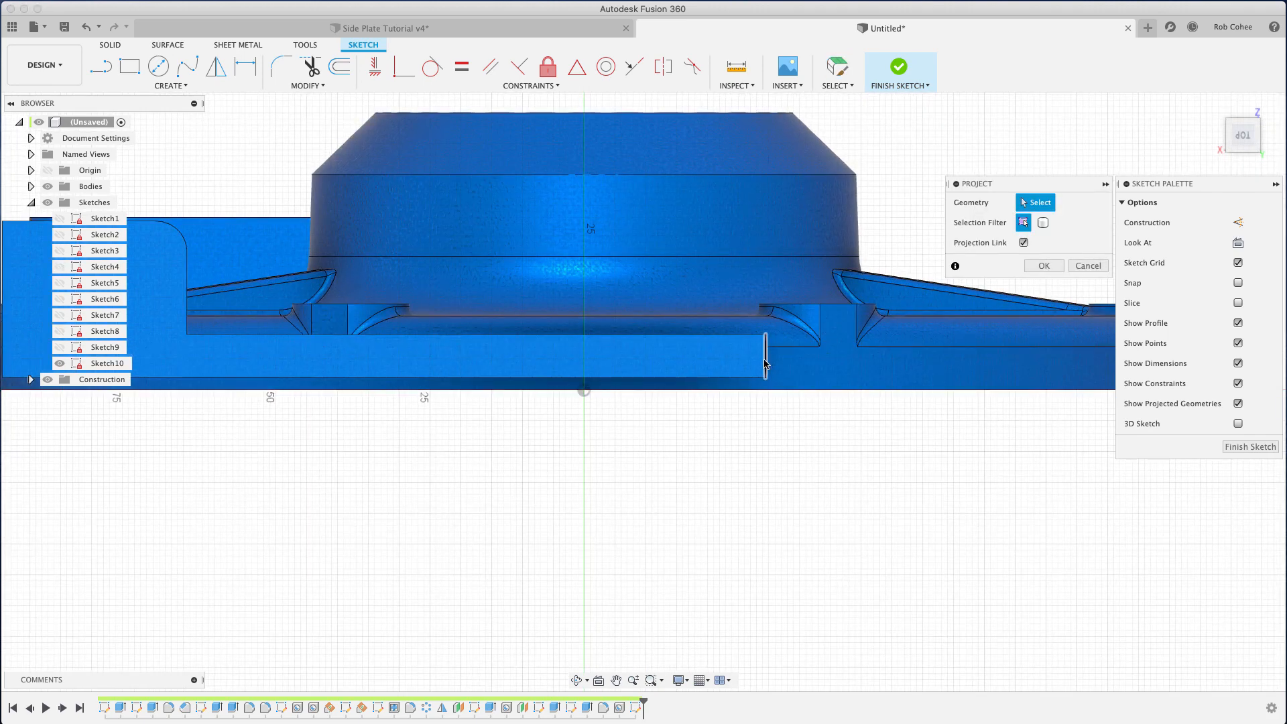
left_click(764, 354)
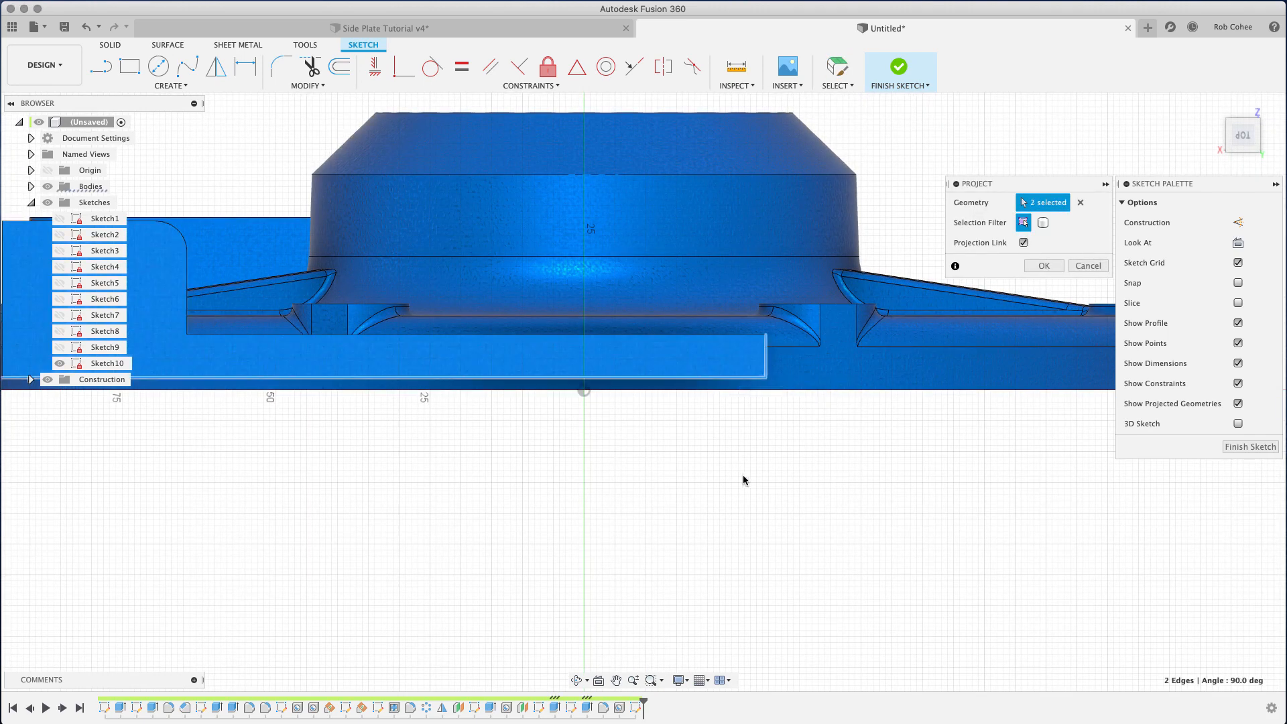
left_click(1042, 266)
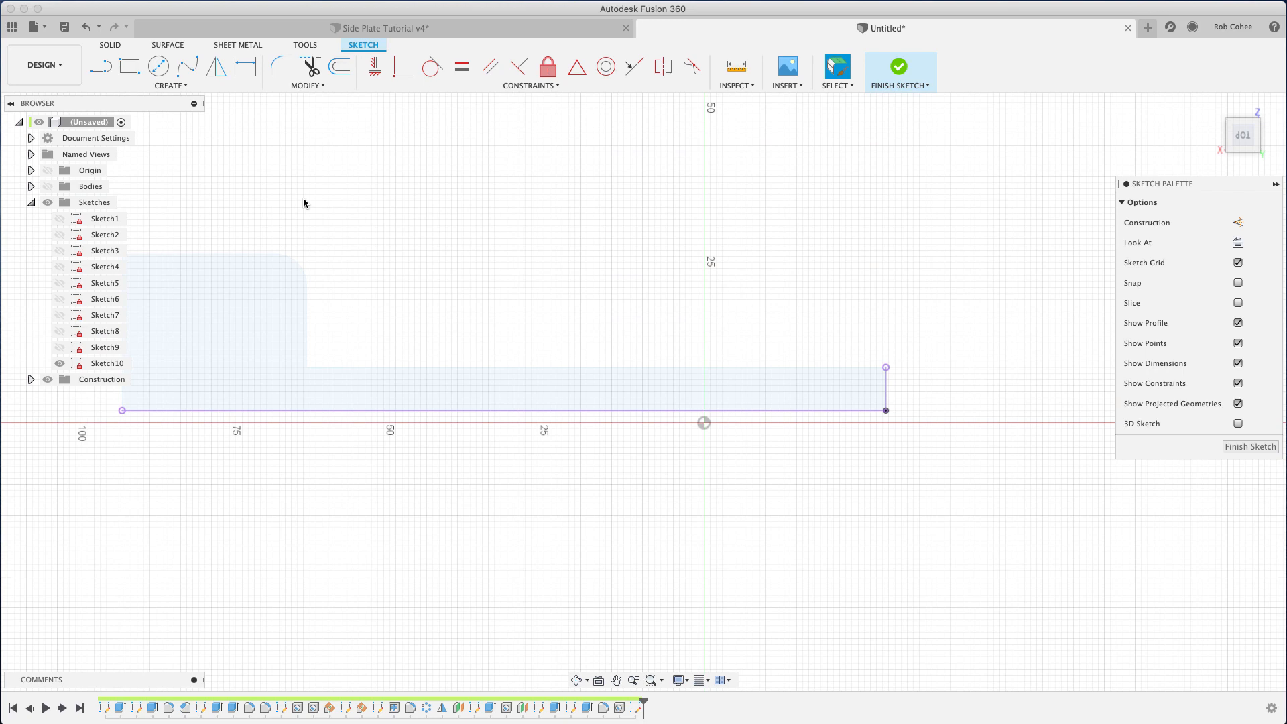
- Draw a U-shaped boss outline on the plate edge with an R9.50 top and 16.58 mm height
left_click(100, 66)
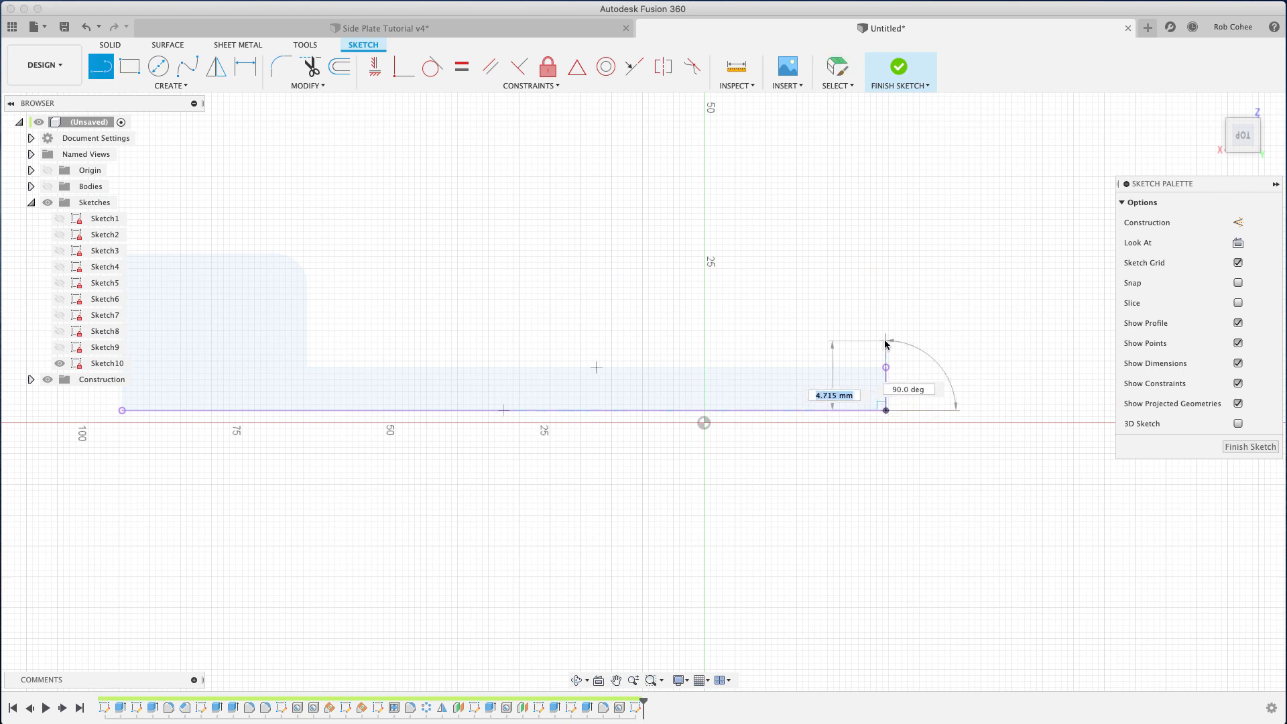
mouse_move(886, 312)
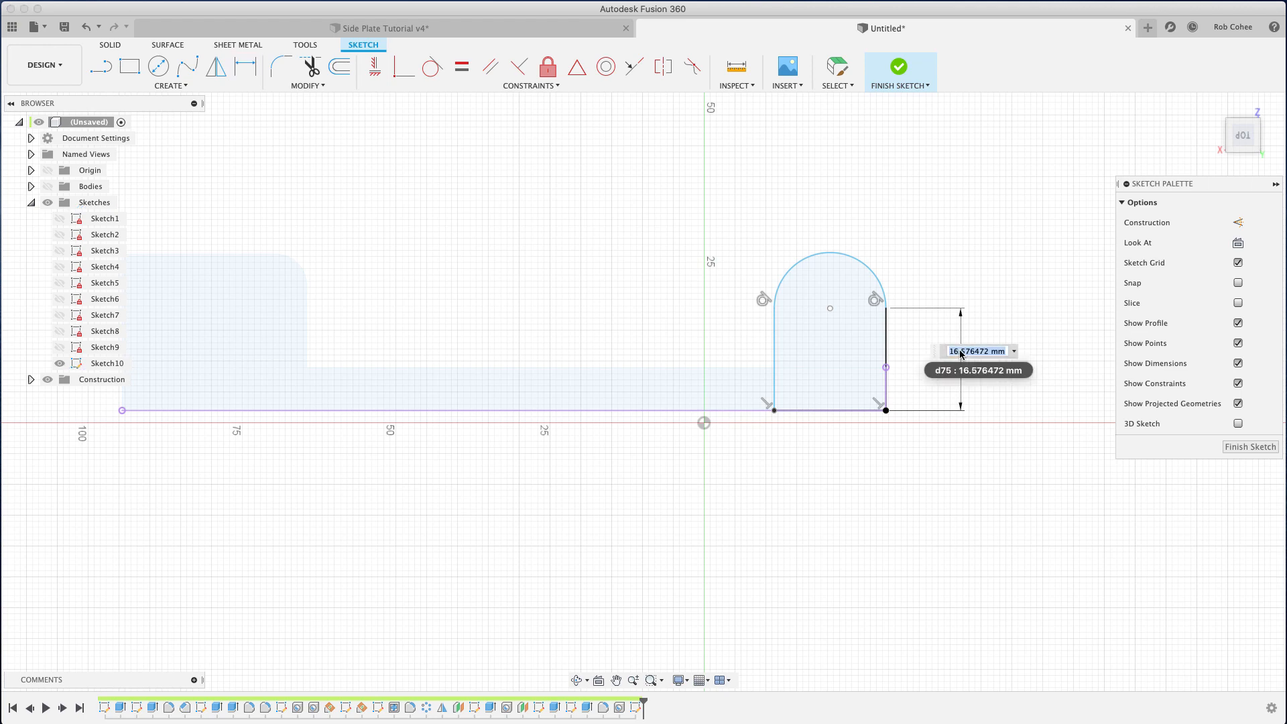
type("12")
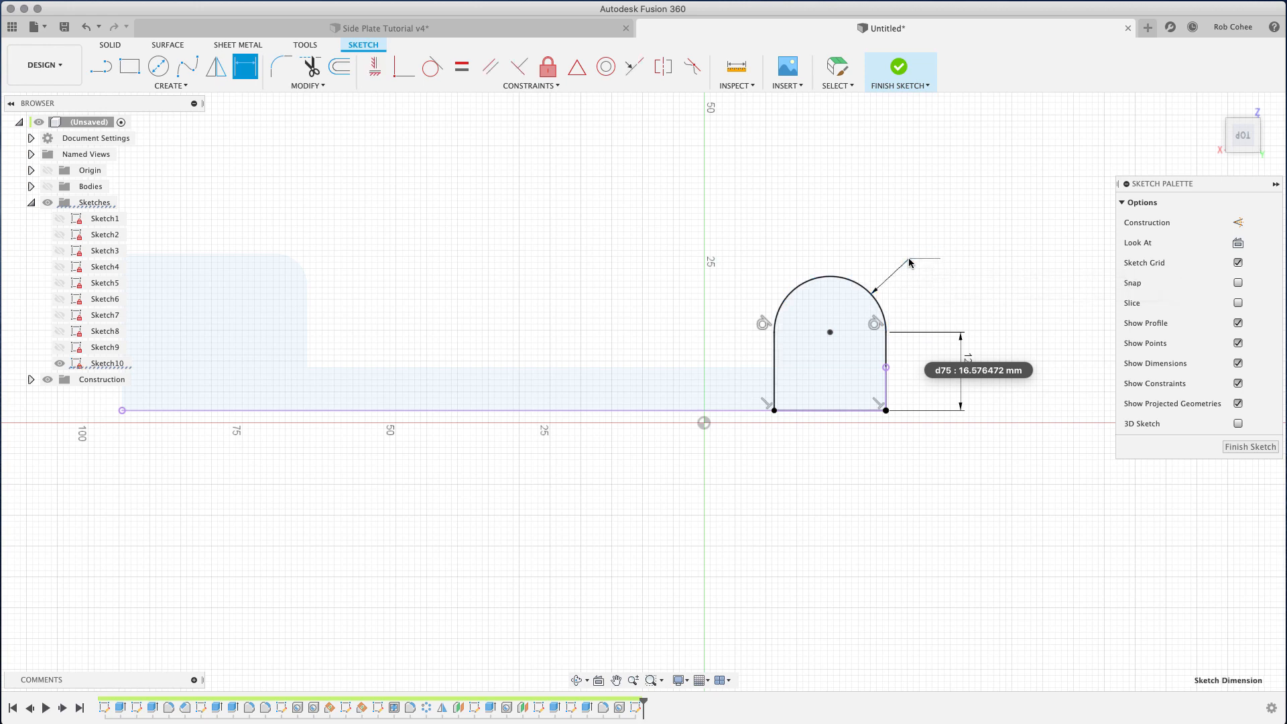
type("9")
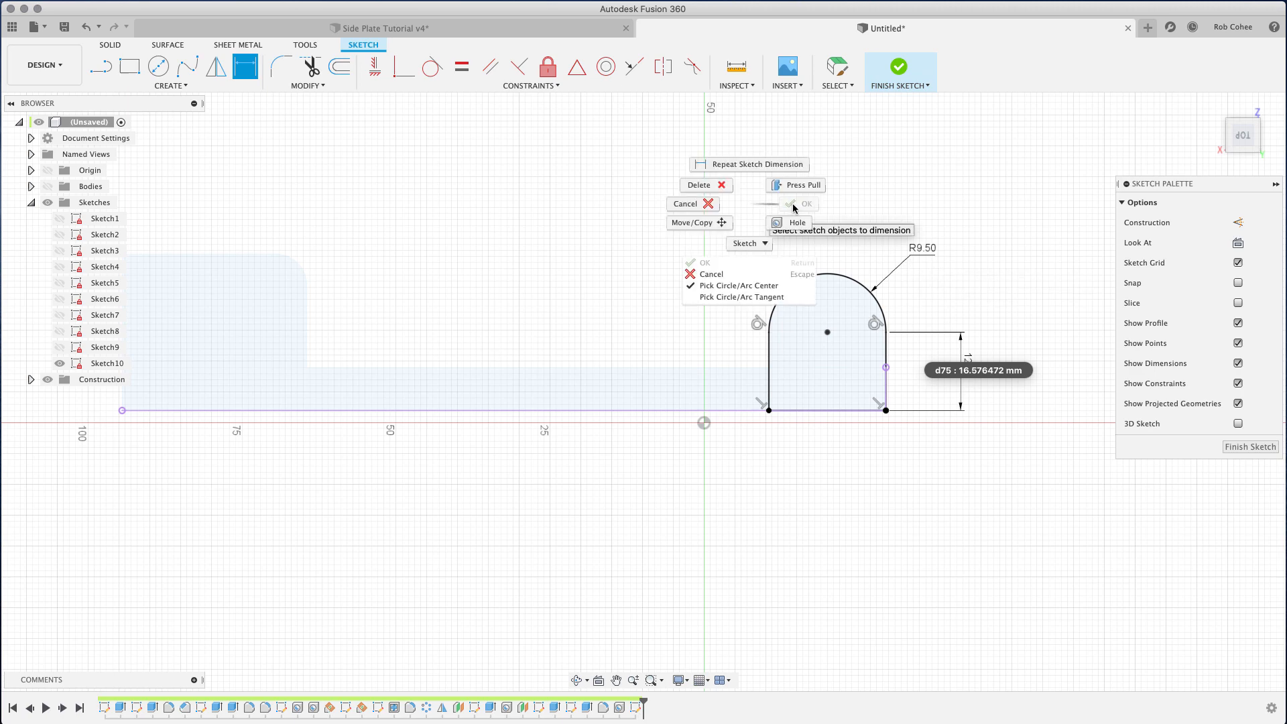
left_click(806, 204)
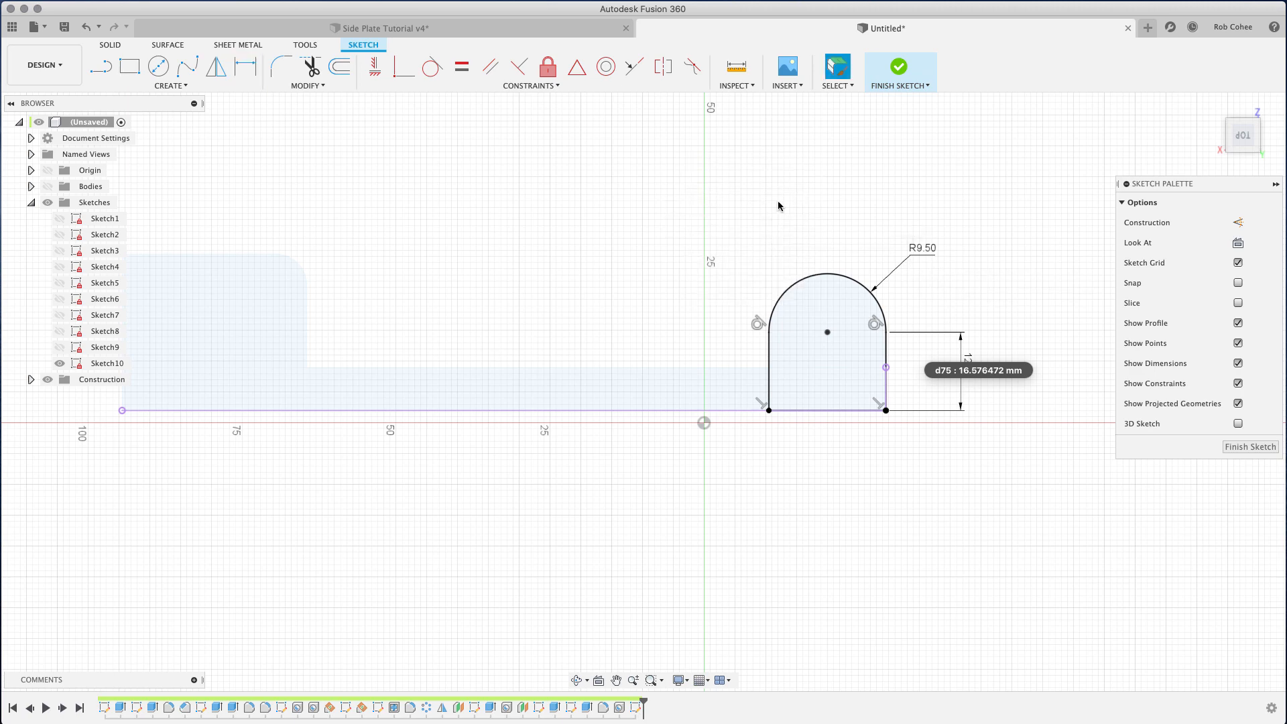
left_click(826, 329)
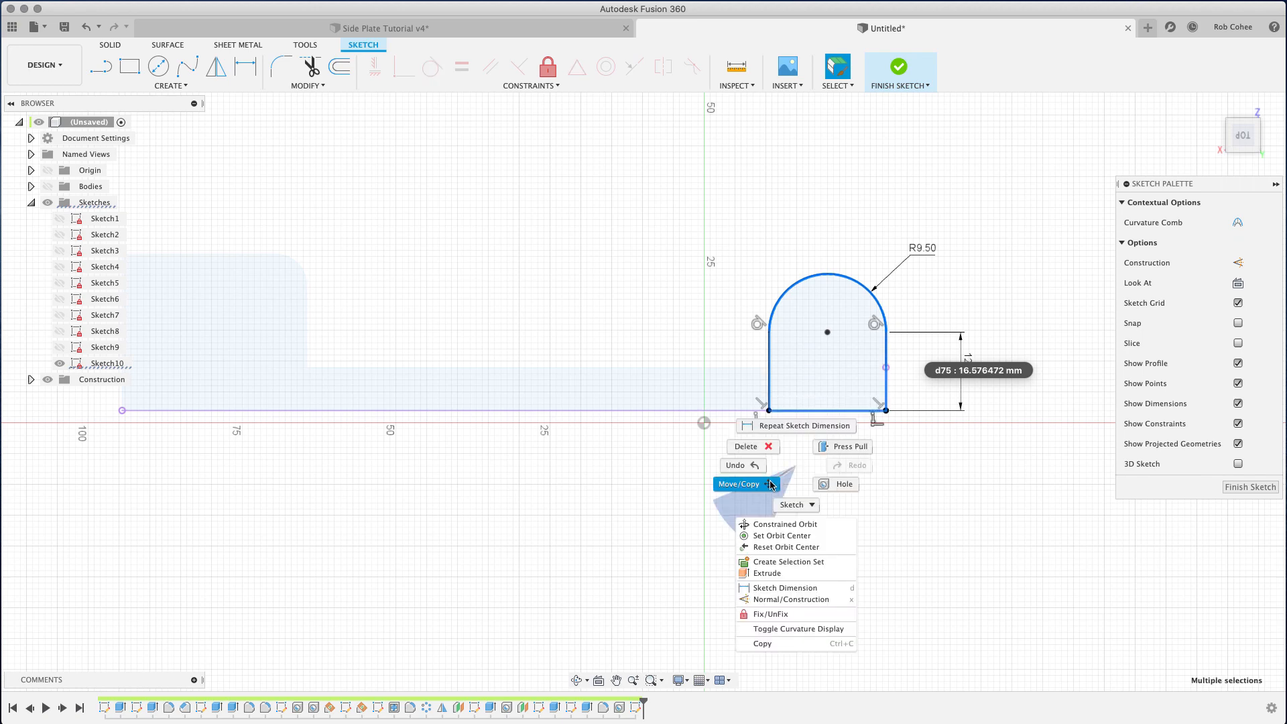
- Copy the boss outline 35 mm to the left using Move/Copy
left_click(737, 484)
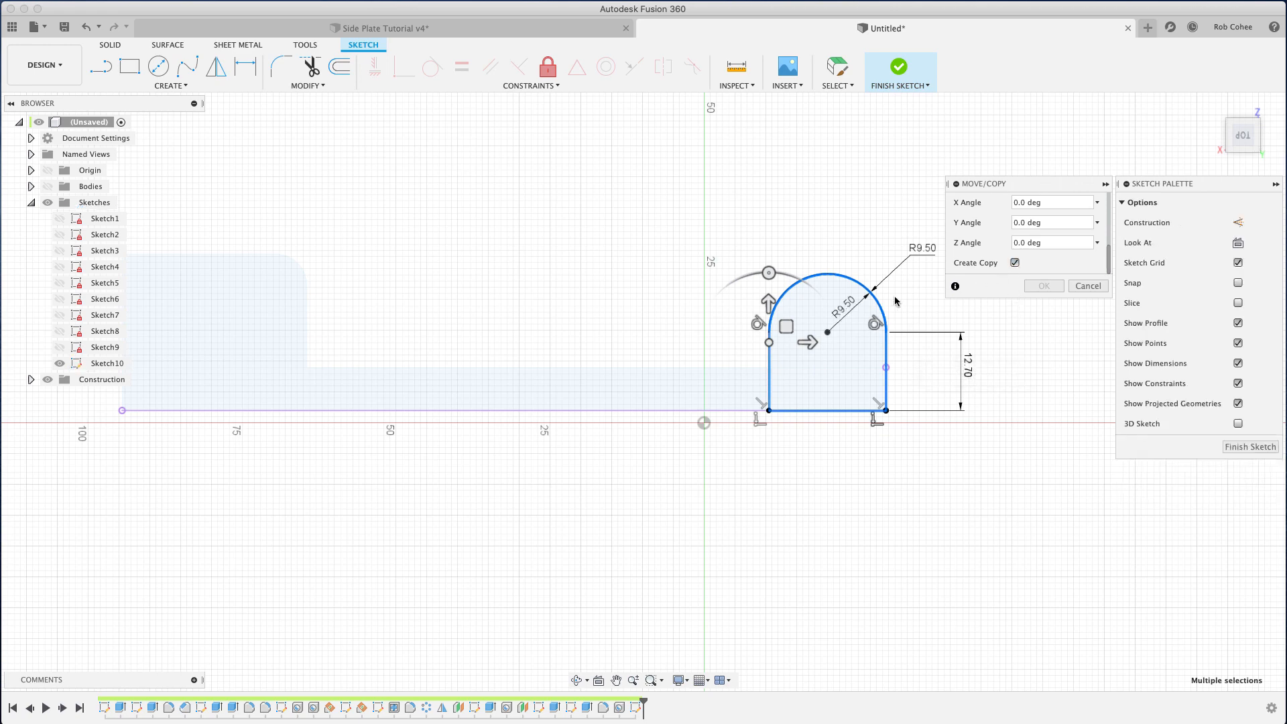
left_click_drag(809, 343, 625, 342)
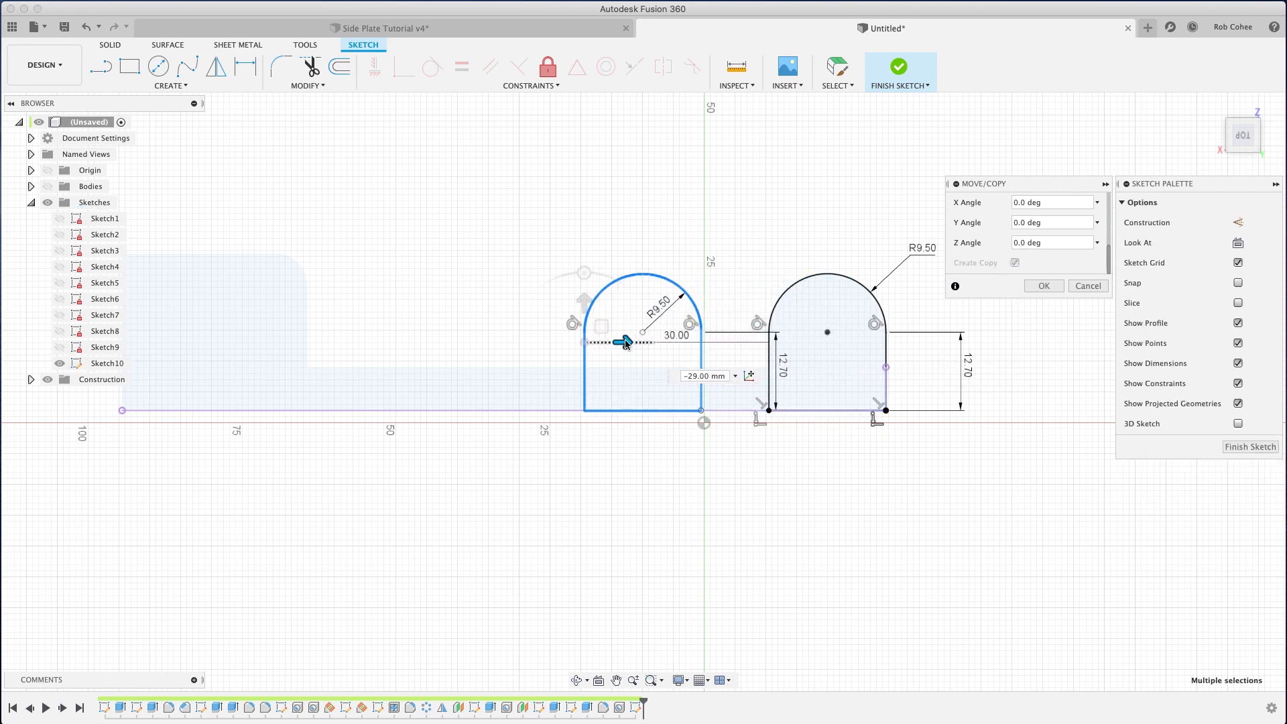
left_click_drag(626, 343, 593, 343)
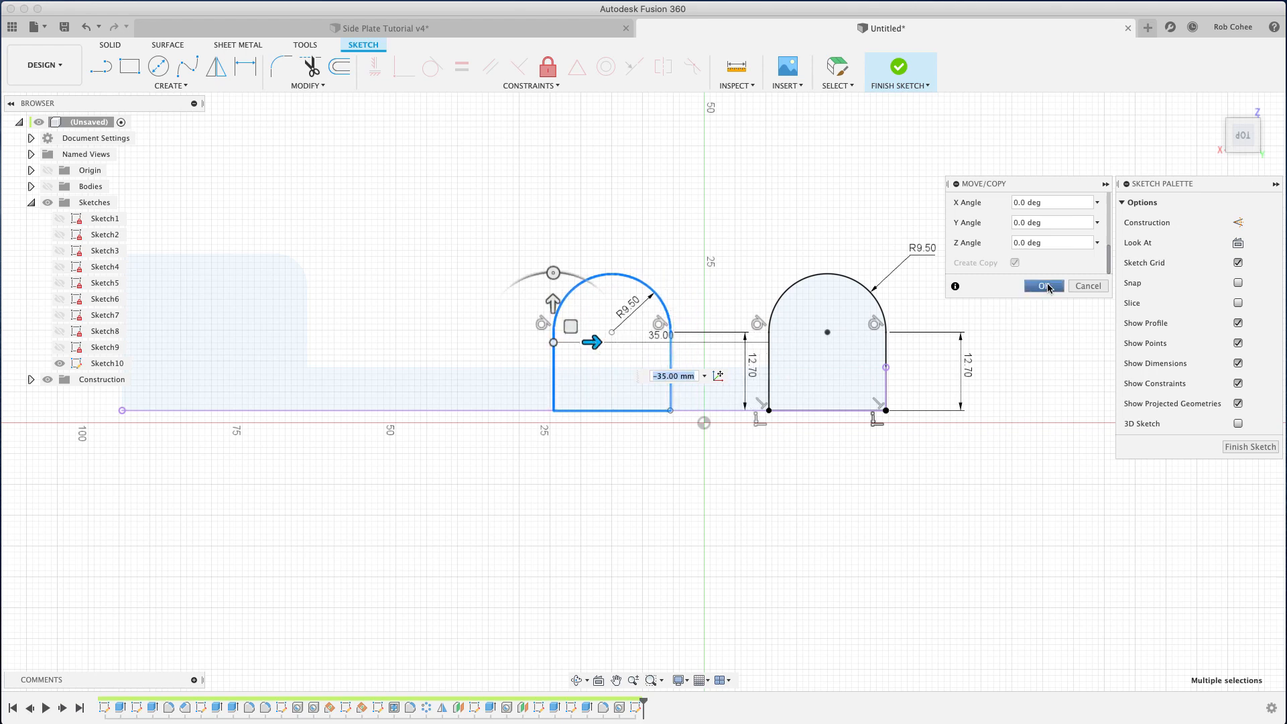
left_click(1042, 285)
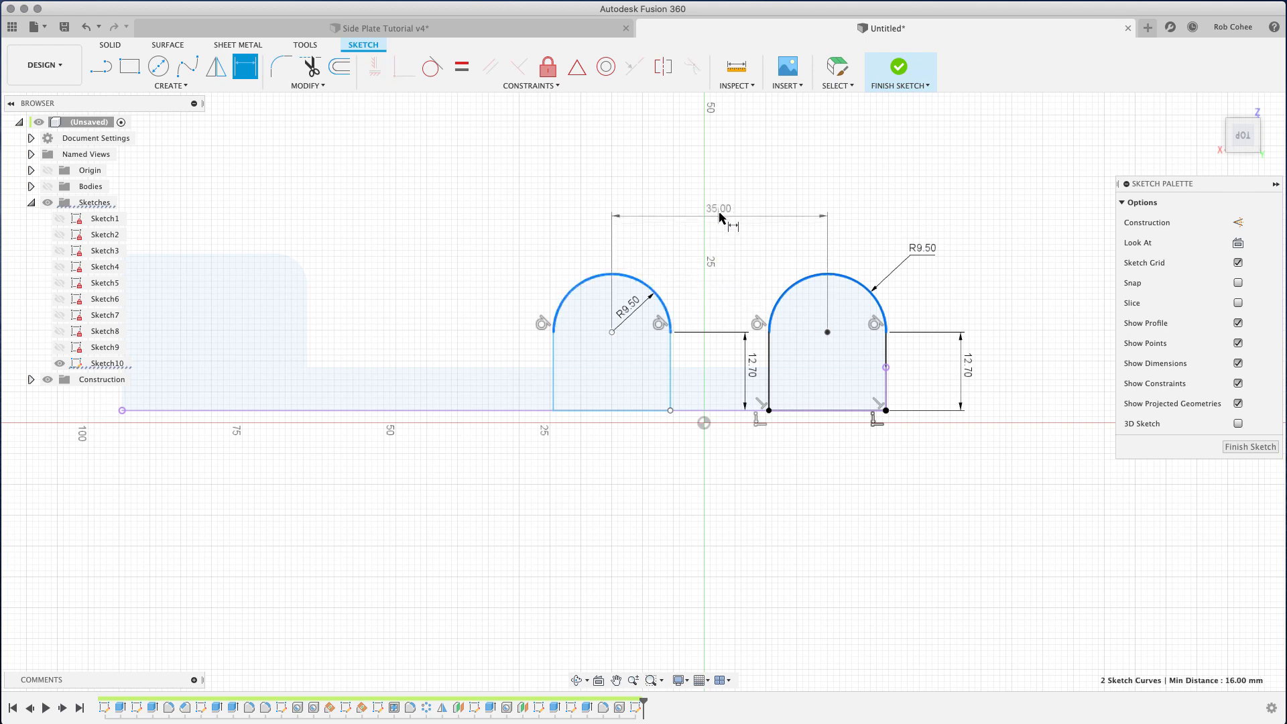
- Set the boss centre spacing to 38.10 mm and make the left corner coincident with the bottom edge
double_click(718, 208)
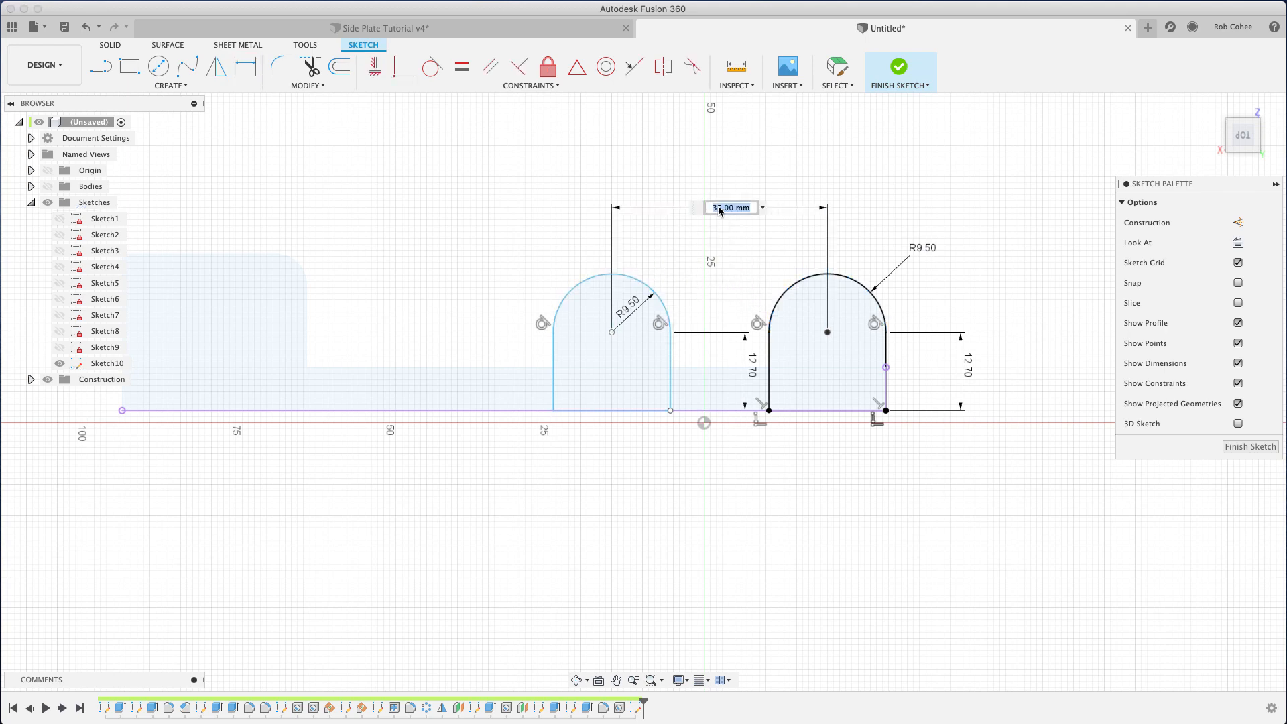
type("38.10")
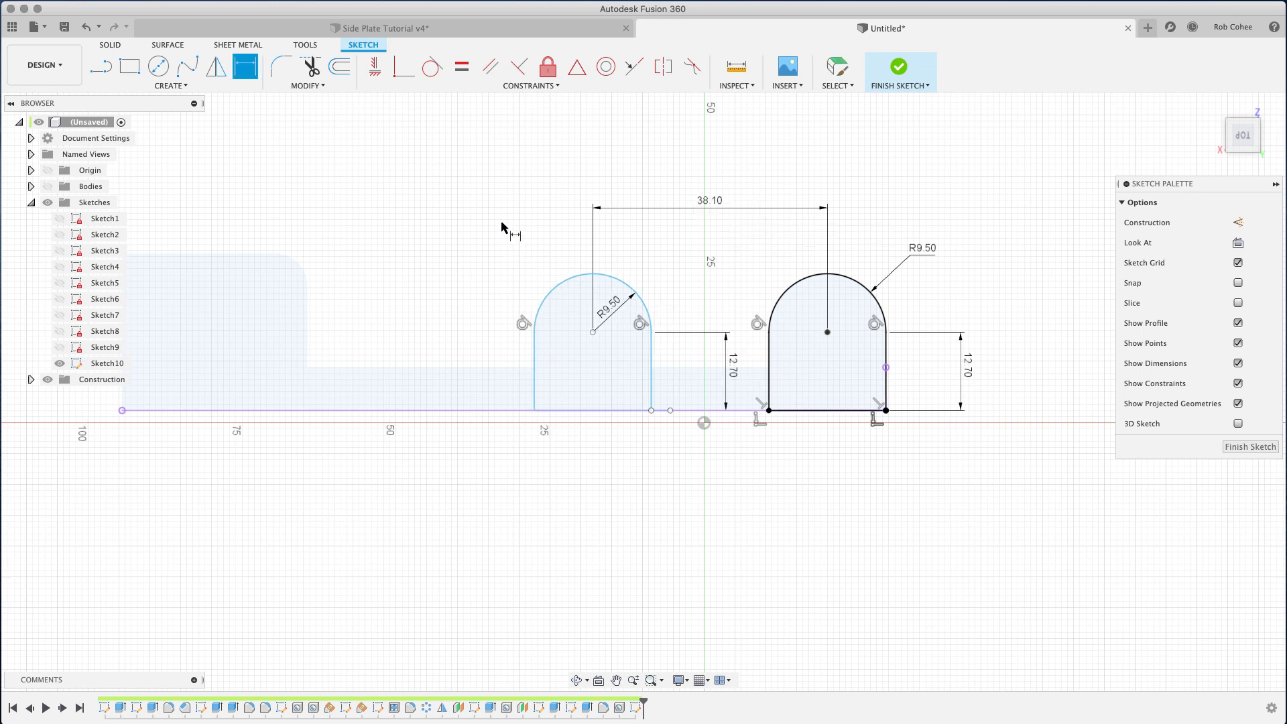
mouse_move(519, 228)
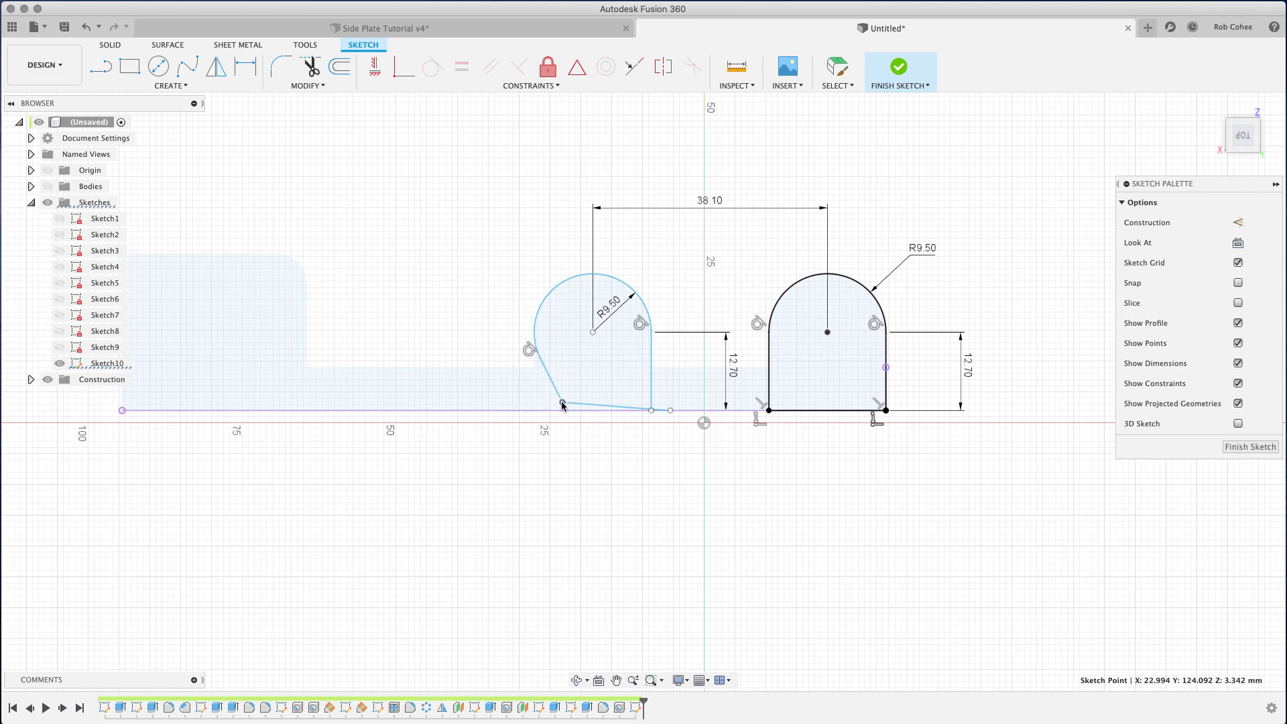
left_click_drag(562, 403, 533, 410)
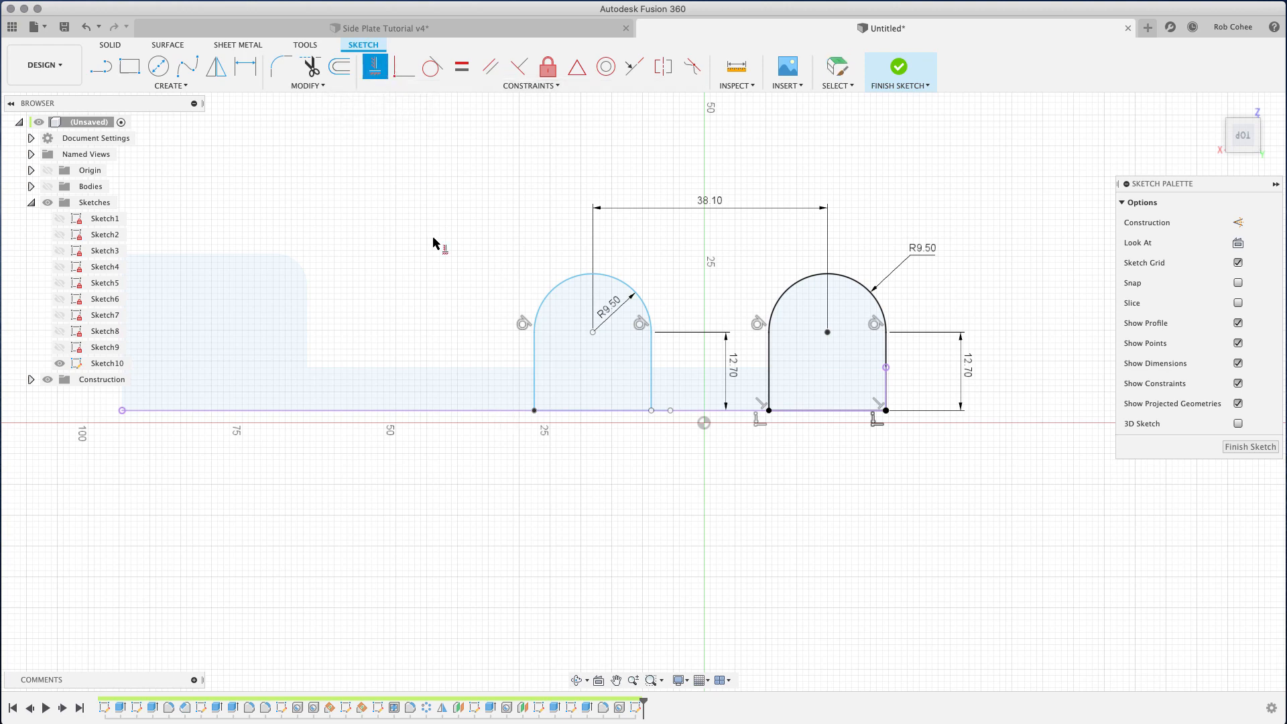
left_click(651, 370)
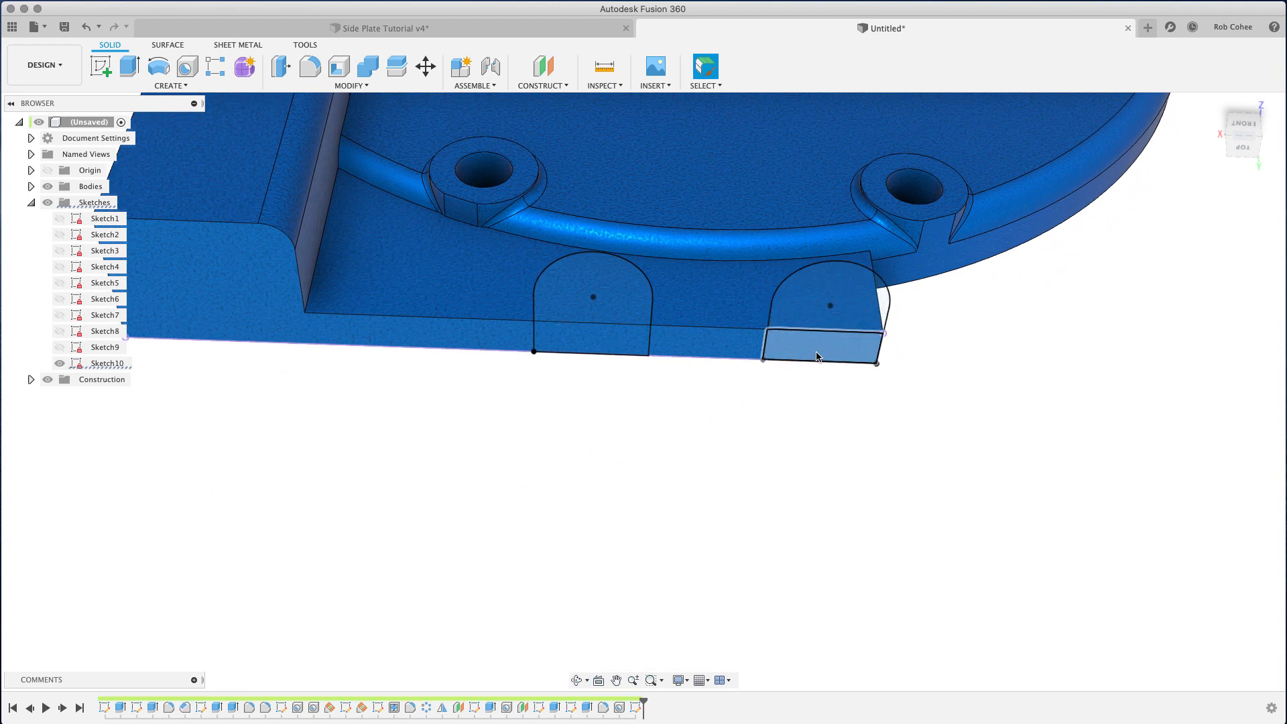
- Extrude both rounded boss profiles 30 mm as a Join onto the plate
left_click(128, 66)
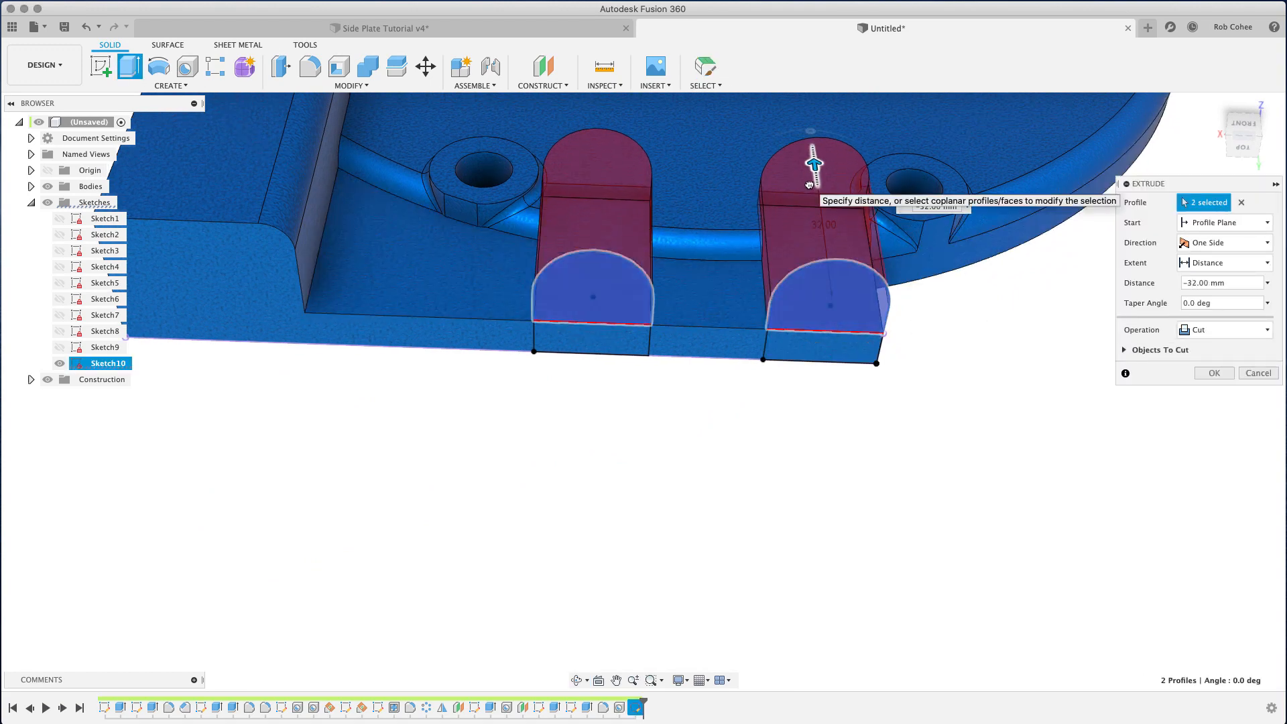
left_click_drag(816, 156, 815, 168)
type("-30")
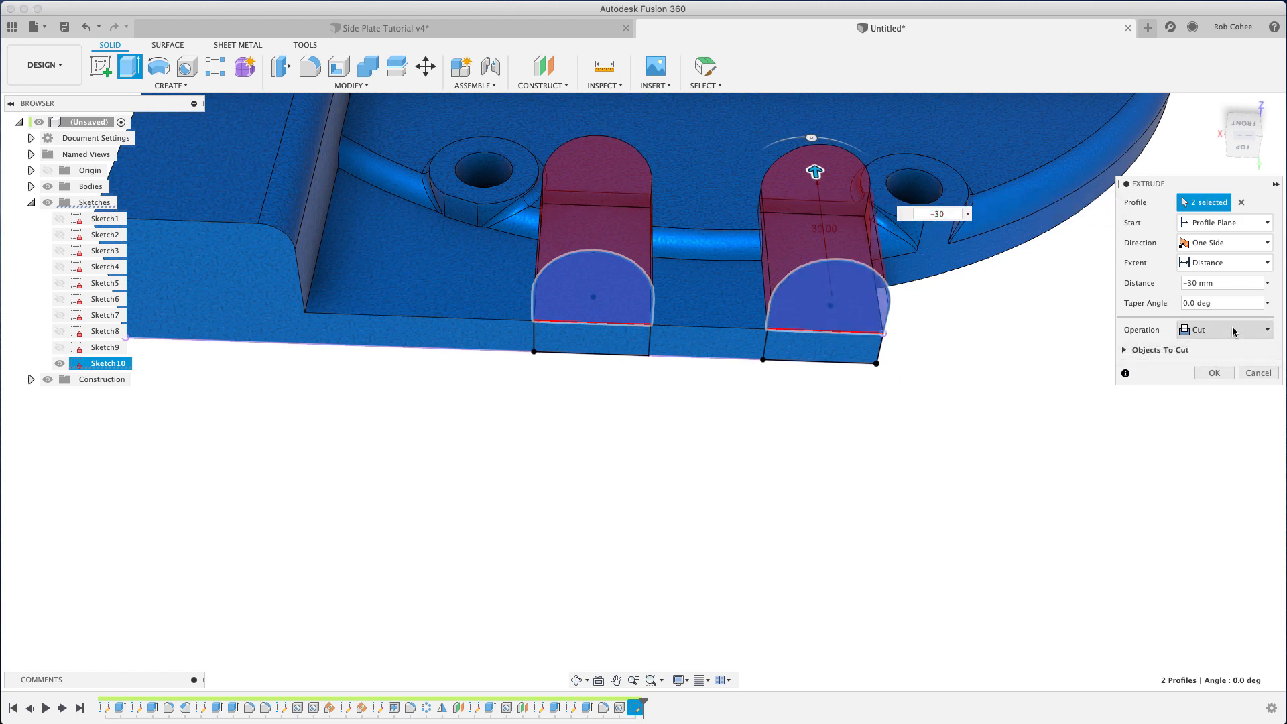
left_click(1223, 329)
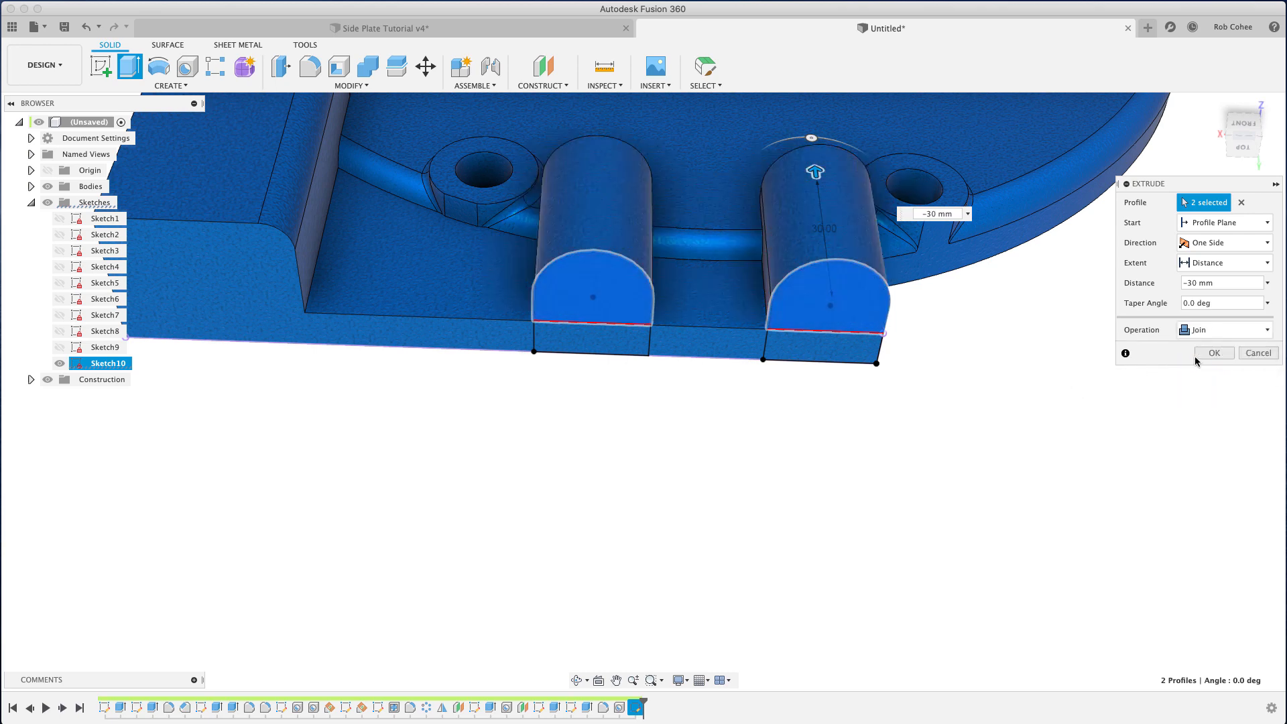
left_click(1214, 352)
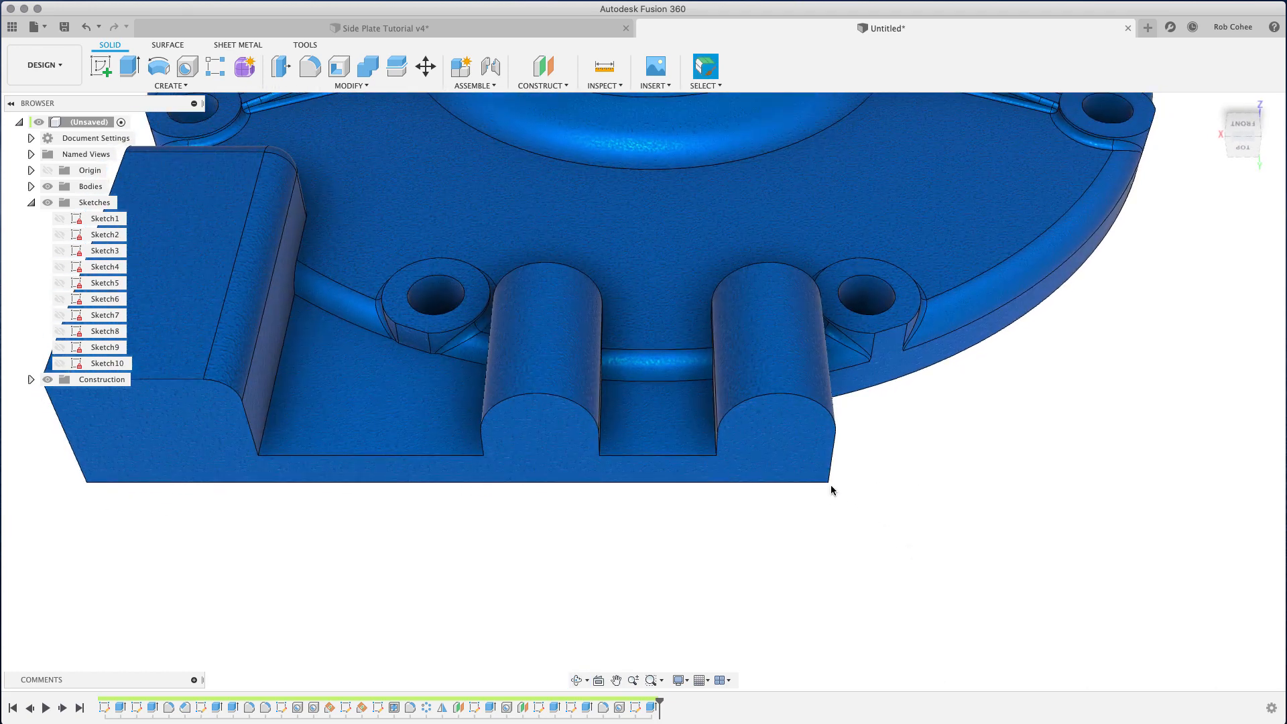
- Add 20 mm deep tapped M10x1.5 holes at both boss centre points
left_click(310, 66)
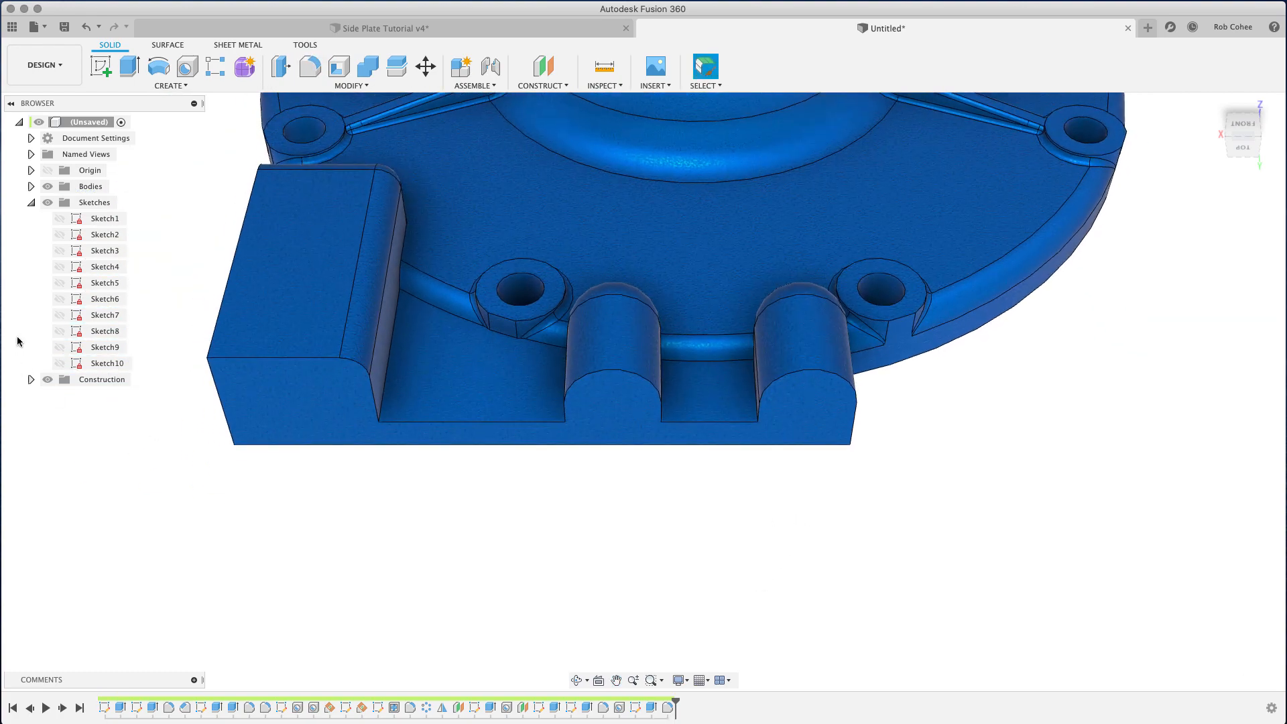
left_click(59, 363)
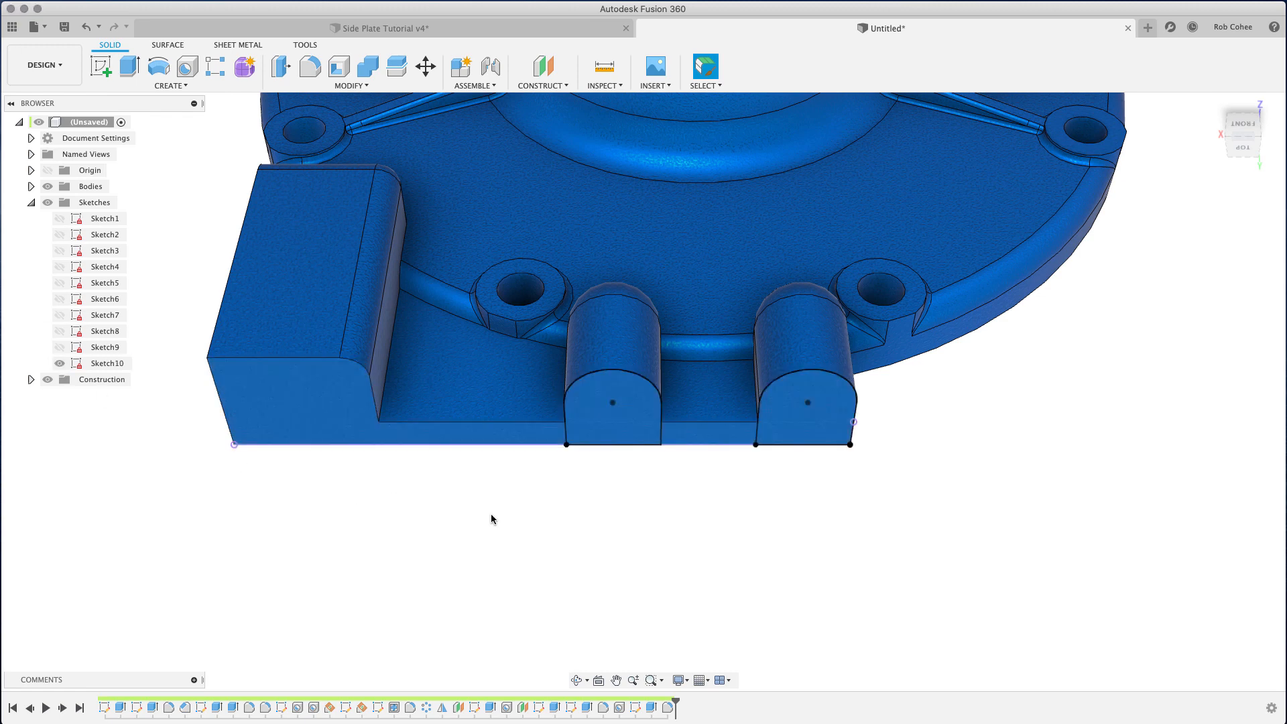
left_click(186, 67)
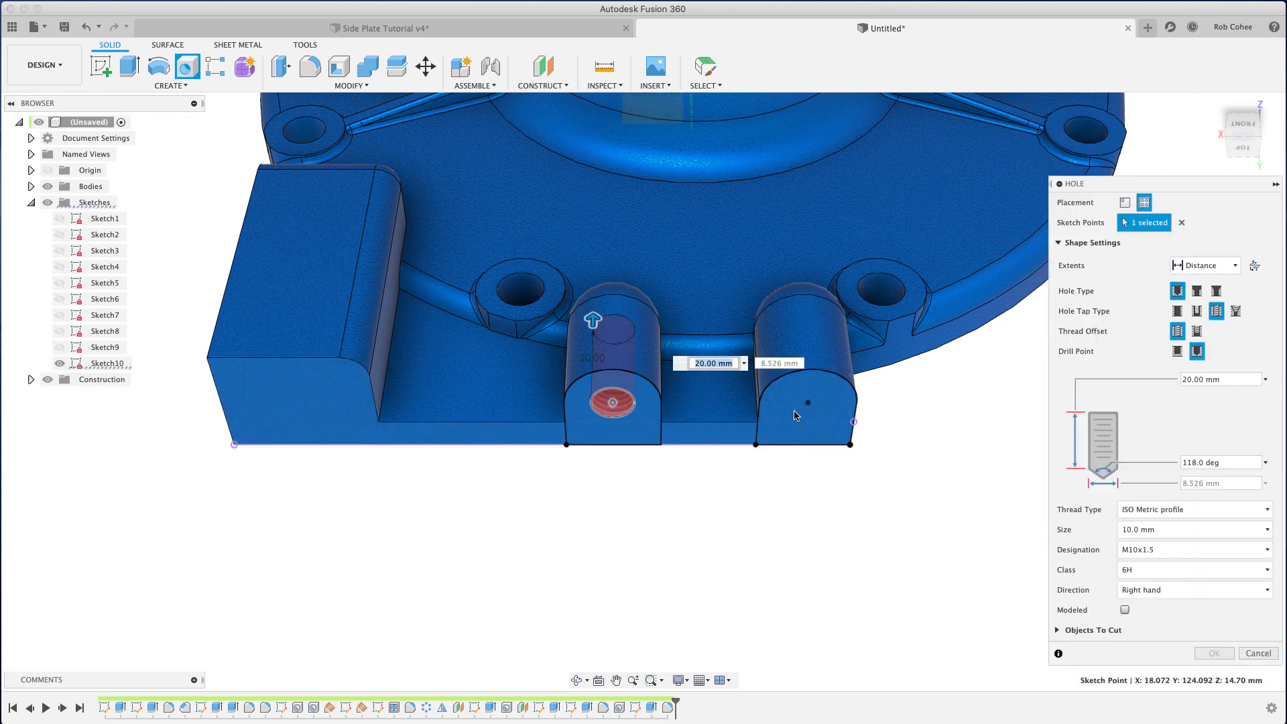
left_click(807, 402)
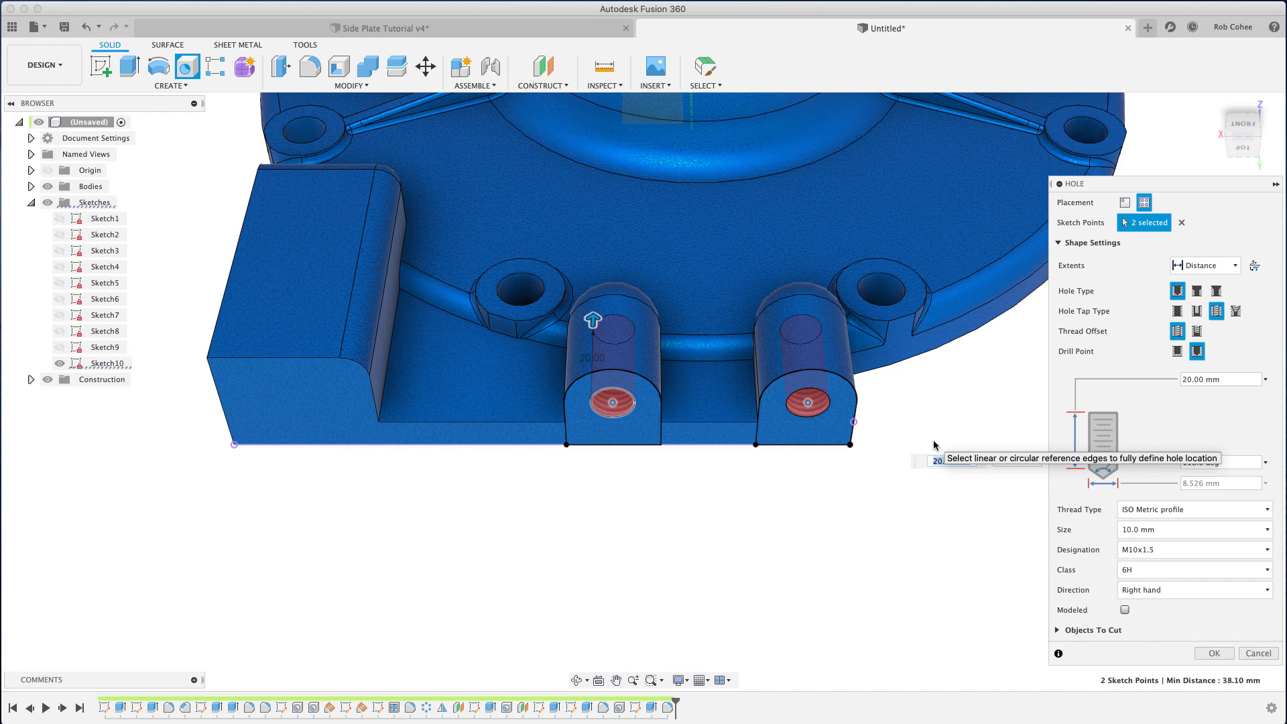
left_click(1213, 652)
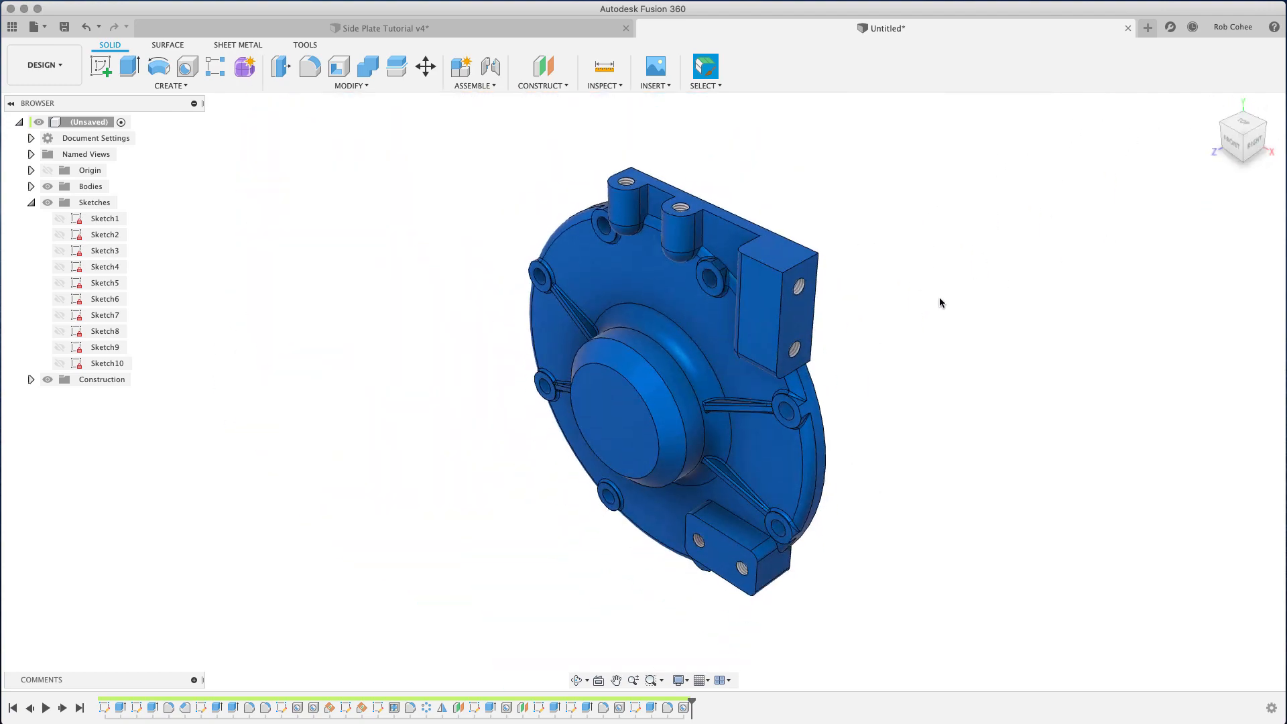
mouse_move(939, 302)
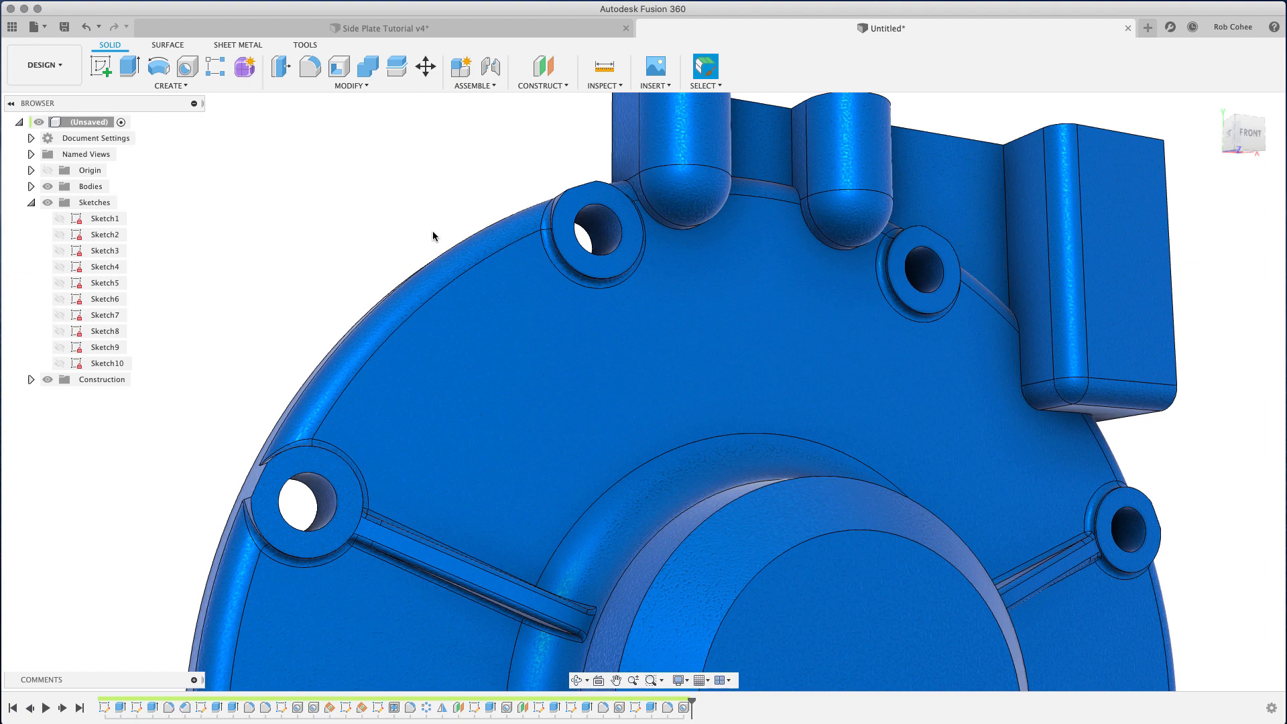
- Add Plane5 offset 2.70 mm from the plate's recessed inner face
left_click(541, 66)
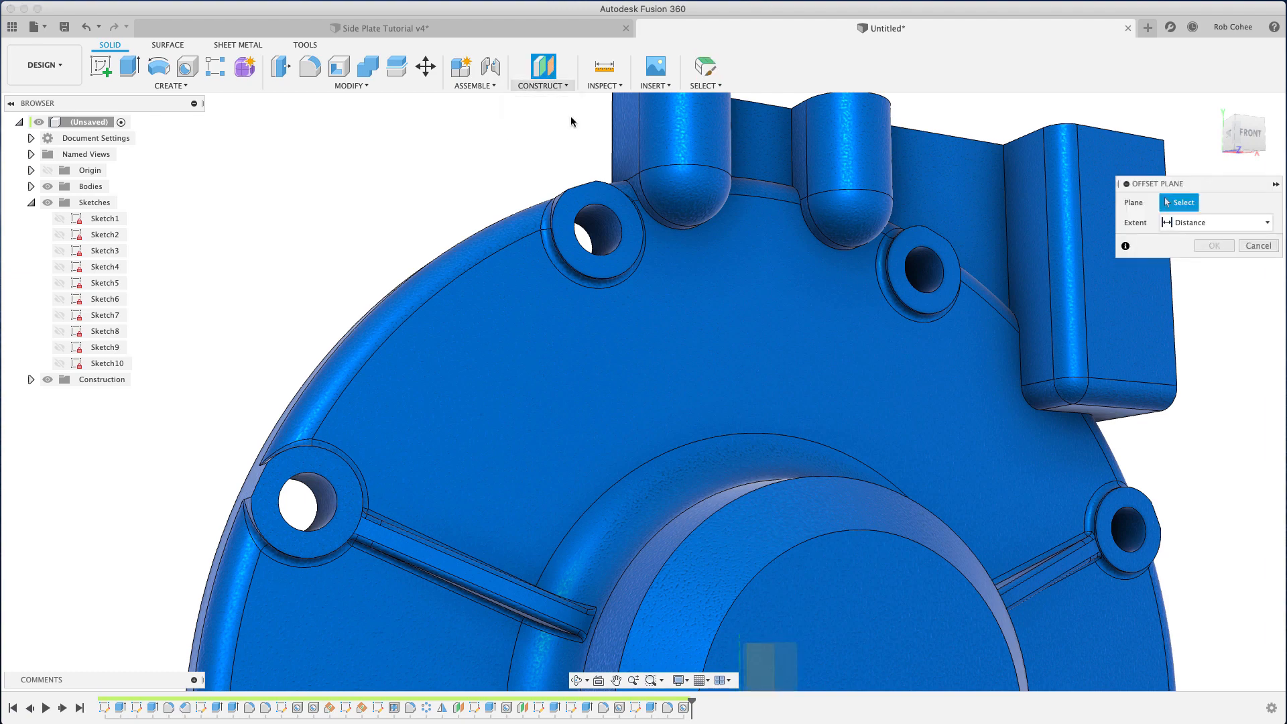
left_click(640, 177)
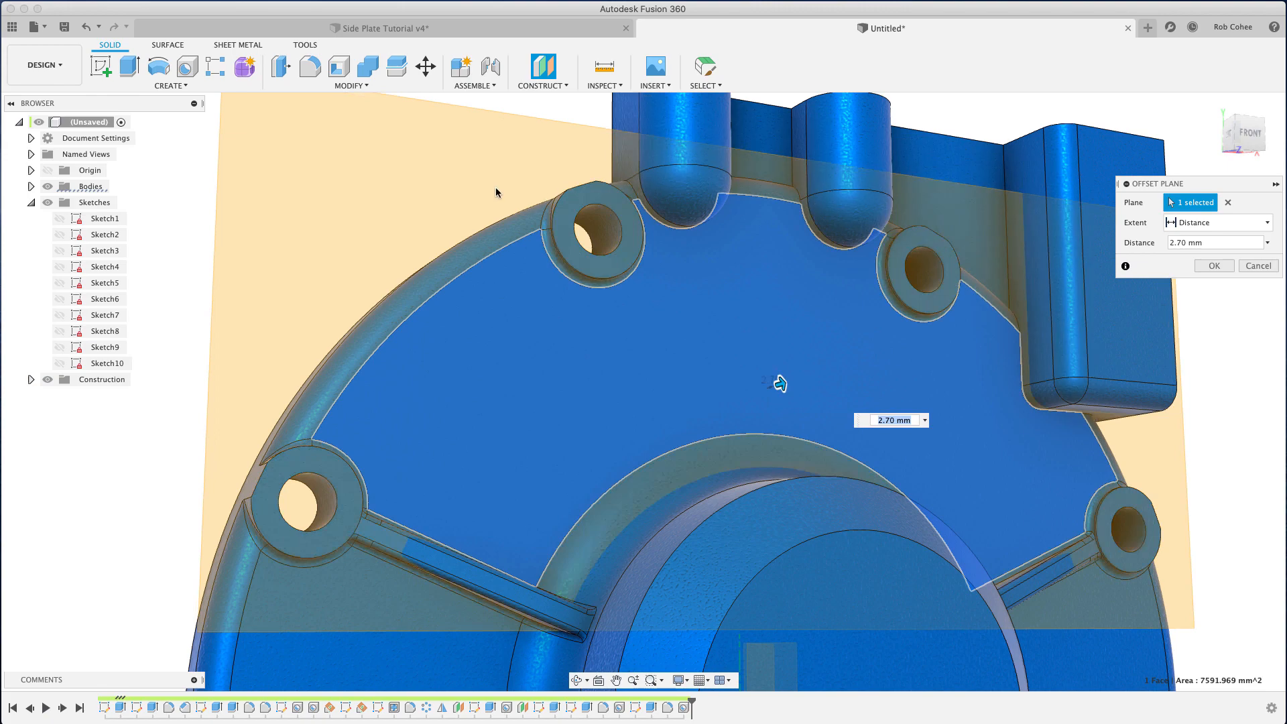
left_click(1214, 266)
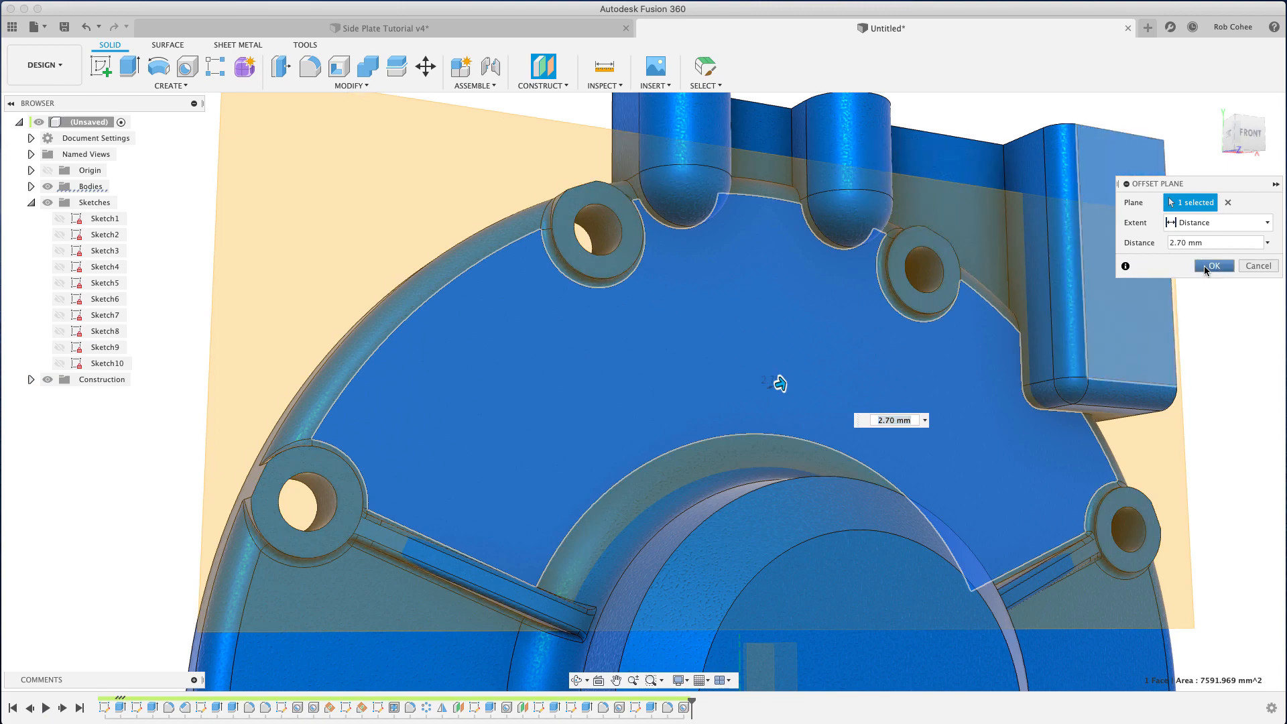
left_click(1214, 266)
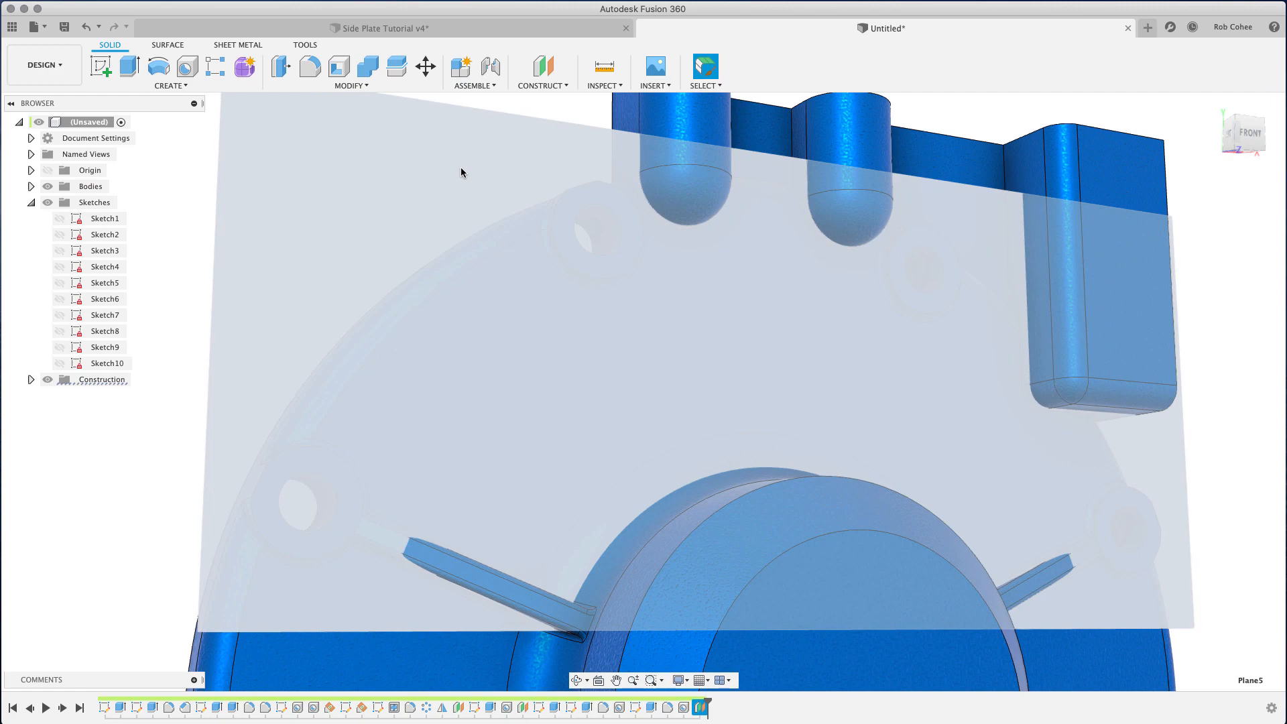
mouse_move(464, 238)
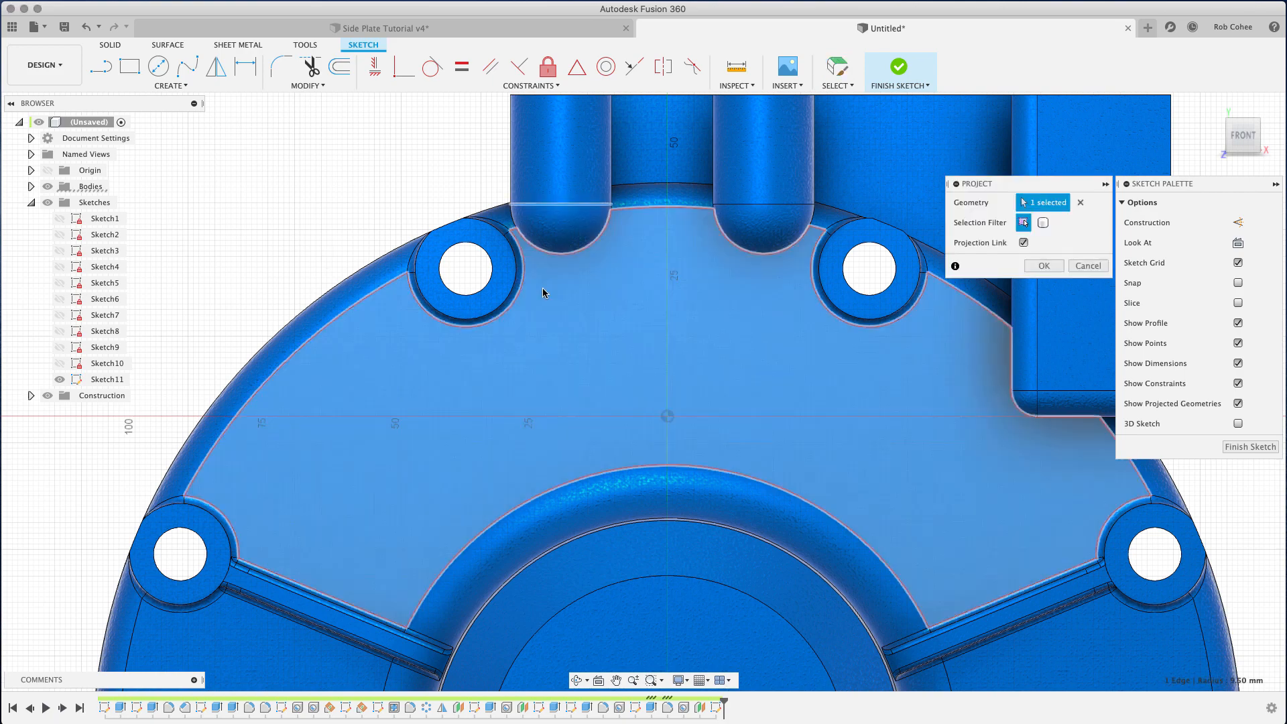
- Project the plate edges into Sketch11 on the offset plane and start the rib guide lines
left_click(756, 201)
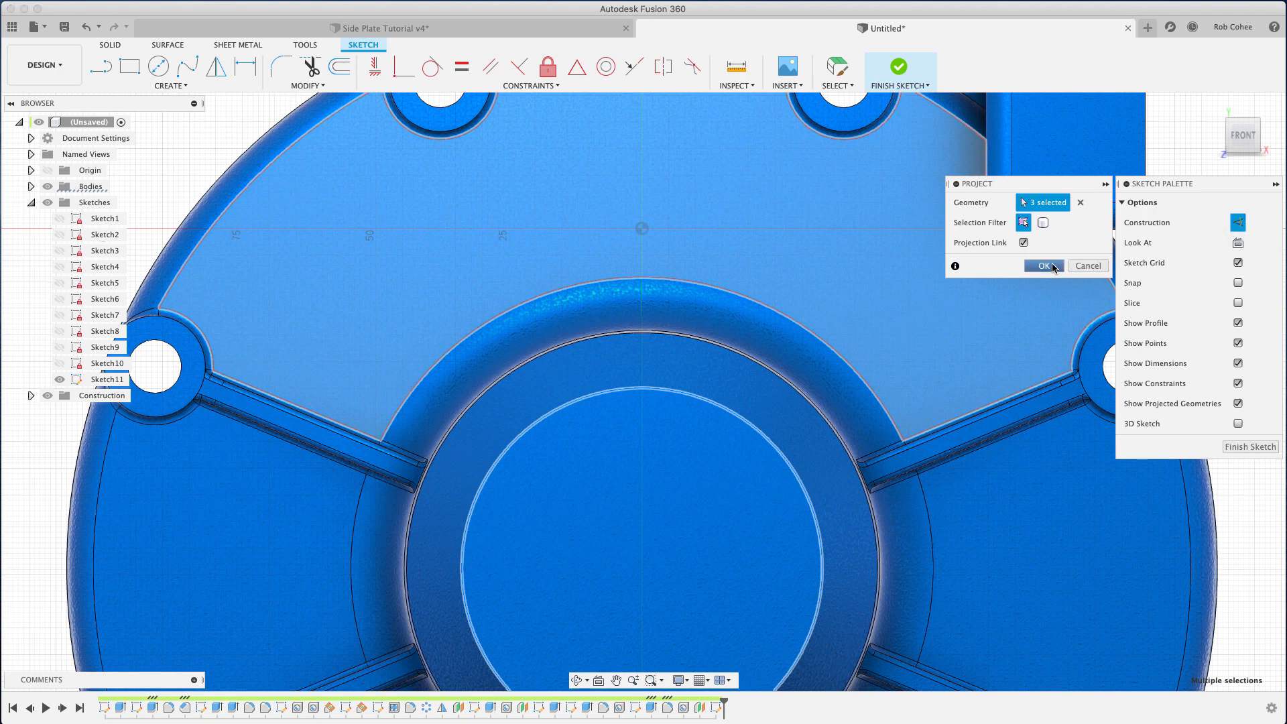
left_click(1042, 265)
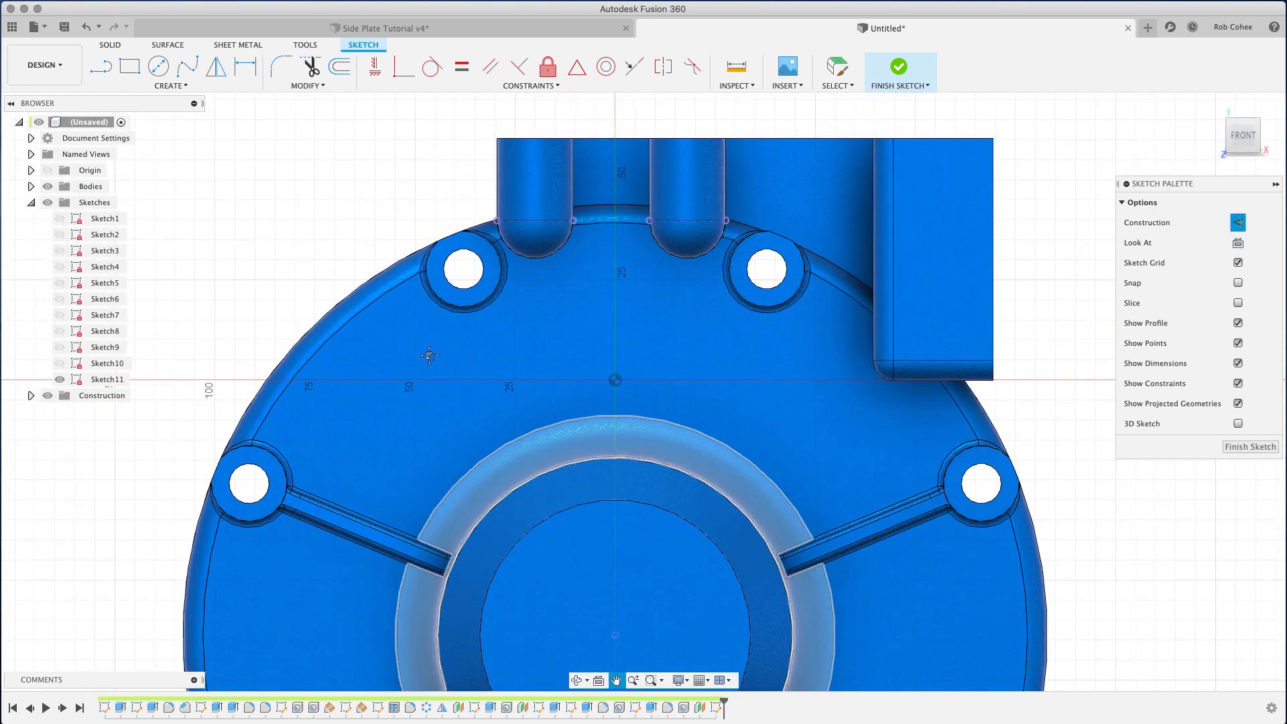
left_click(1238, 283)
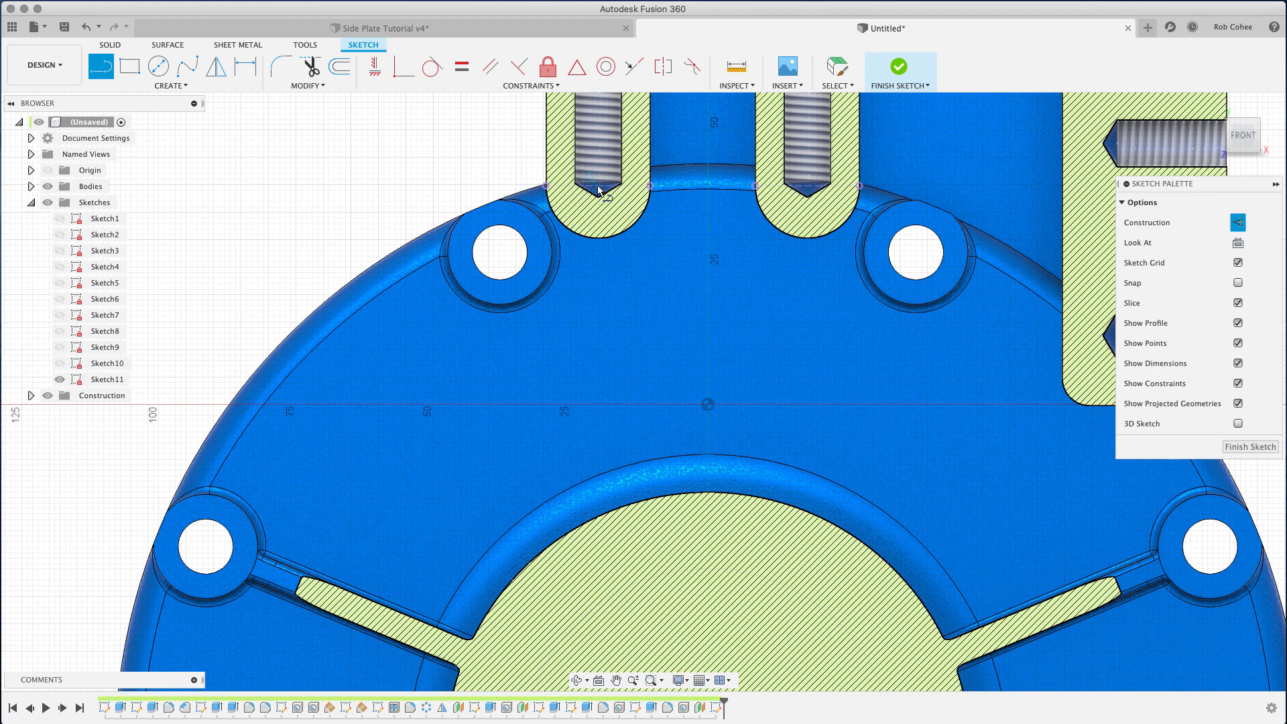
mouse_move(782, 220)
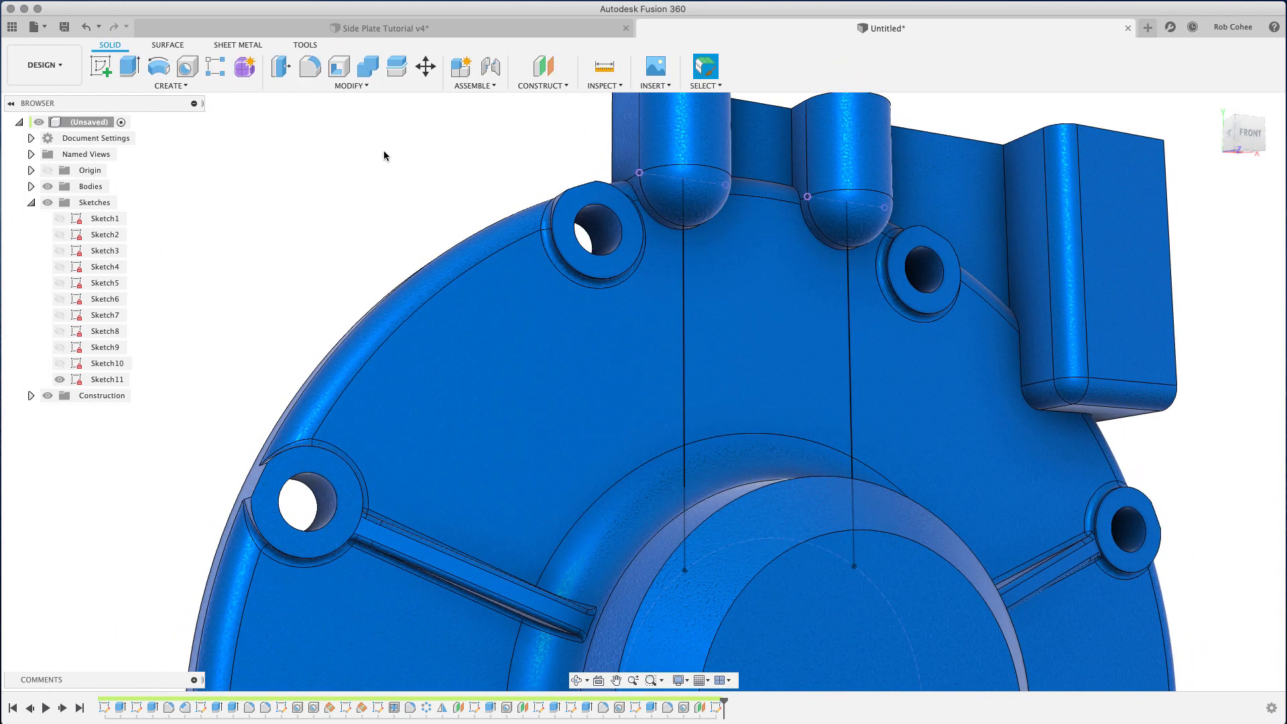
- Create a 5 mm thick web from both sketch lines, forming two ribs
left_click(169, 72)
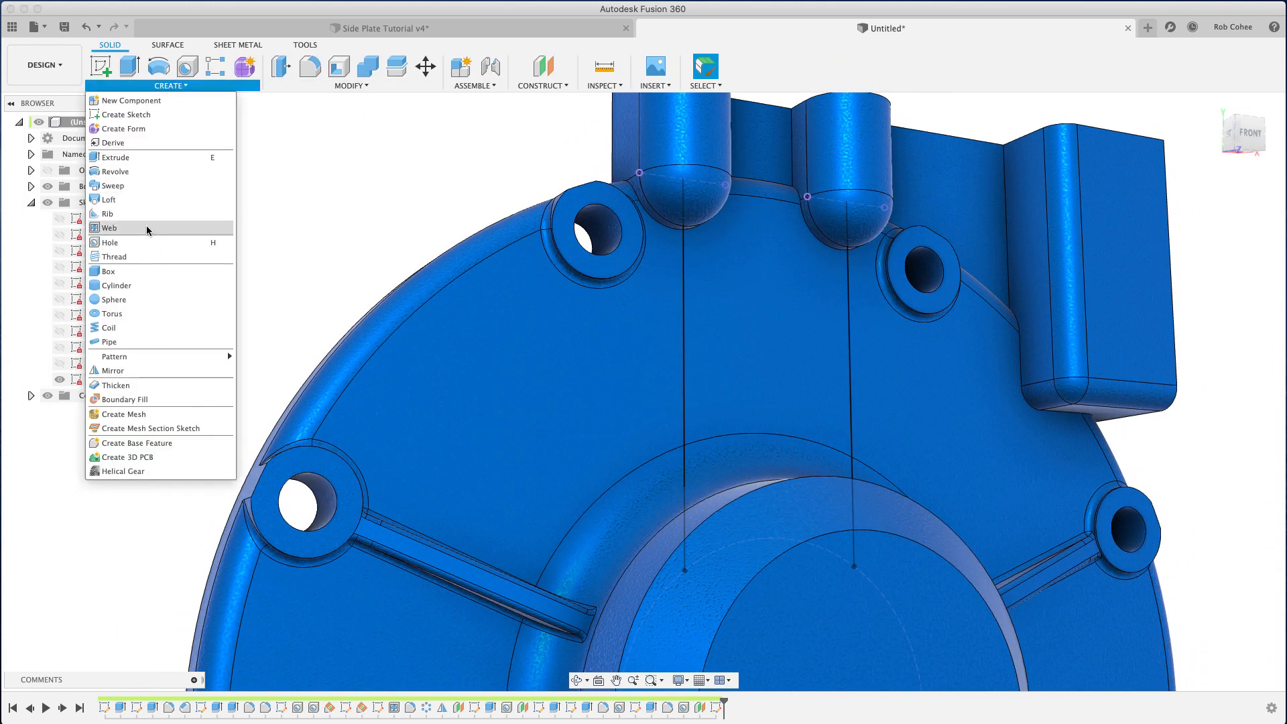
left_click(109, 228)
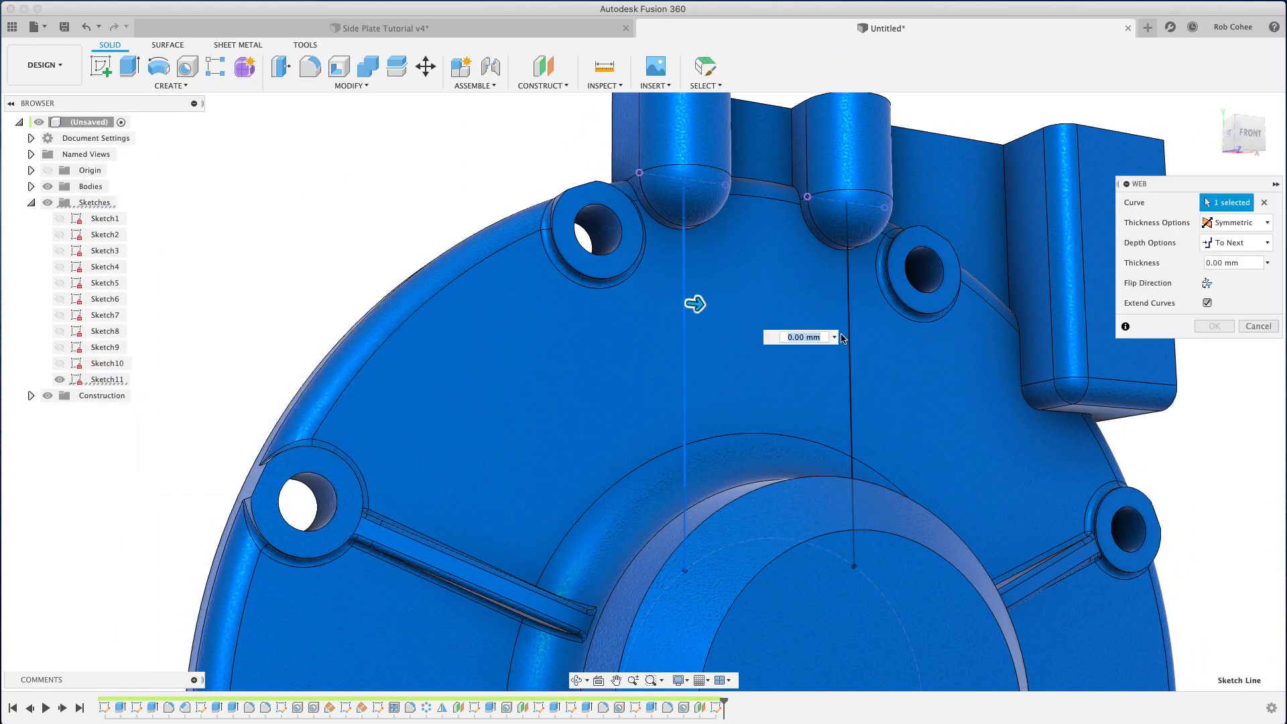
left_click(854, 338)
type("5")
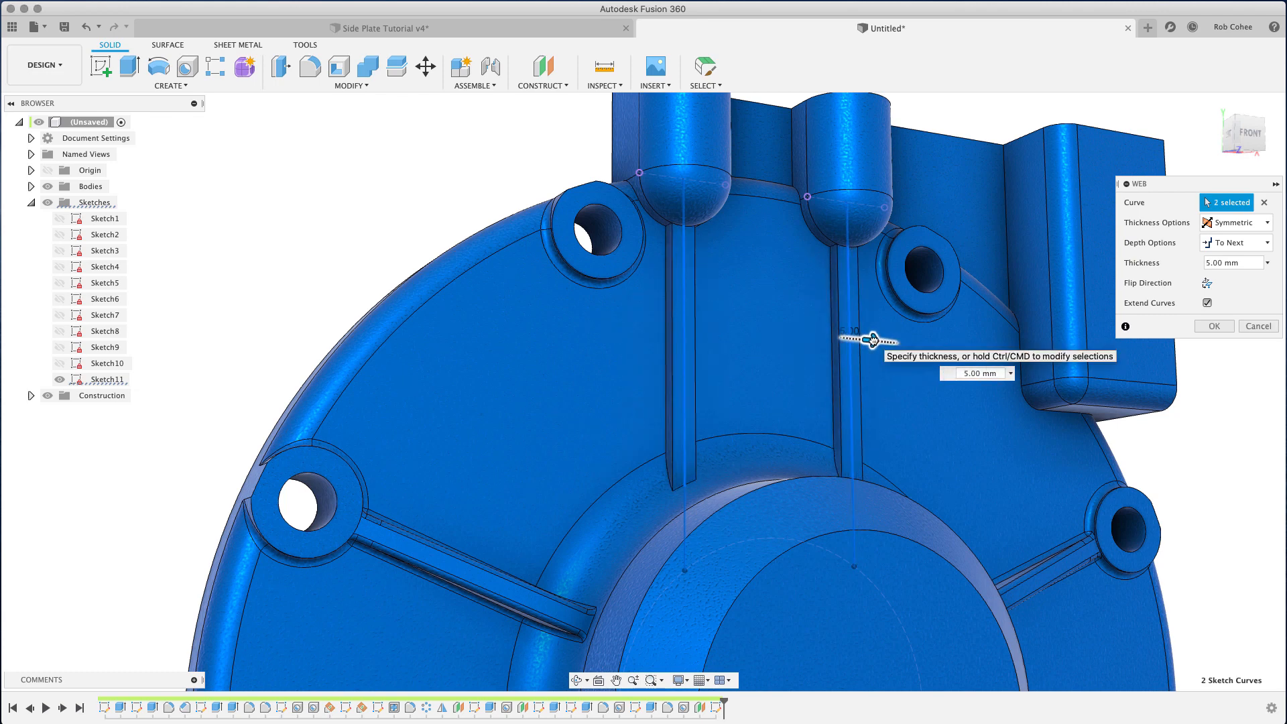
type("6.00")
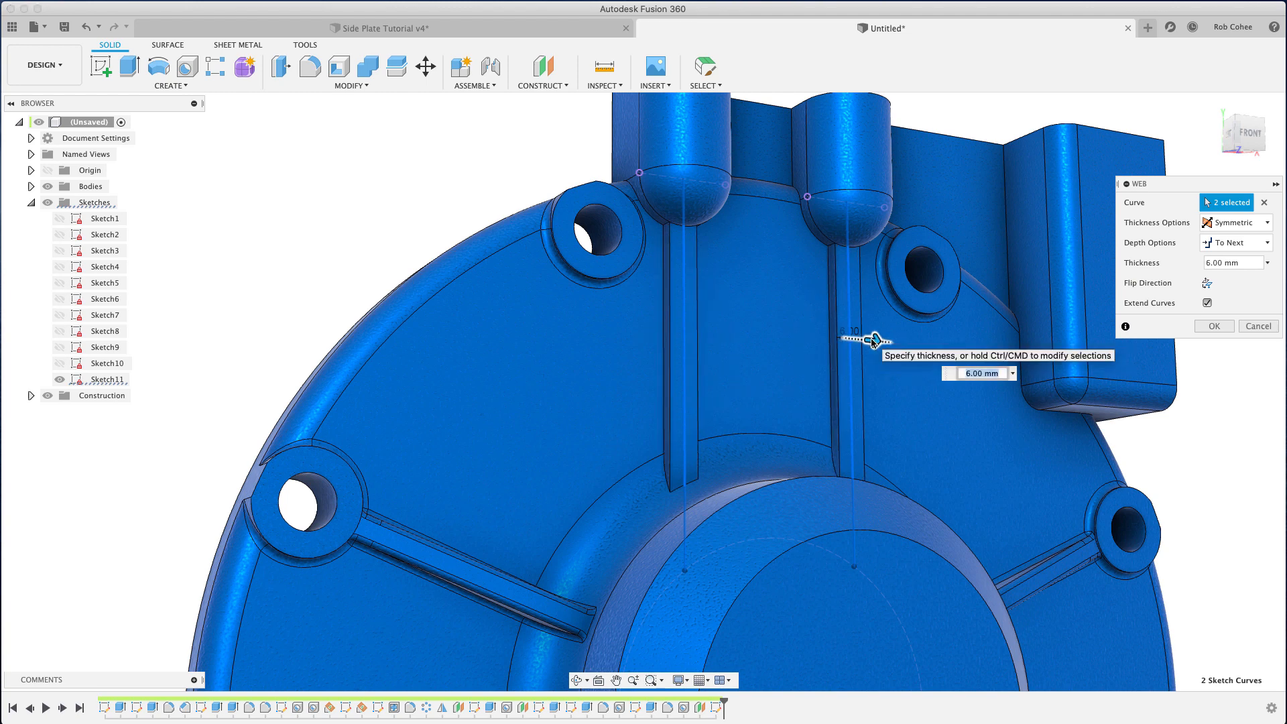
type("5")
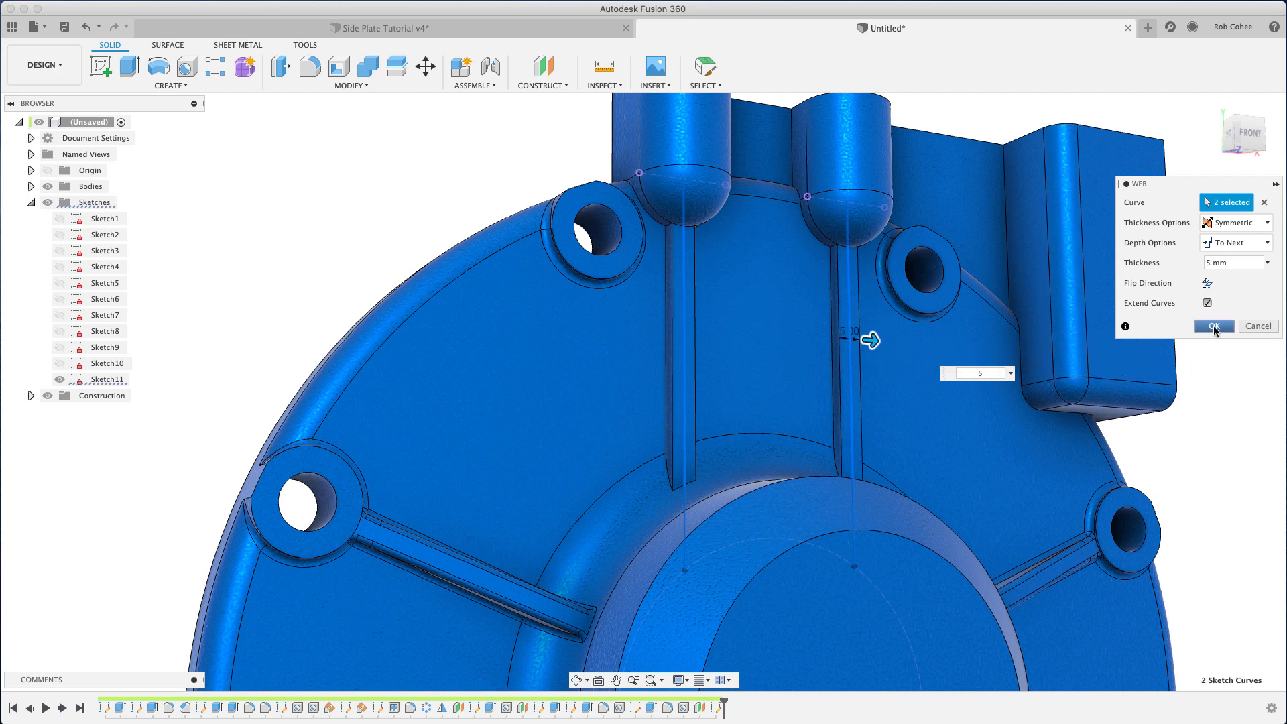
left_click(1214, 326)
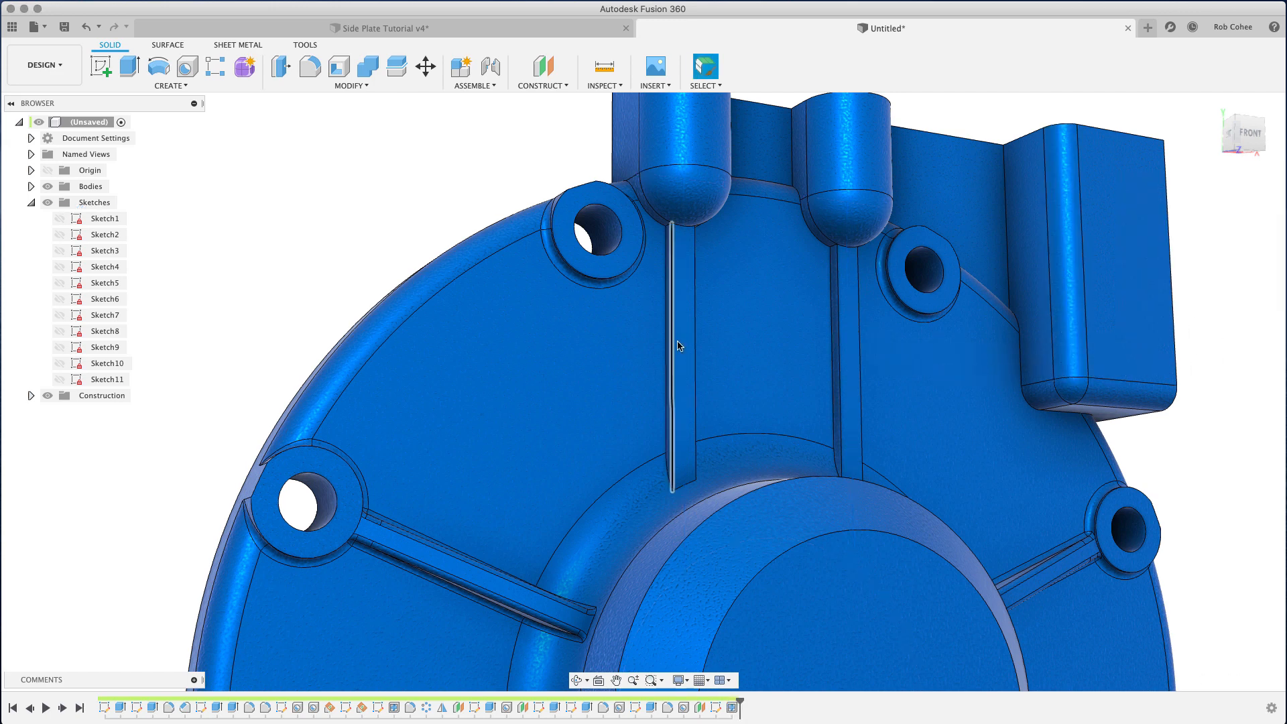